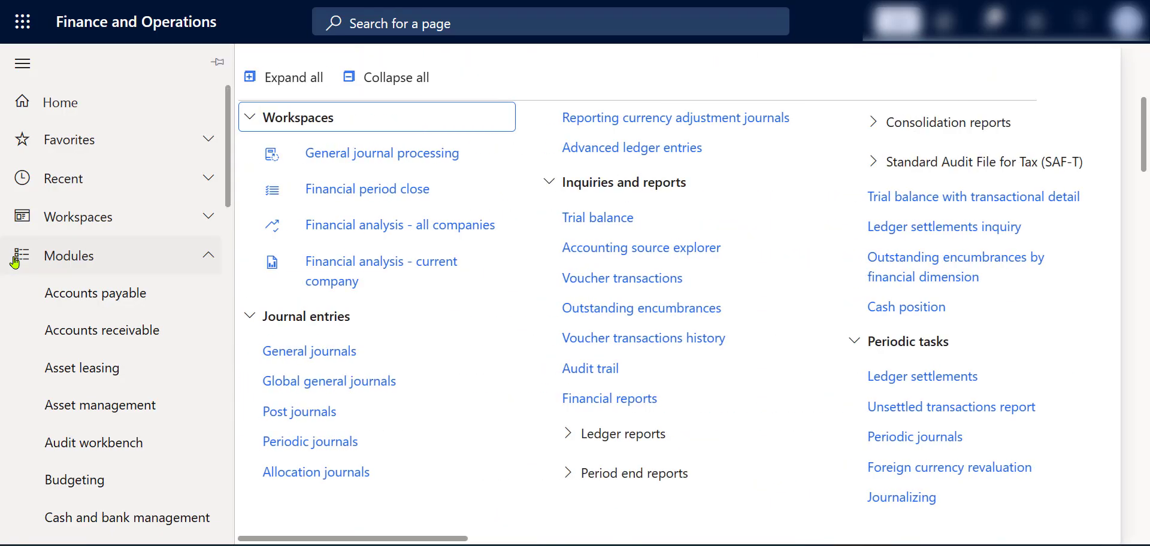
- Open the Post journals task from Journal entries on the General ledger page
{"action": "left_click", "coordinate": [308, 351]}
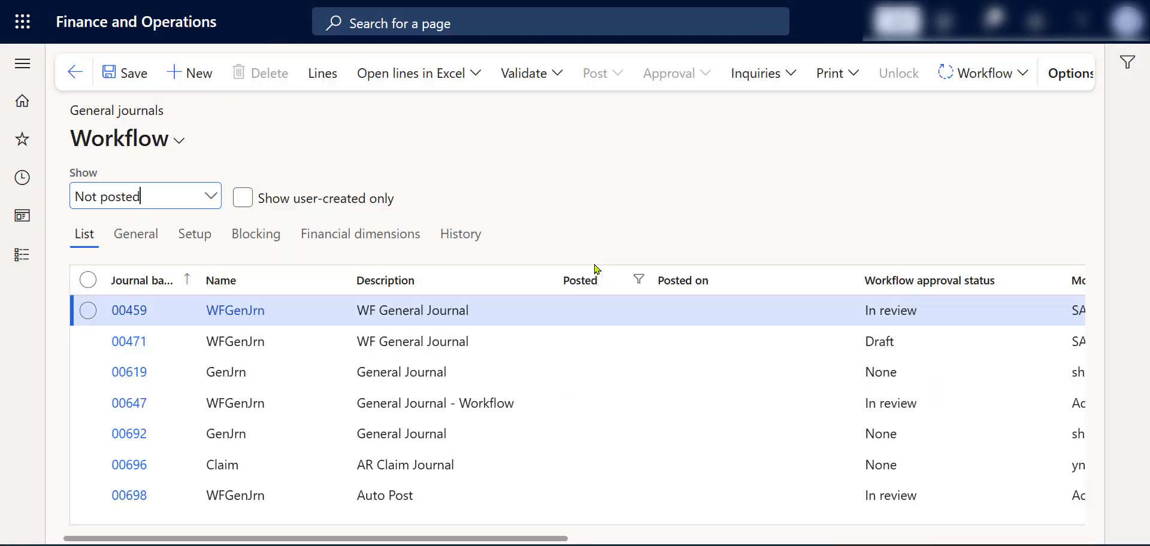
{"action": "left_click", "coordinate": [867, 73]}
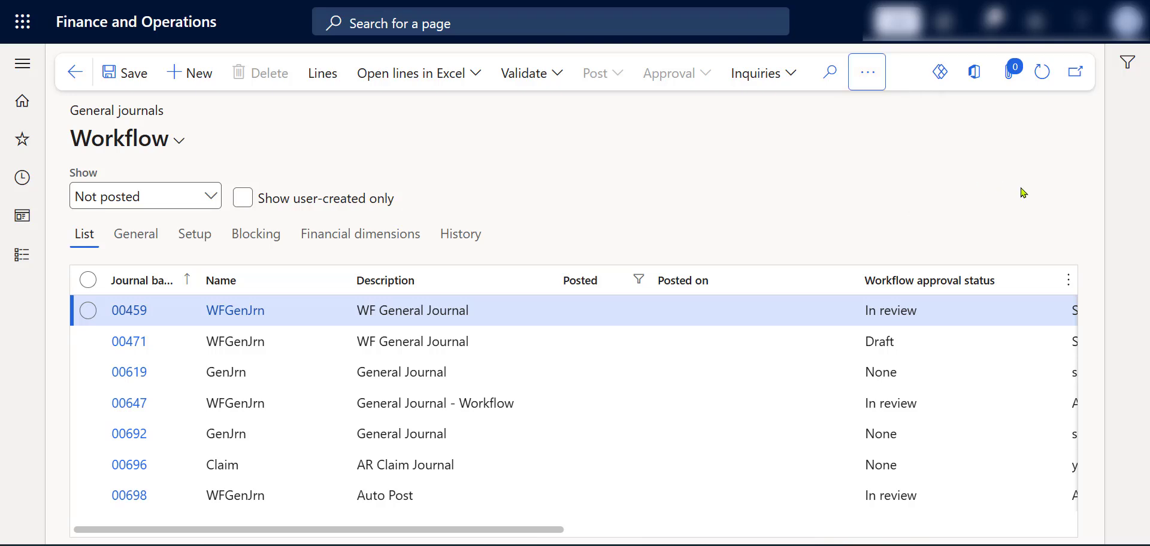
{"action": "mouse_move", "coordinate": [1017, 165]}
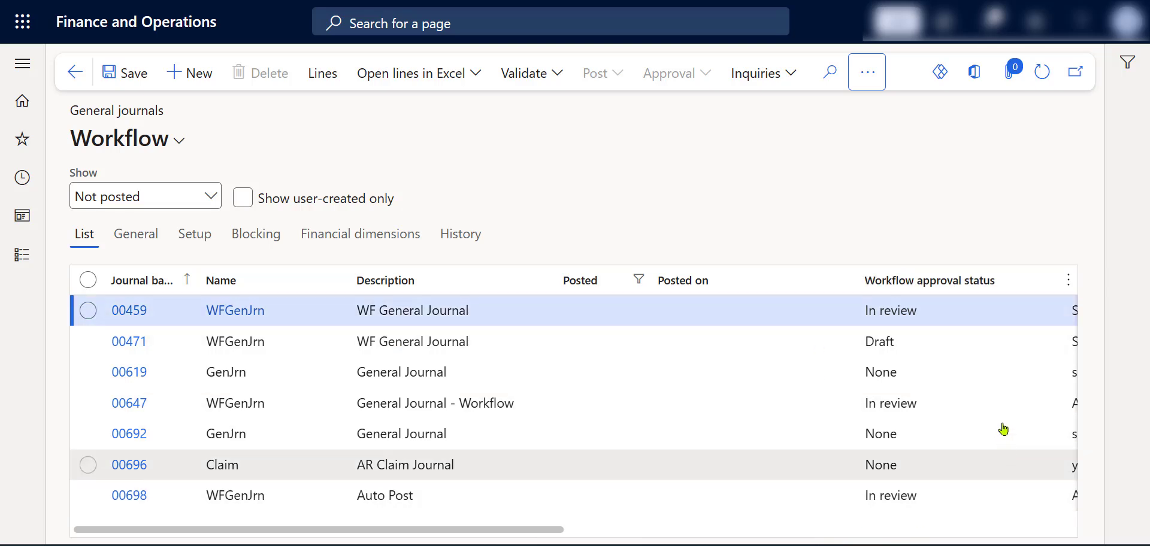
{"action": "mouse_move", "coordinate": [973, 304]}
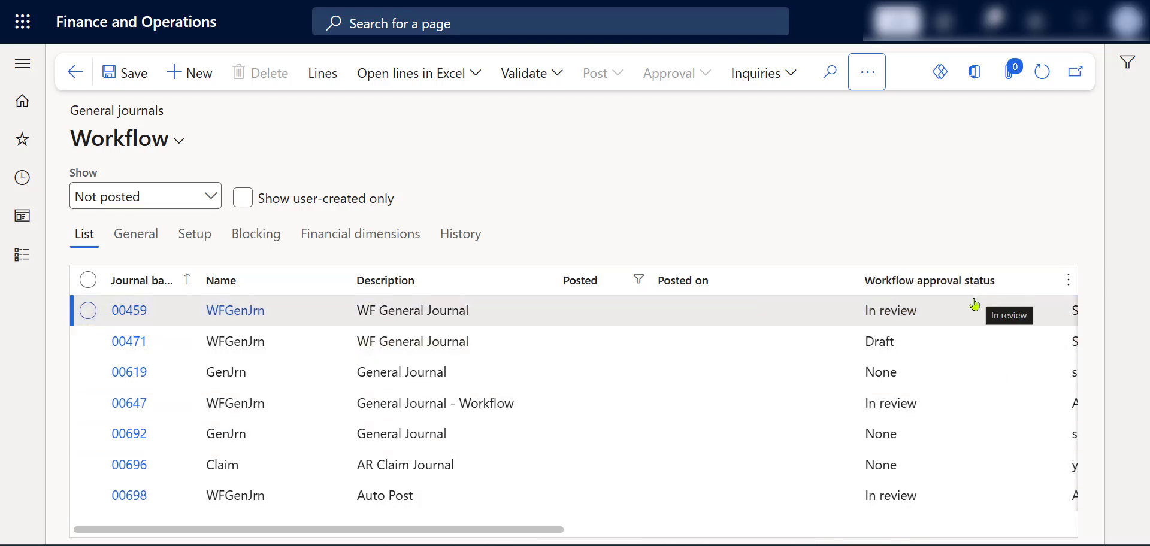
{"action": "mouse_move", "coordinate": [985, 314]}
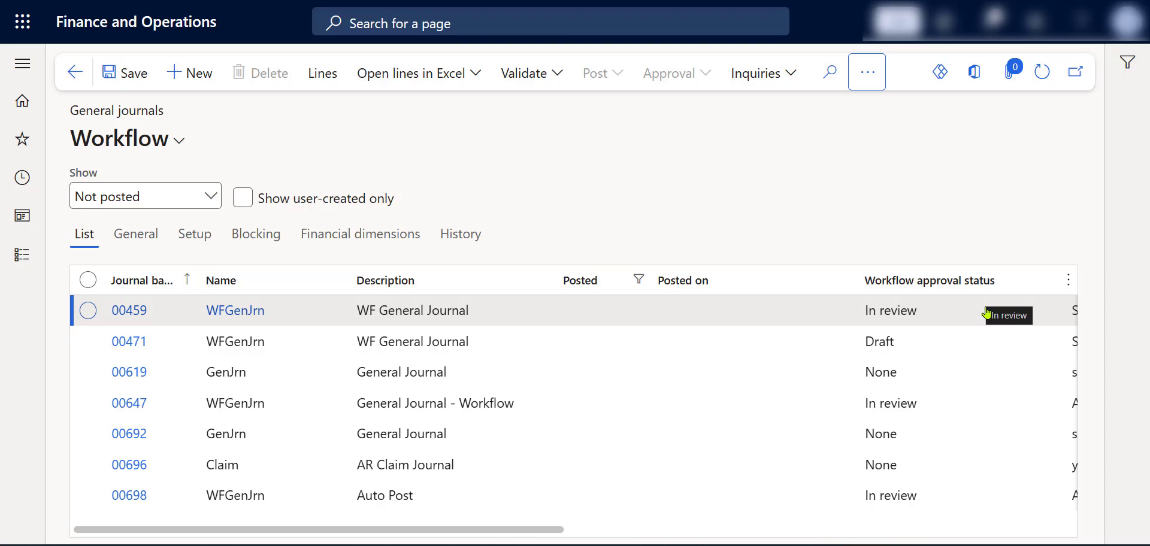
{"action": "mouse_move", "coordinate": [994, 316]}
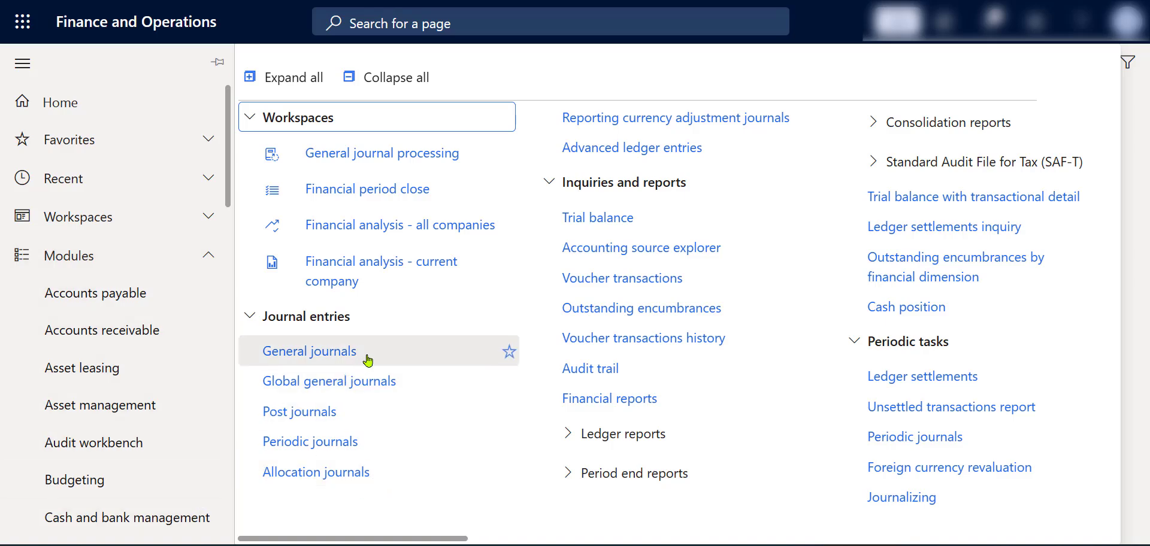
{"action": "mouse_move", "coordinate": [330, 411]}
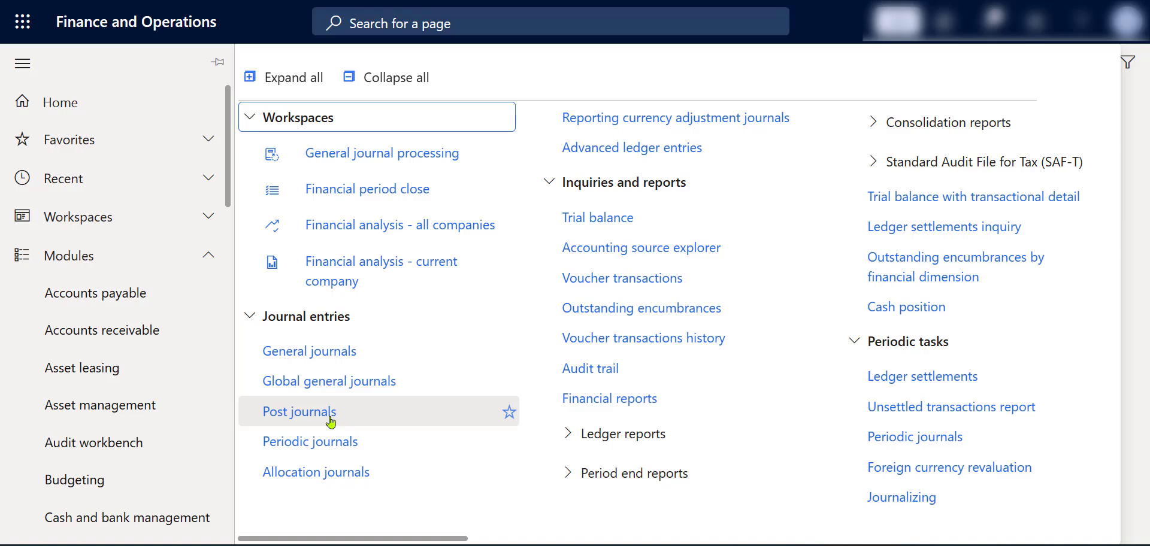
{"action": "left_click", "coordinate": [298, 411]}
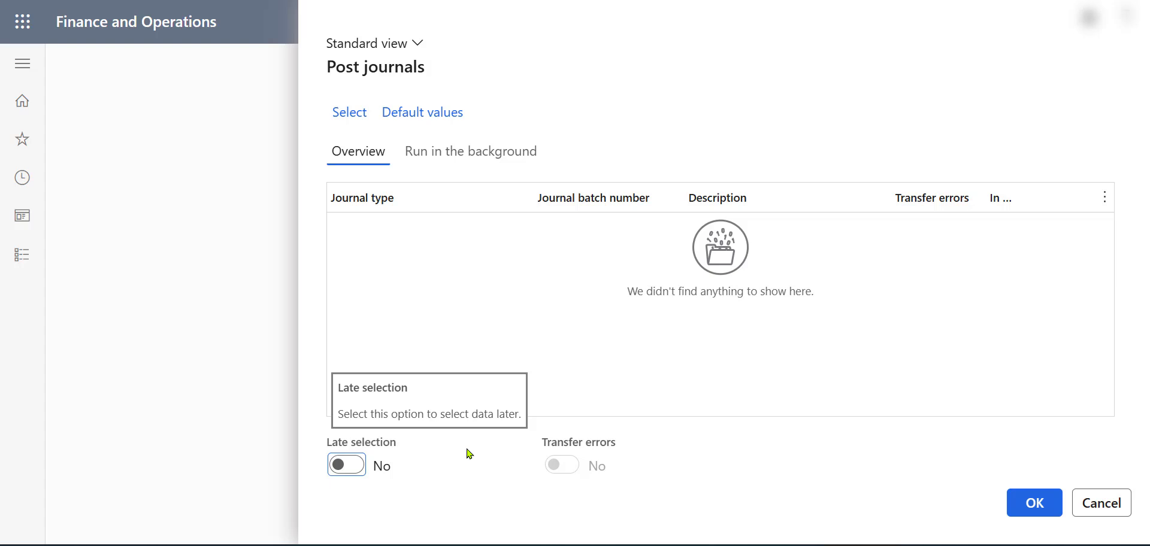
{"action": "mouse_move", "coordinate": [740, 362]}
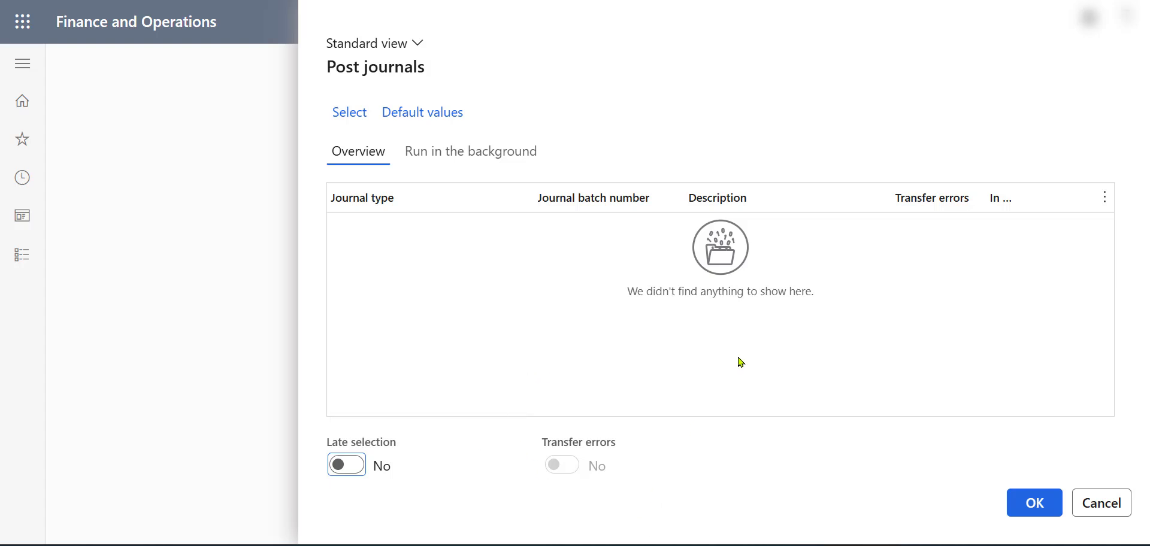
{"action": "mouse_move", "coordinate": [433, 245]}
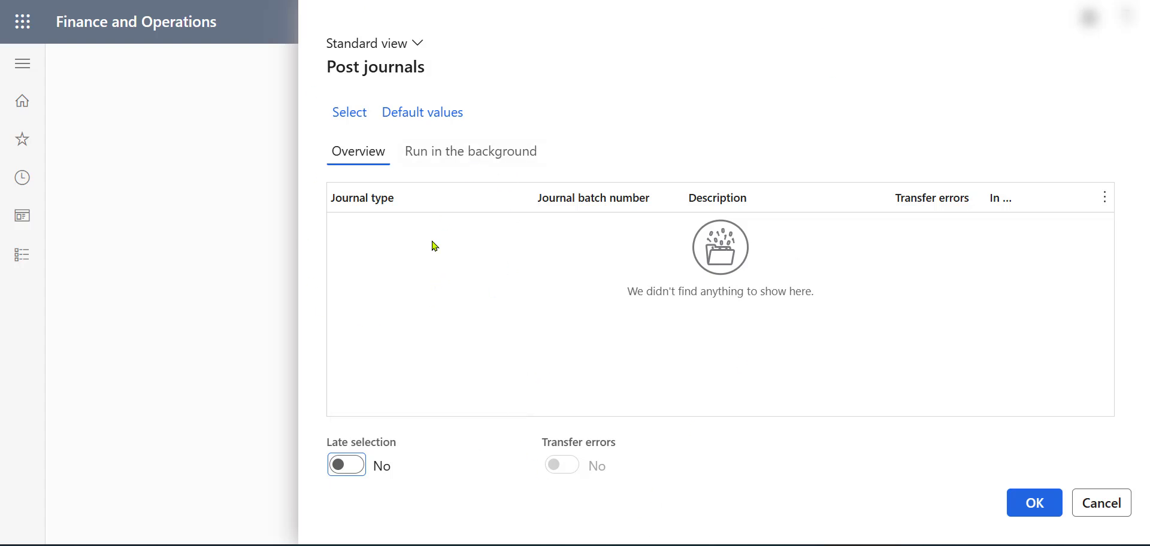
{"action": "mouse_move", "coordinate": [412, 259]}
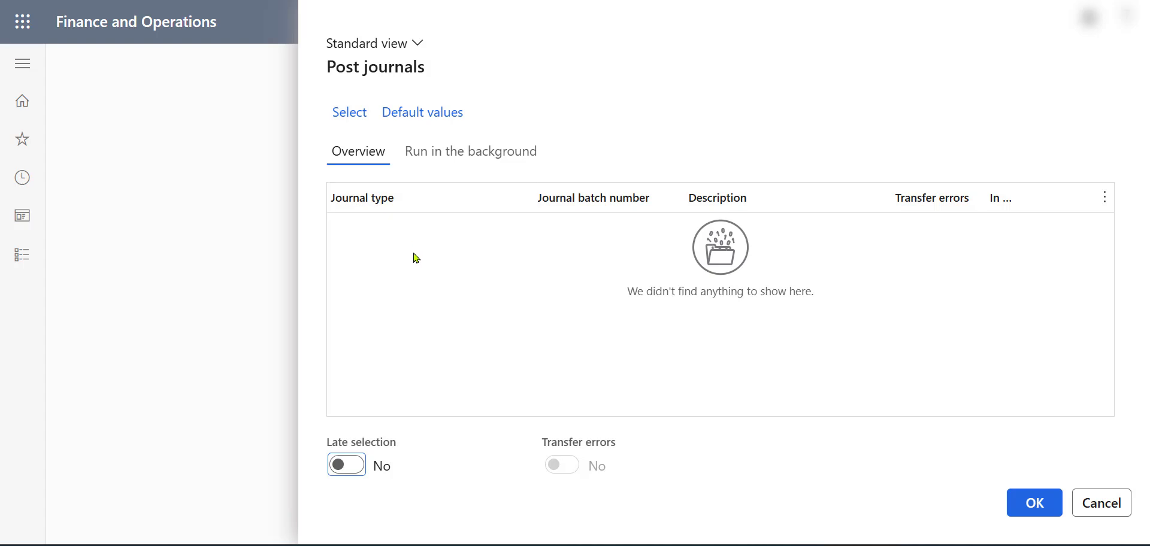
{"action": "mouse_move", "coordinate": [350, 112]}
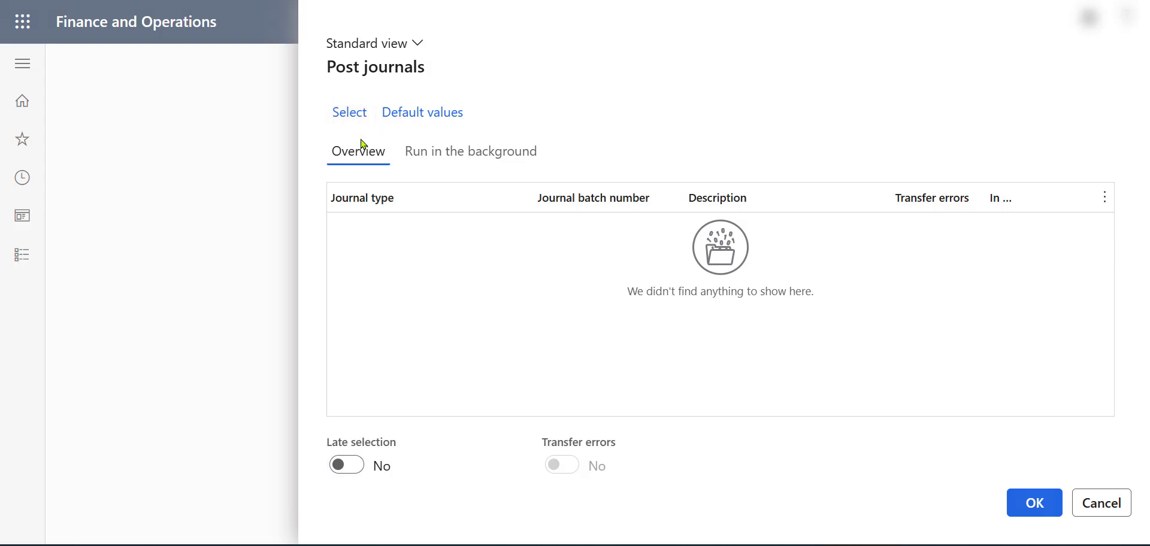
- In the Select journals query, set the Journal type criterion to Daily
{"action": "left_click", "coordinate": [349, 112]}
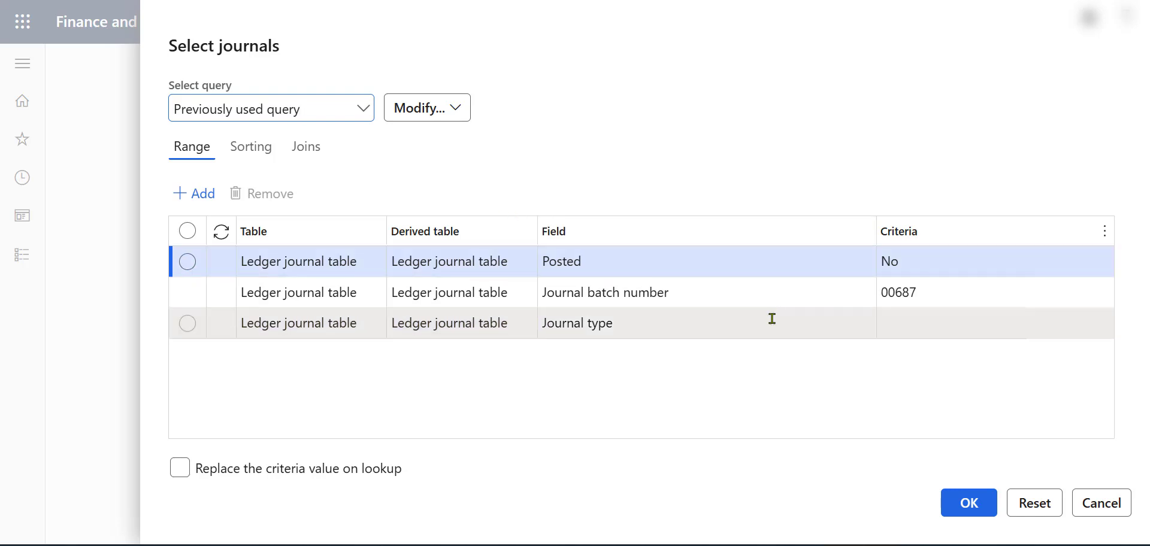
{"action": "mouse_move", "coordinate": [594, 325]}
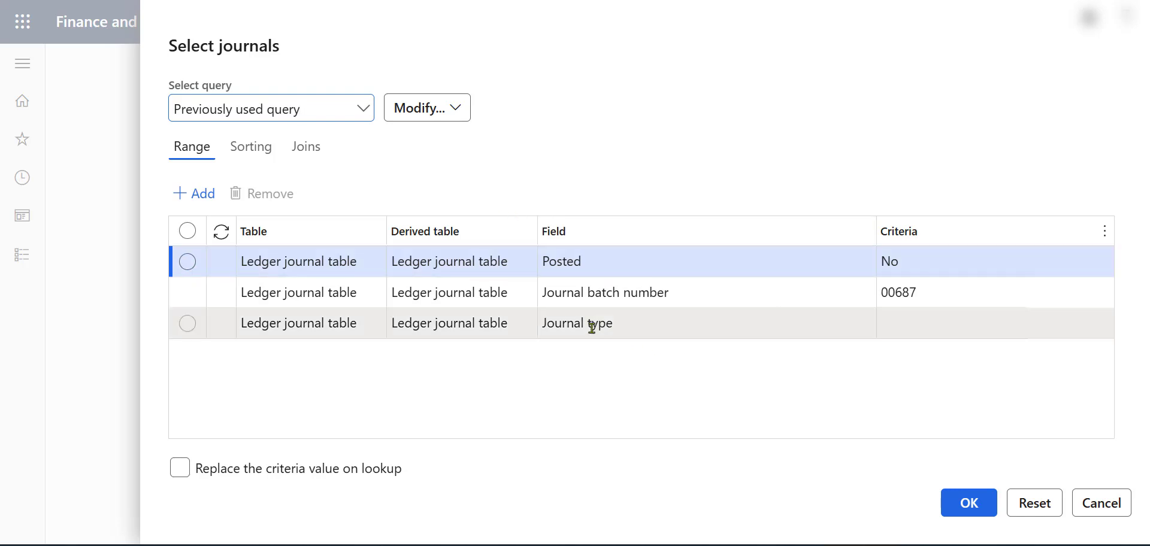
{"action": "left_click", "coordinate": [560, 261]}
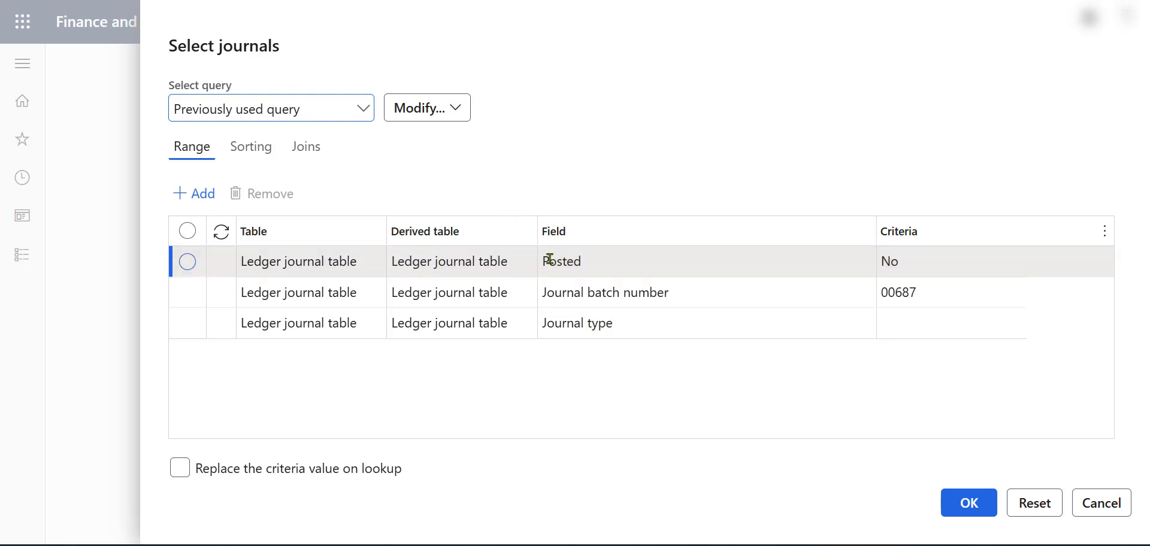
{"action": "mouse_move", "coordinate": [883, 254]}
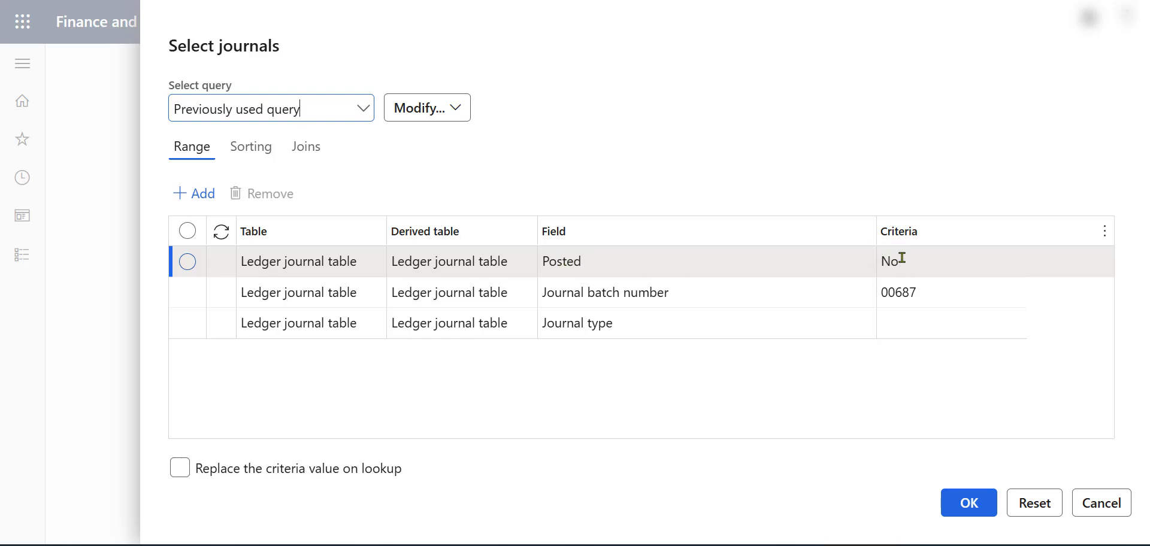
{"action": "mouse_move", "coordinate": [894, 258]}
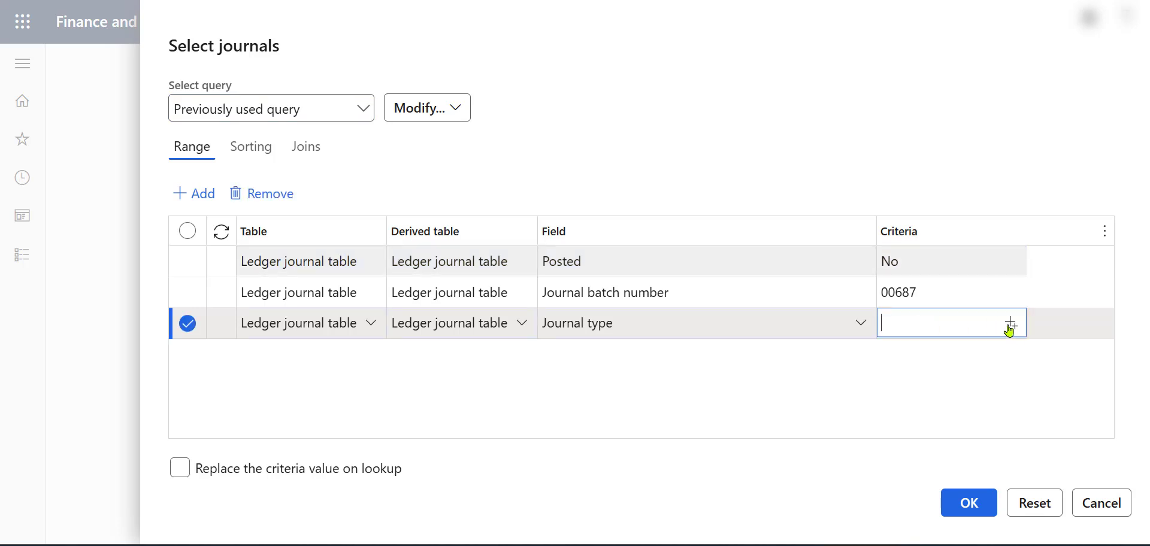
{"action": "left_click", "coordinate": [1009, 322]}
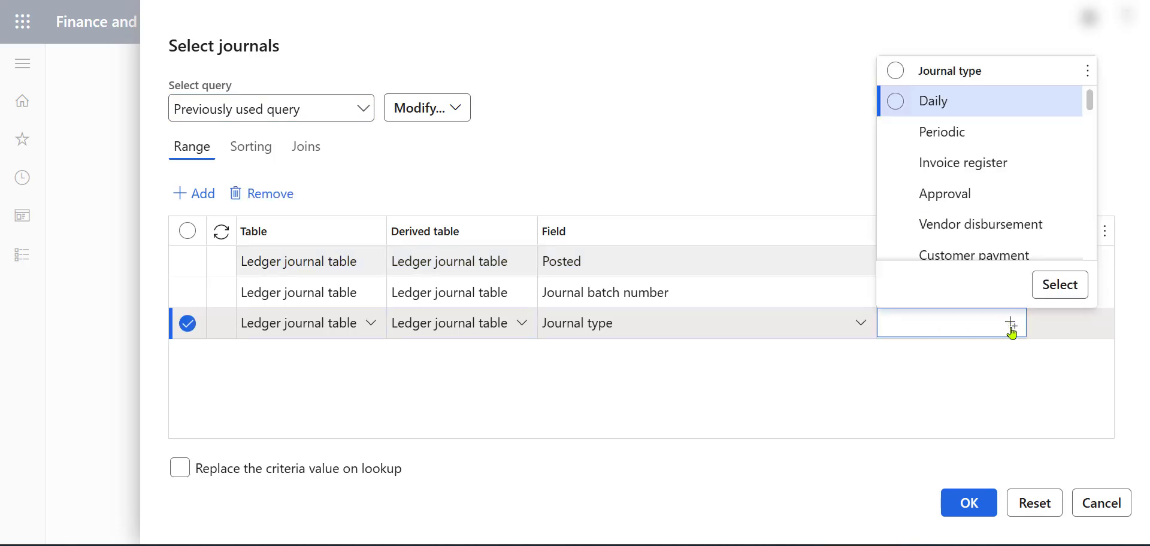
{"action": "left_click", "coordinate": [894, 101]}
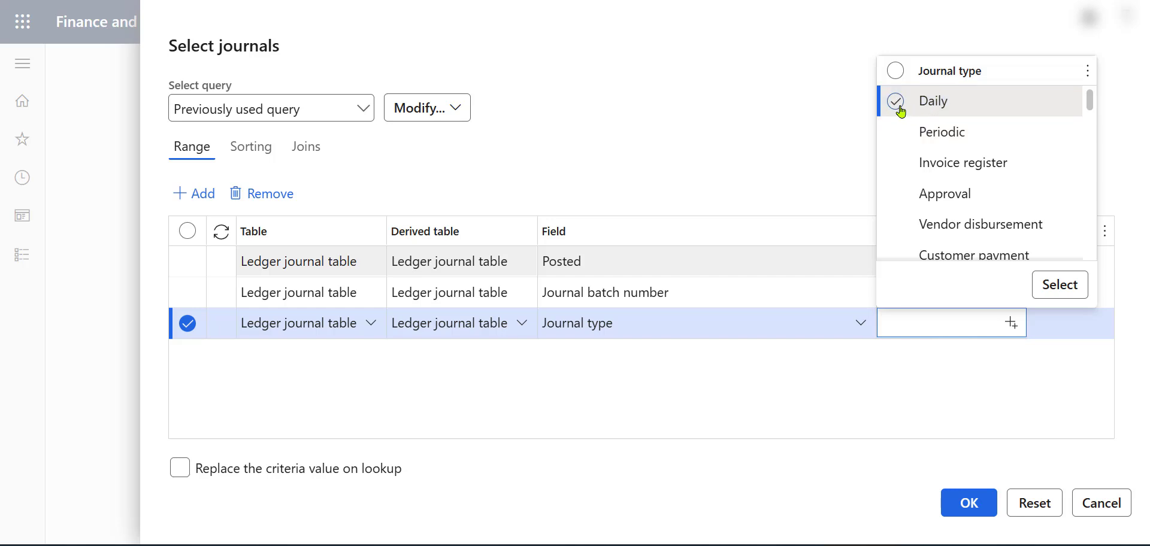
{"action": "mouse_move", "coordinate": [895, 109]}
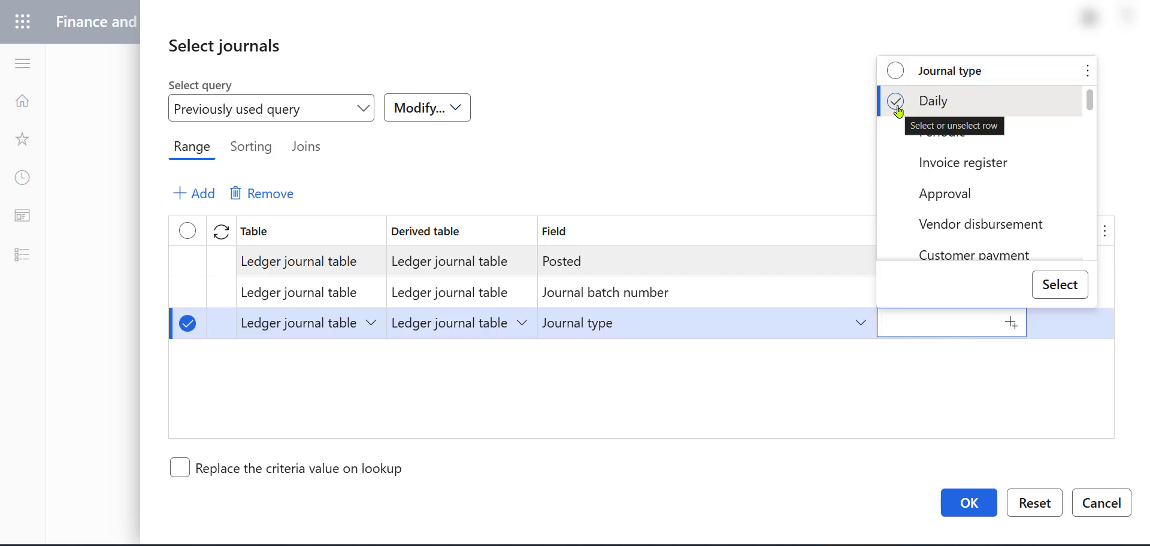
{"action": "left_click", "coordinate": [894, 100]}
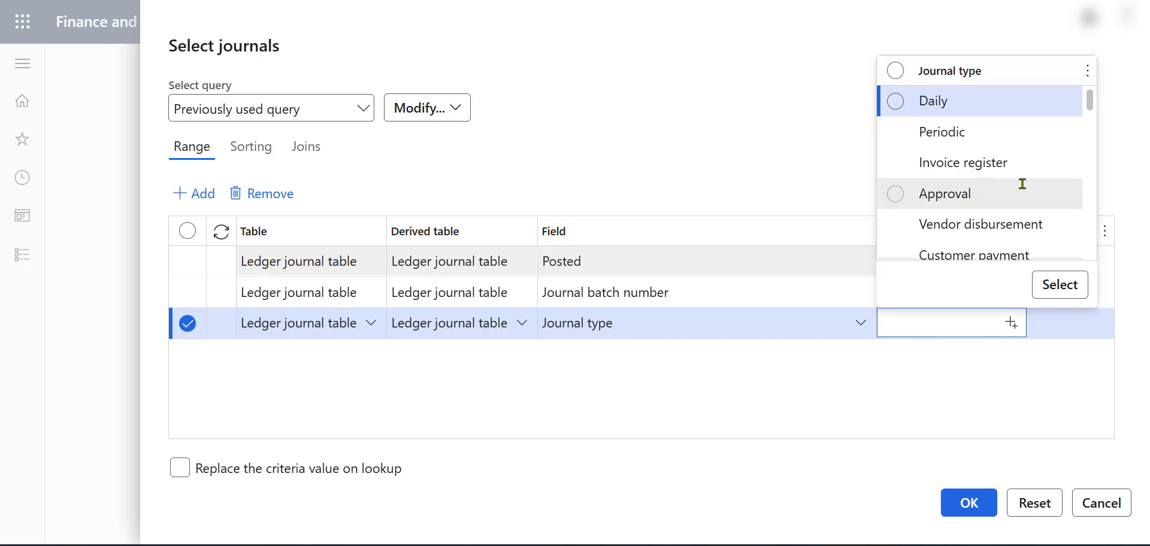
{"action": "mouse_move", "coordinate": [1001, 242]}
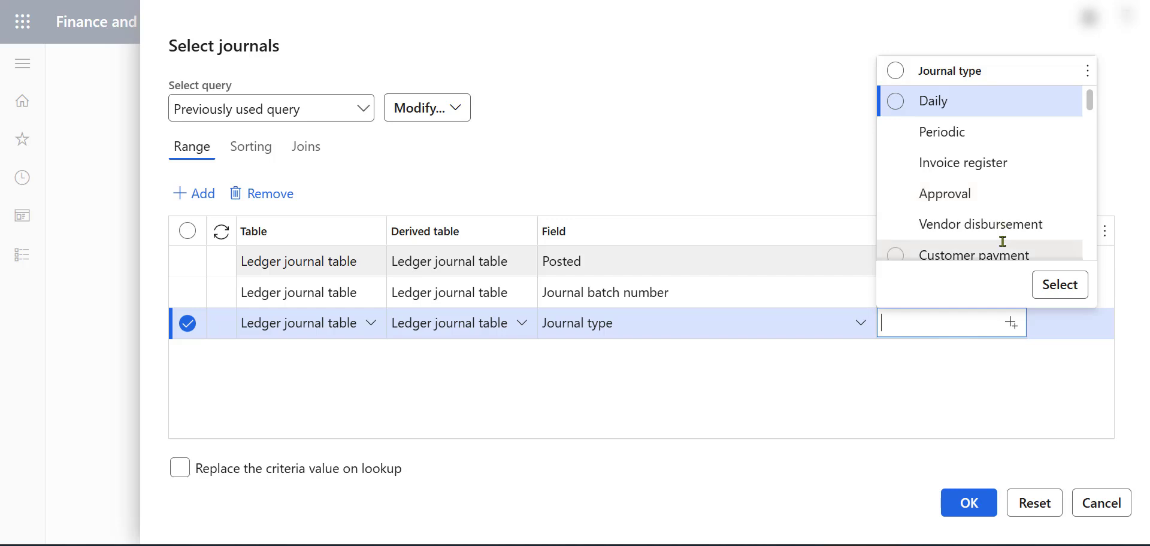
{"action": "left_click", "coordinate": [896, 100]}
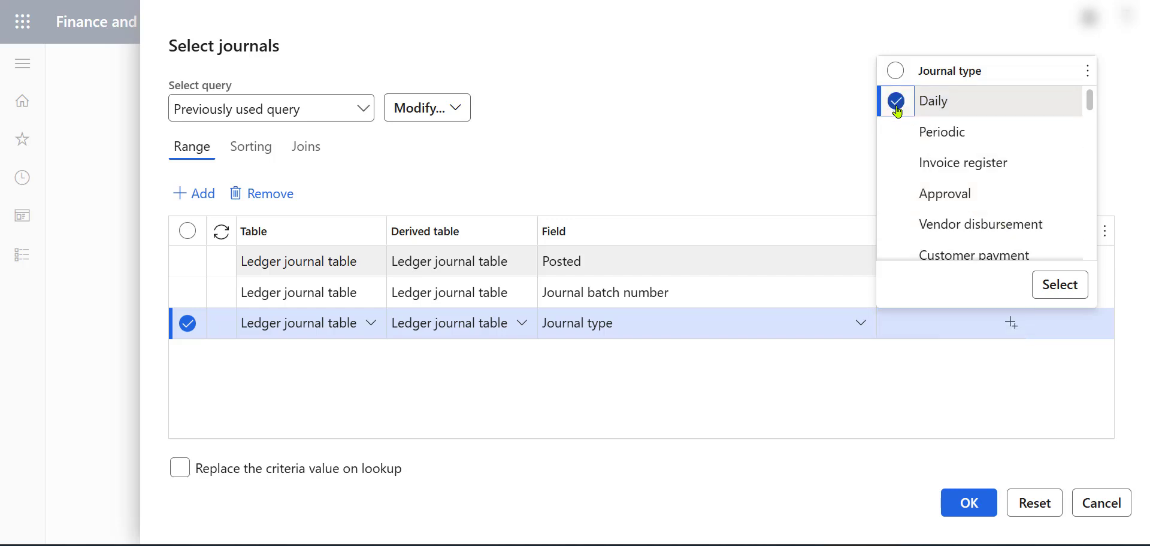
{"action": "left_click", "coordinate": [977, 254]}
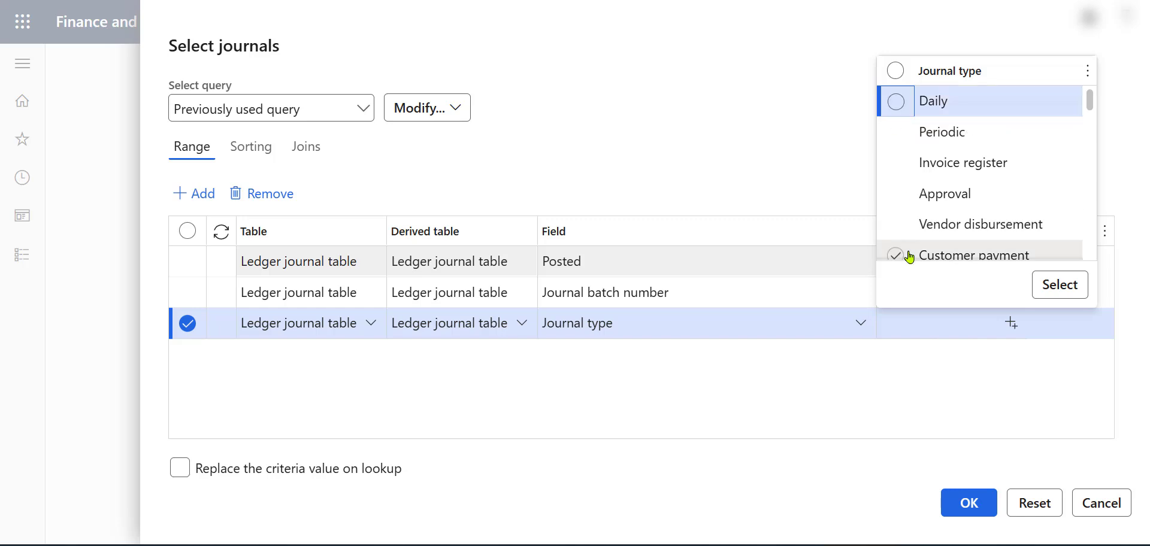
{"action": "left_click", "coordinate": [894, 100]}
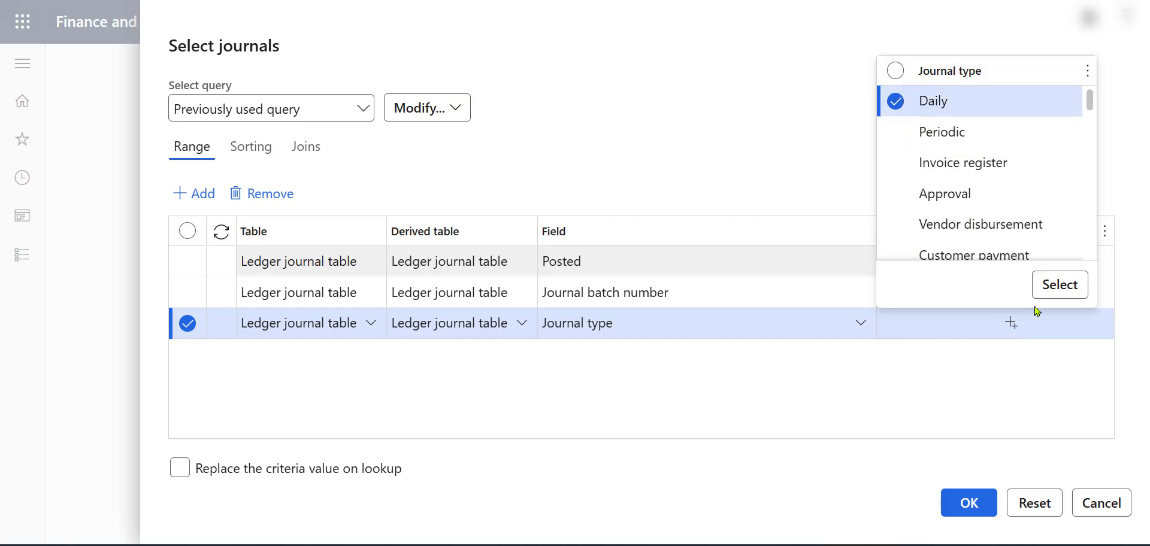
{"action": "left_click", "coordinate": [1059, 284]}
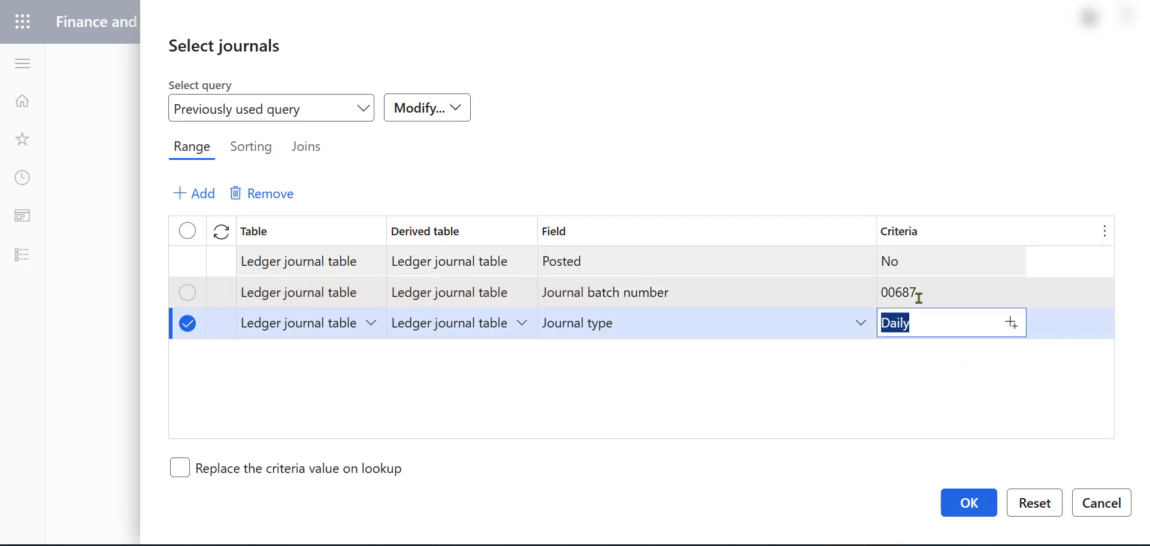
- Clear the Journal batch number criterion value 00687
{"action": "left_click", "coordinate": [946, 292]}
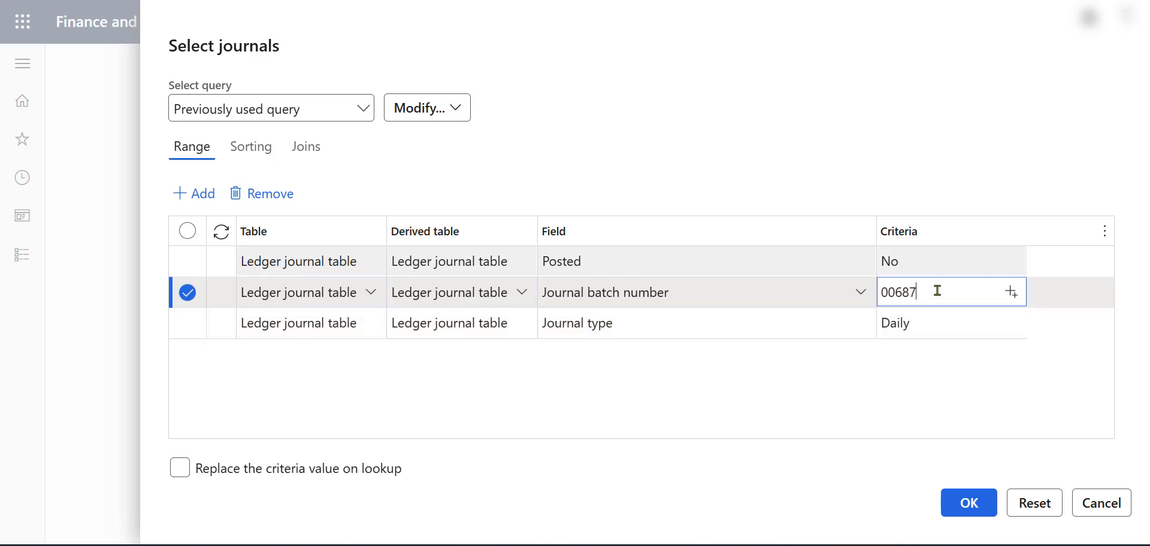
{"action": "triple_click", "coordinate": [895, 292]}
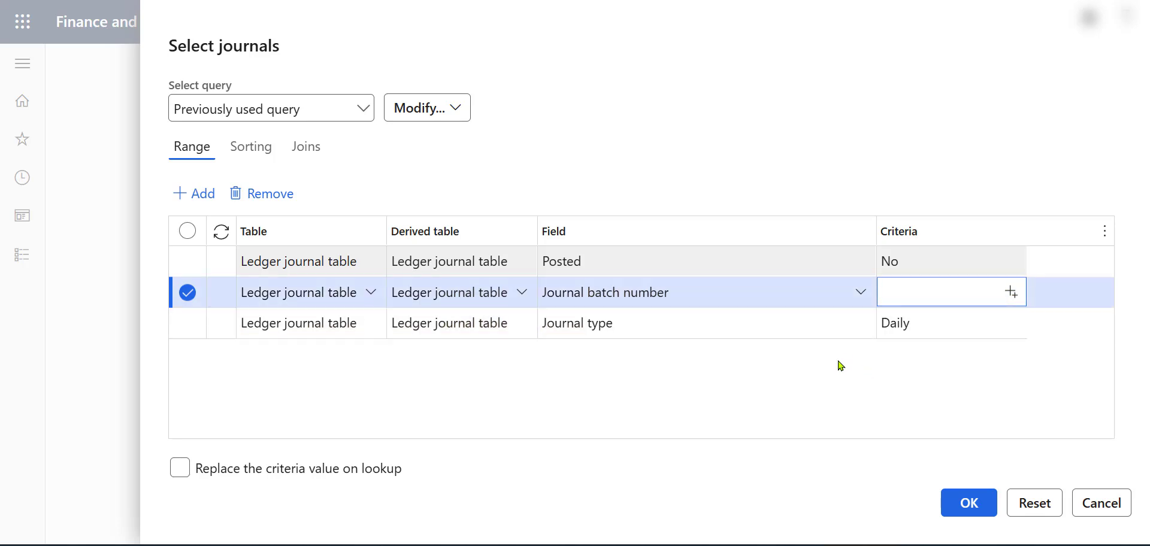
- Add a Workflow approval status range and set its criterion to Approved
{"action": "left_click", "coordinate": [192, 194]}
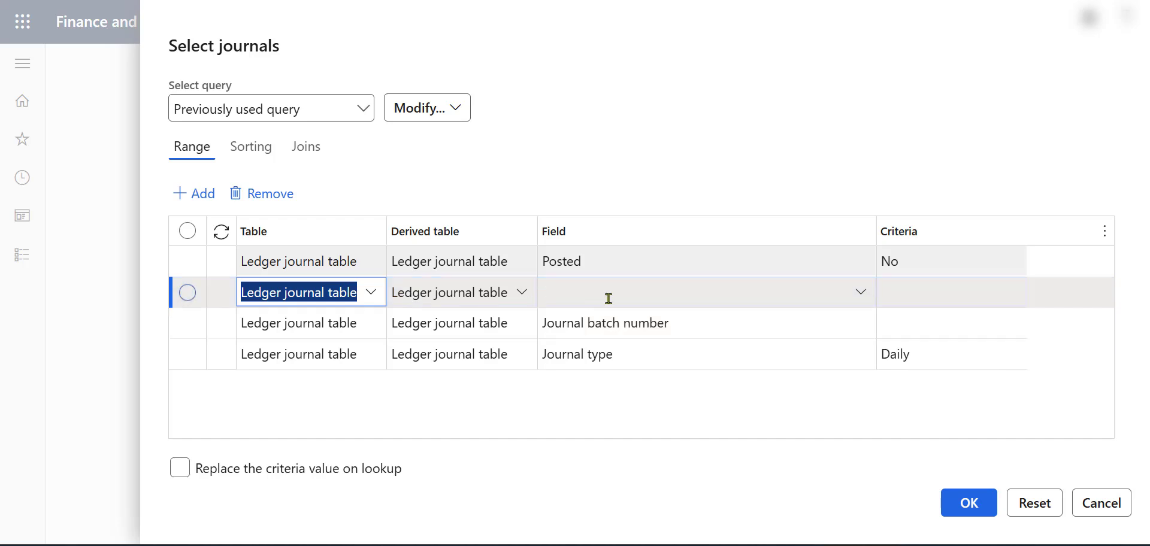
{"action": "left_click", "coordinate": [852, 292]}
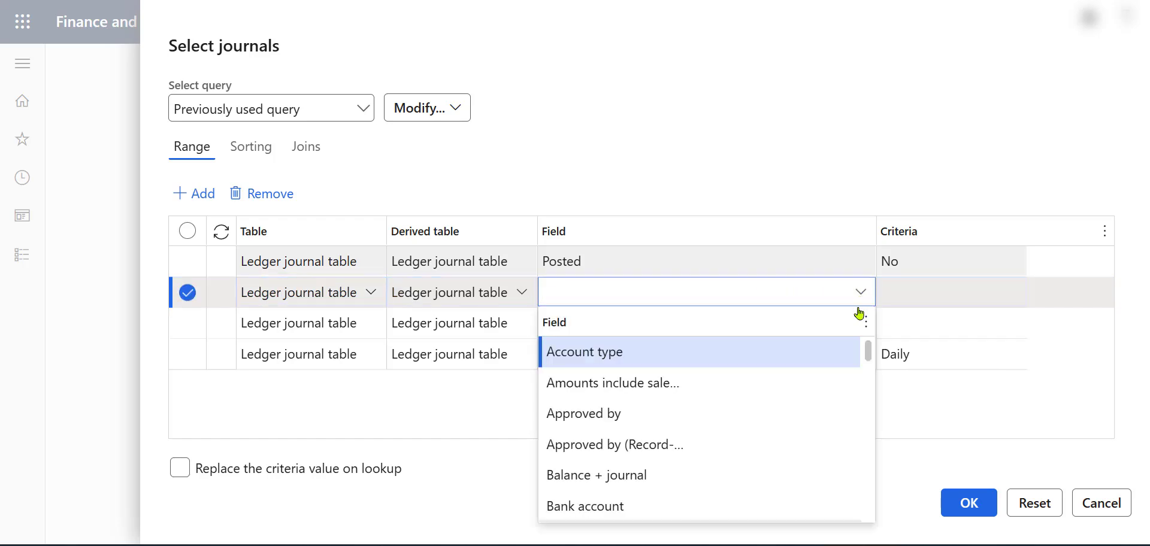
{"action": "scroll", "scroll_direction": "down", "scroll_amount": 3}
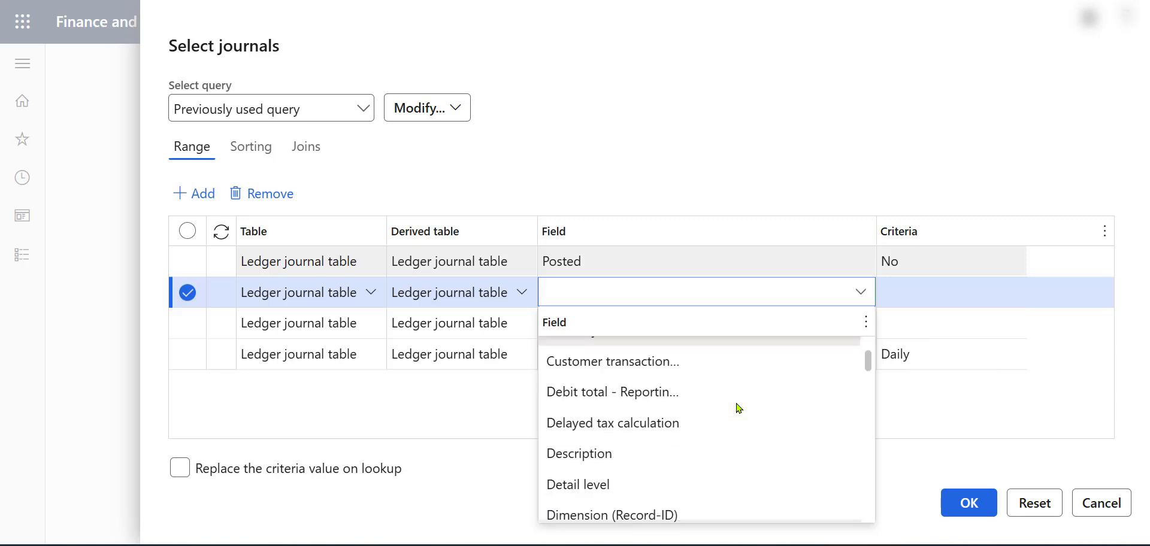
{"action": "scroll", "scroll_direction": "down", "scroll_amount": 3}
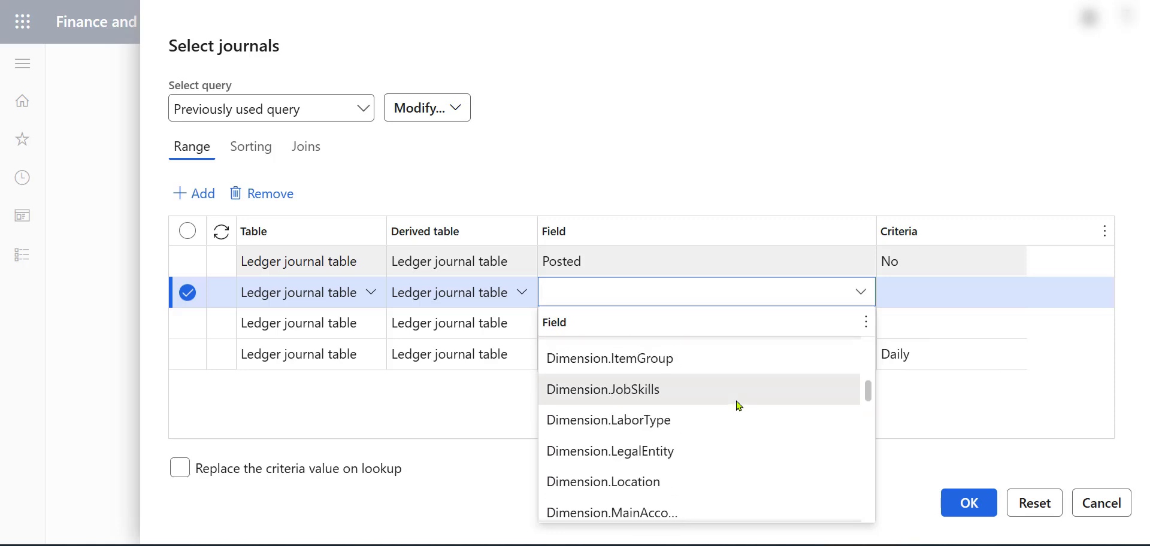
{"action": "scroll", "scroll_direction": "down", "scroll_amount": 3}
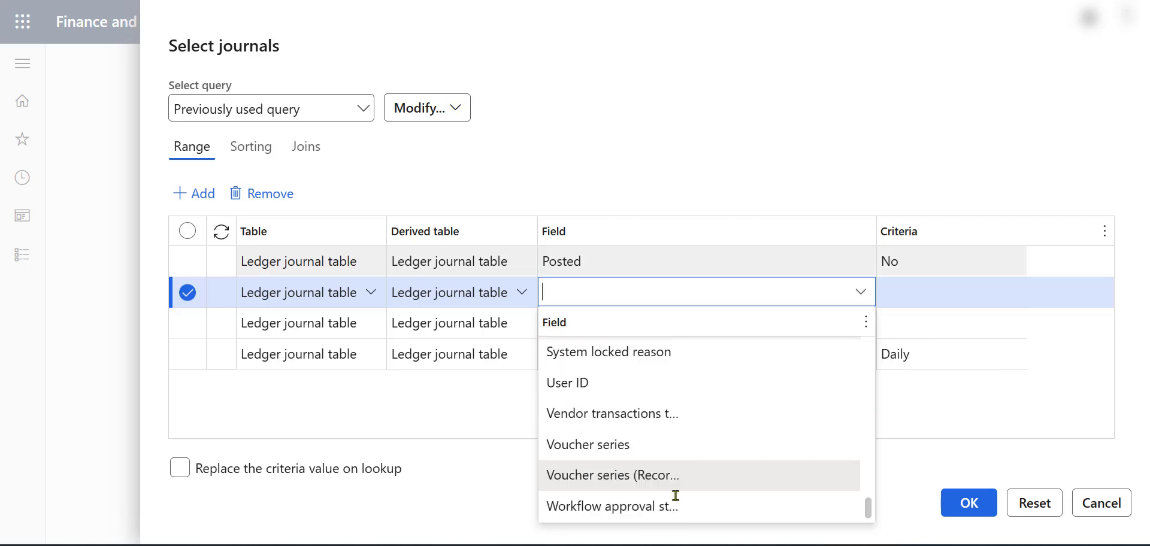
{"action": "left_click", "coordinate": [609, 506]}
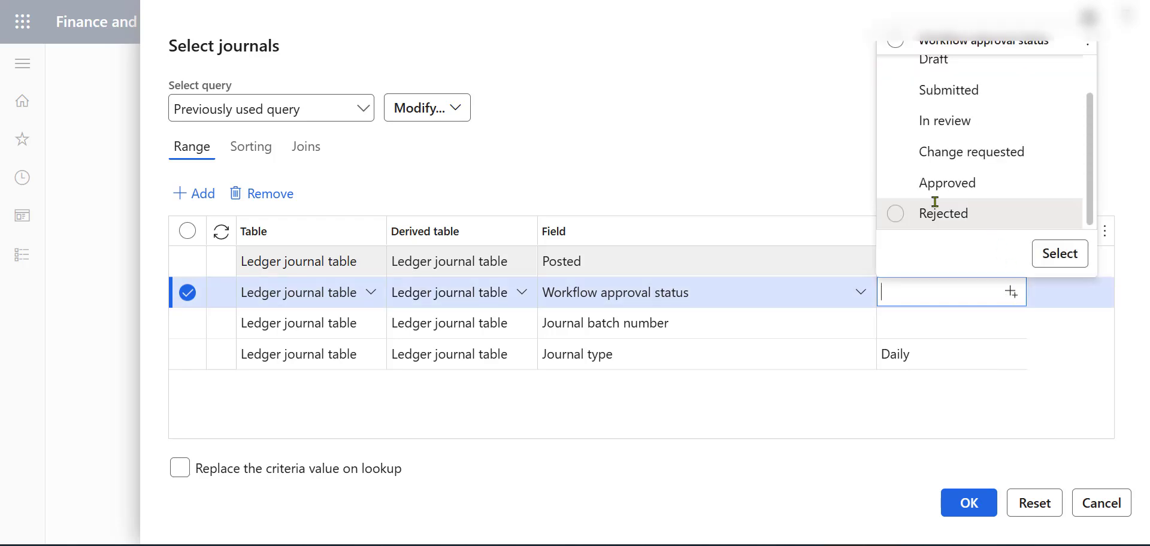
{"action": "left_click", "coordinate": [946, 182]}
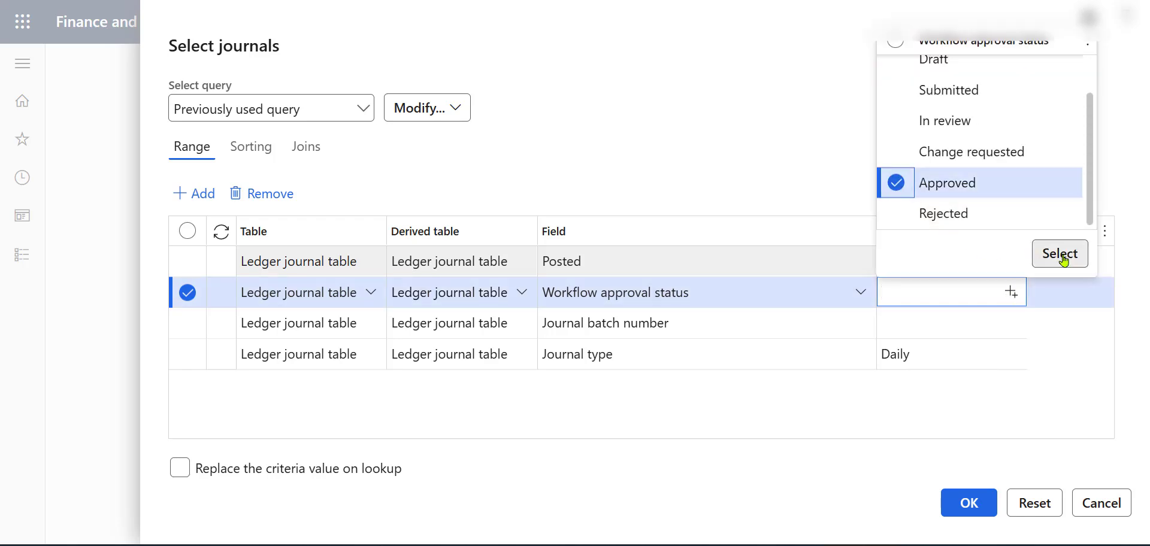
{"action": "left_click", "coordinate": [1058, 253]}
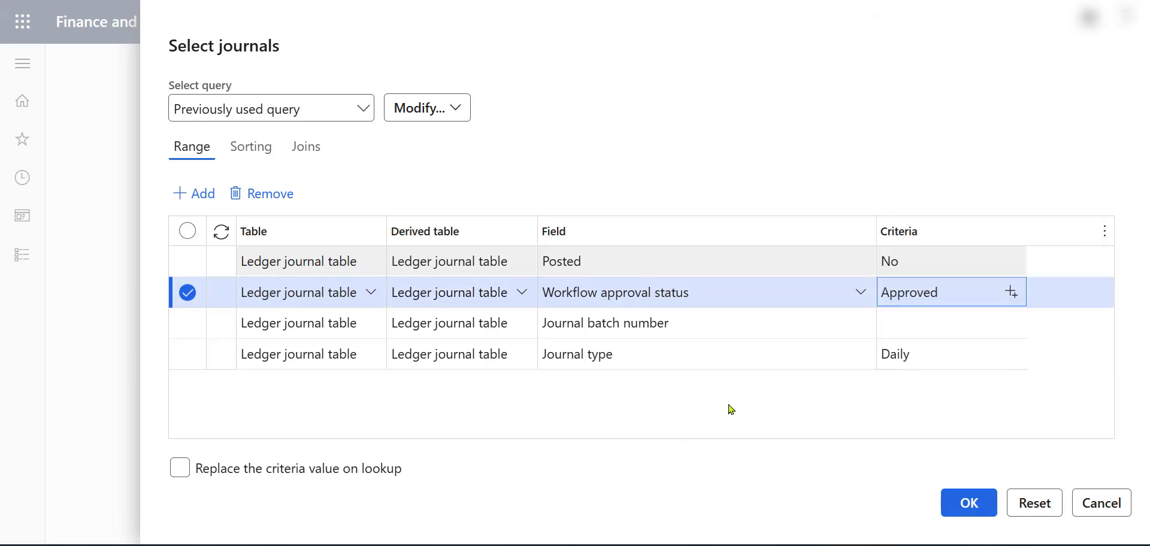
{"action": "mouse_move", "coordinate": [659, 355]}
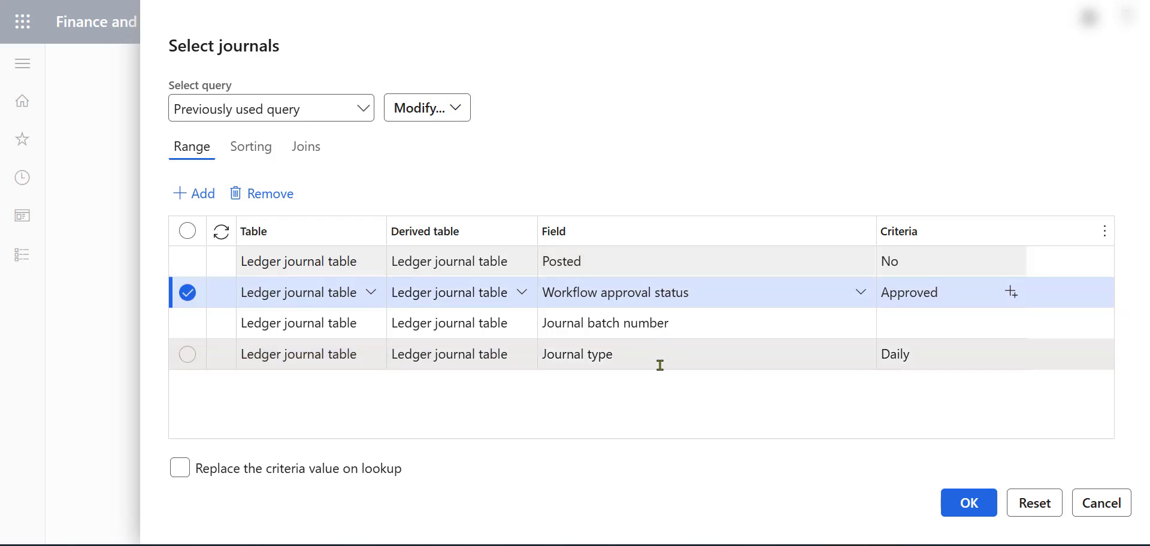
{"action": "mouse_move", "coordinate": [658, 392]}
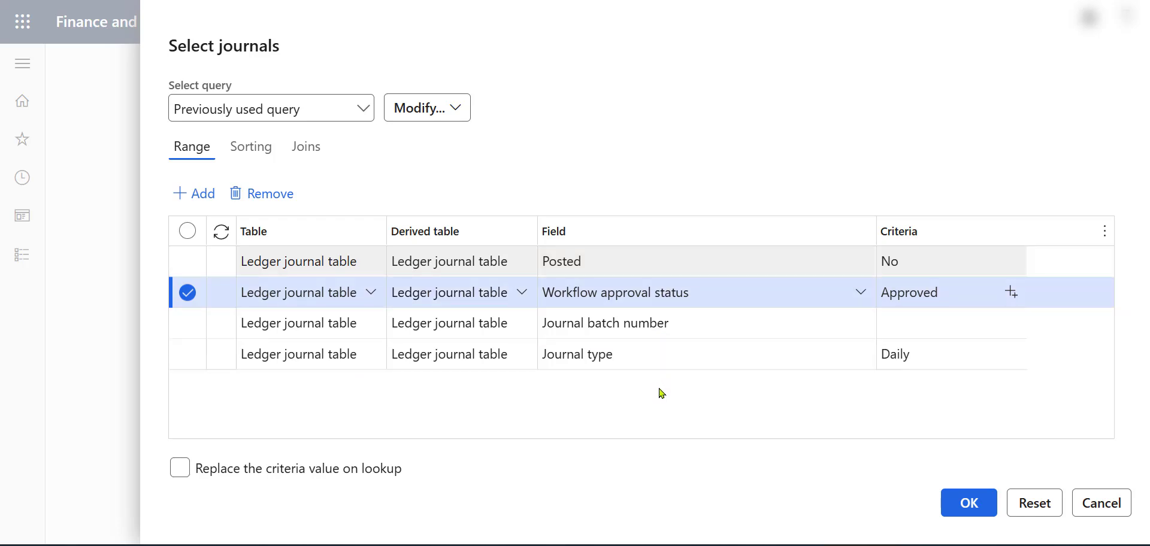
{"action": "mouse_move", "coordinate": [662, 384]}
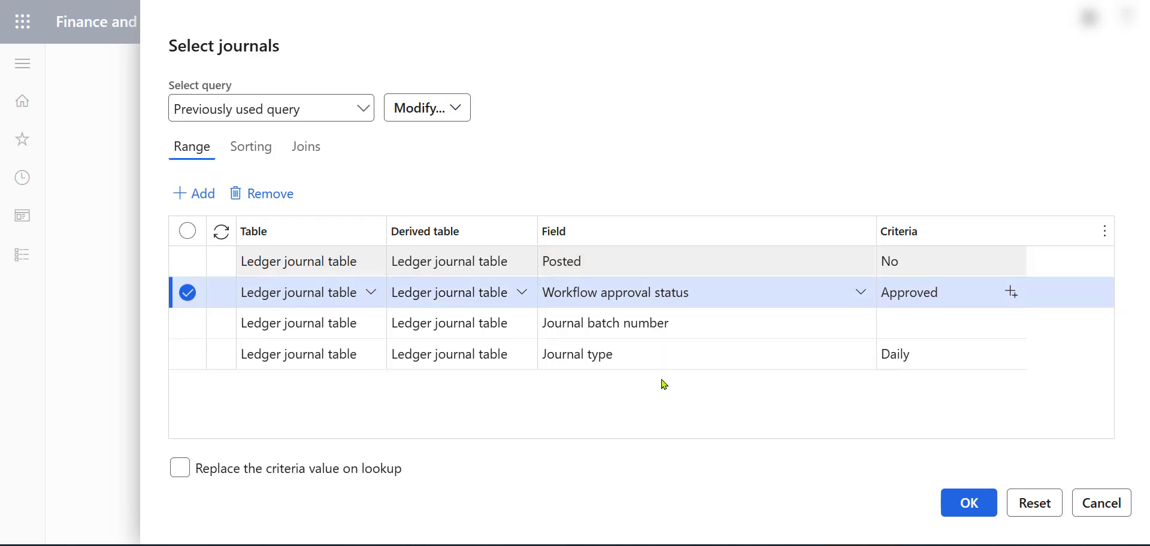
{"action": "mouse_move", "coordinate": [681, 271]}
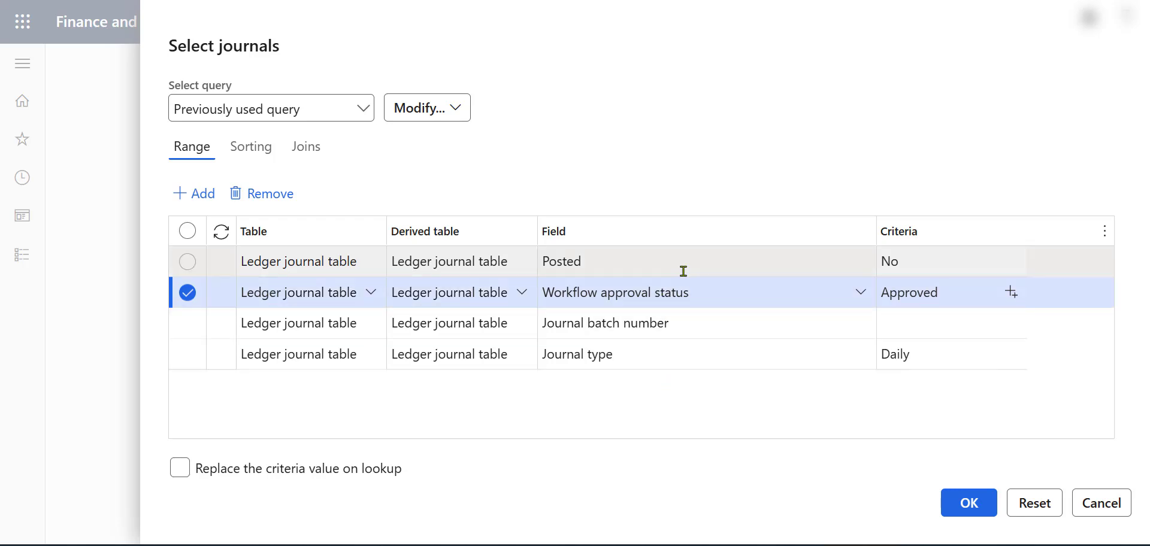
{"action": "mouse_move", "coordinate": [697, 354]}
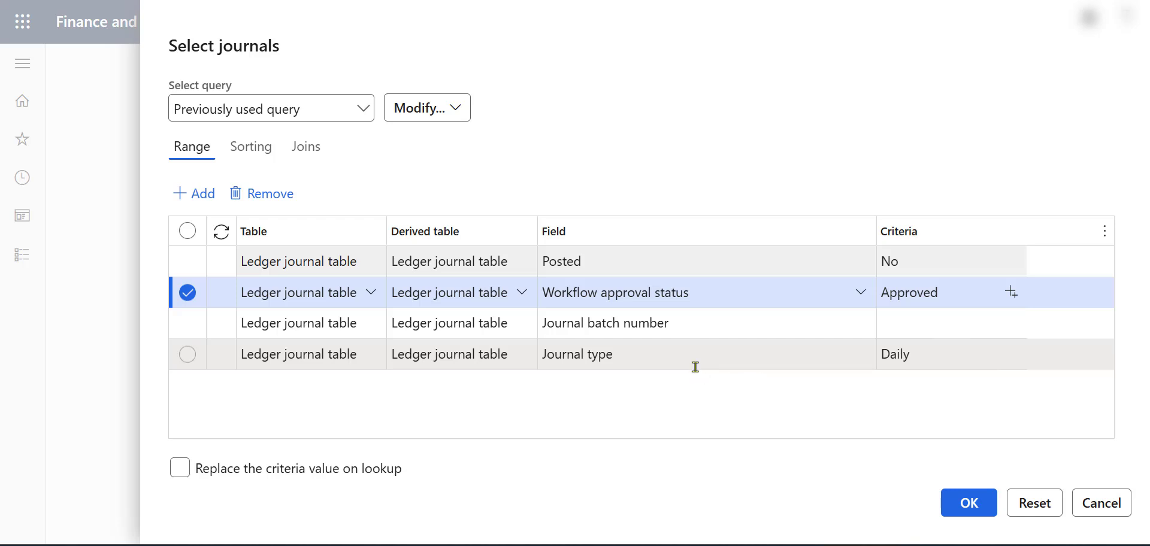
{"action": "mouse_move", "coordinate": [759, 357]}
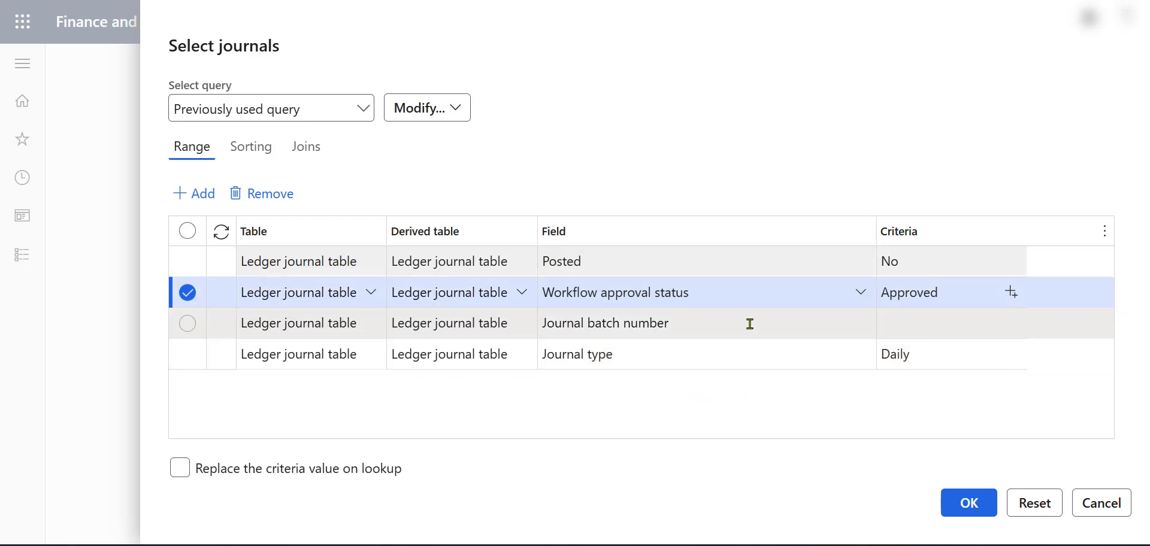
{"action": "mouse_move", "coordinate": [633, 388]}
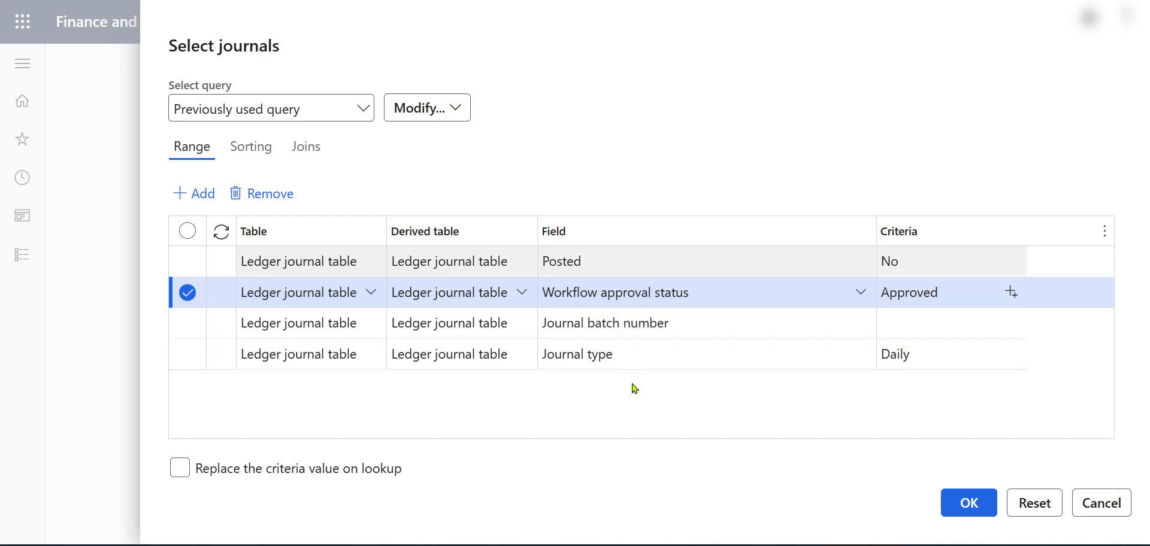
{"action": "mouse_move", "coordinate": [634, 378]}
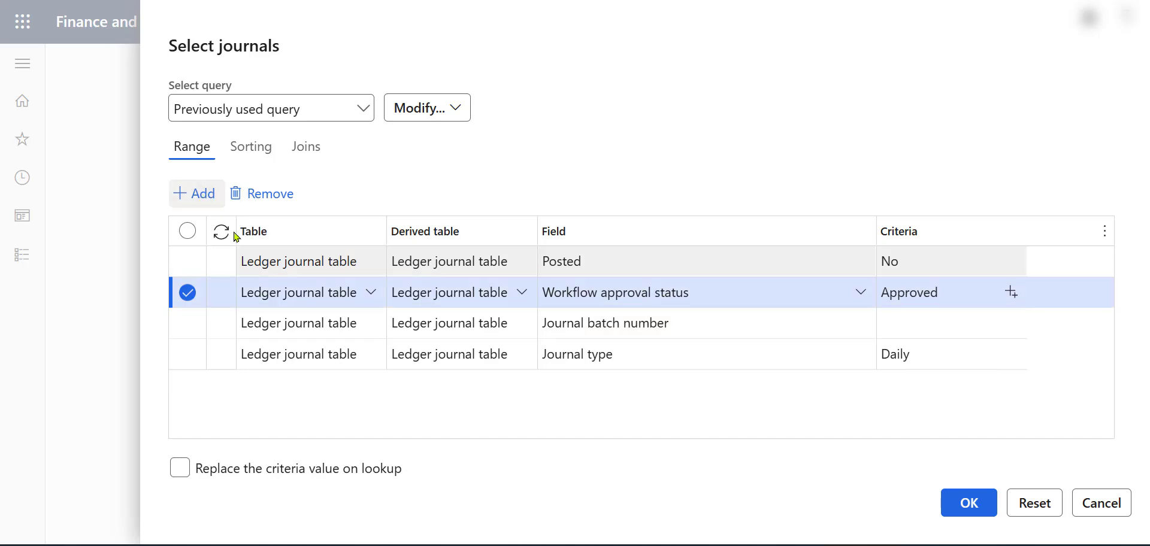
{"action": "mouse_move", "coordinate": [933, 318]}
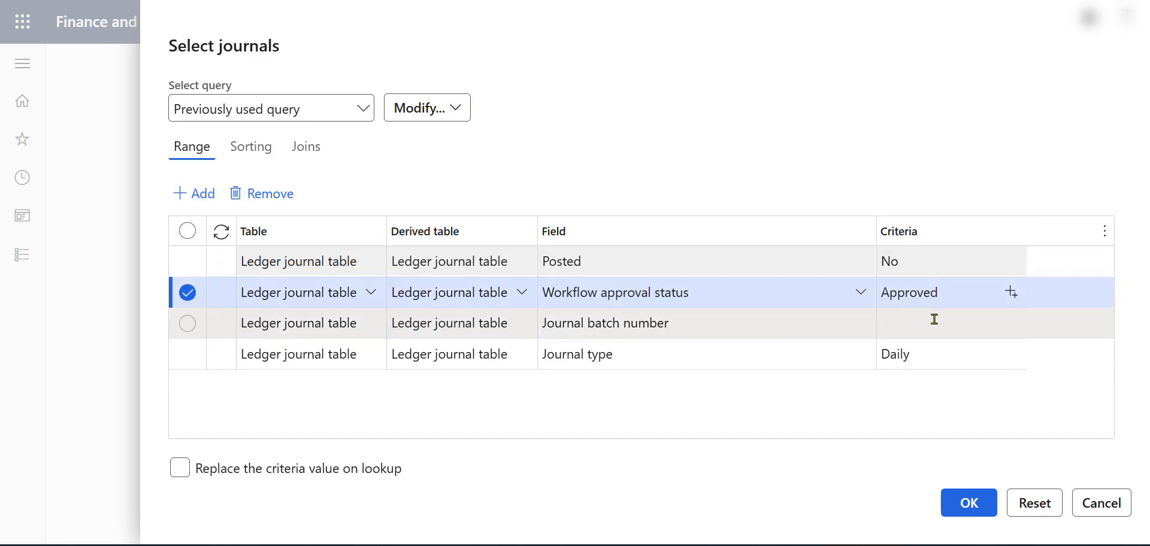
{"action": "mouse_move", "coordinate": [812, 421]}
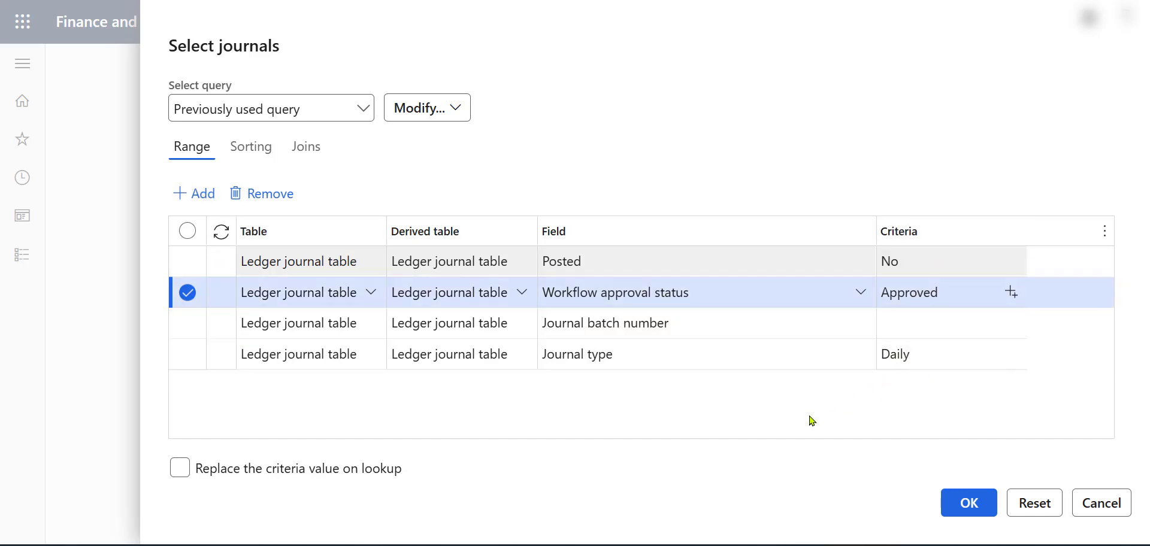
{"action": "mouse_move", "coordinate": [874, 415]}
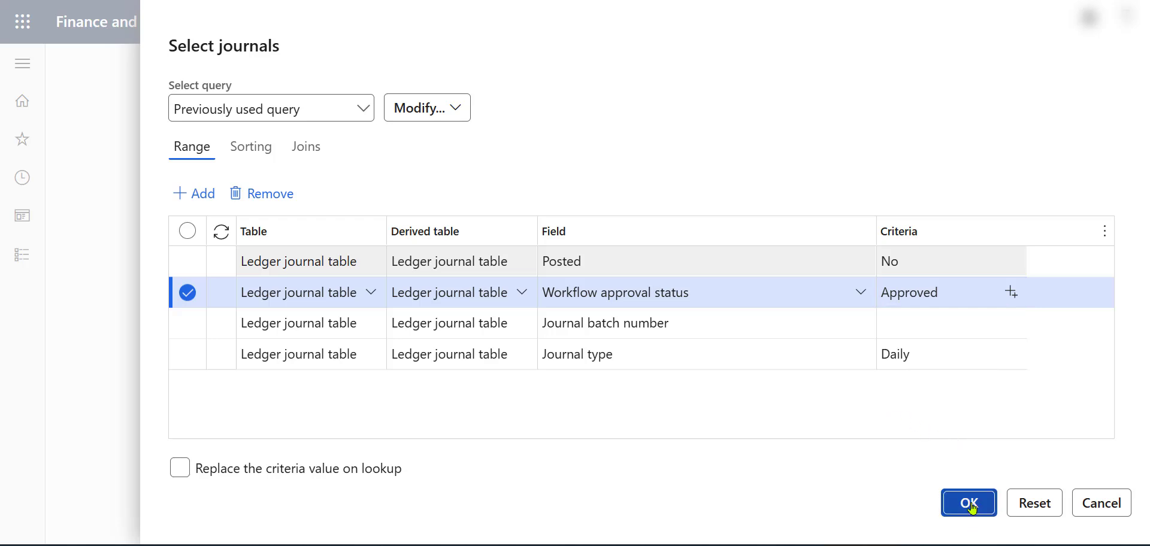
- Accept the journal query and set Batch processing to Yes under Run in the background
{"action": "left_click", "coordinate": [967, 503]}
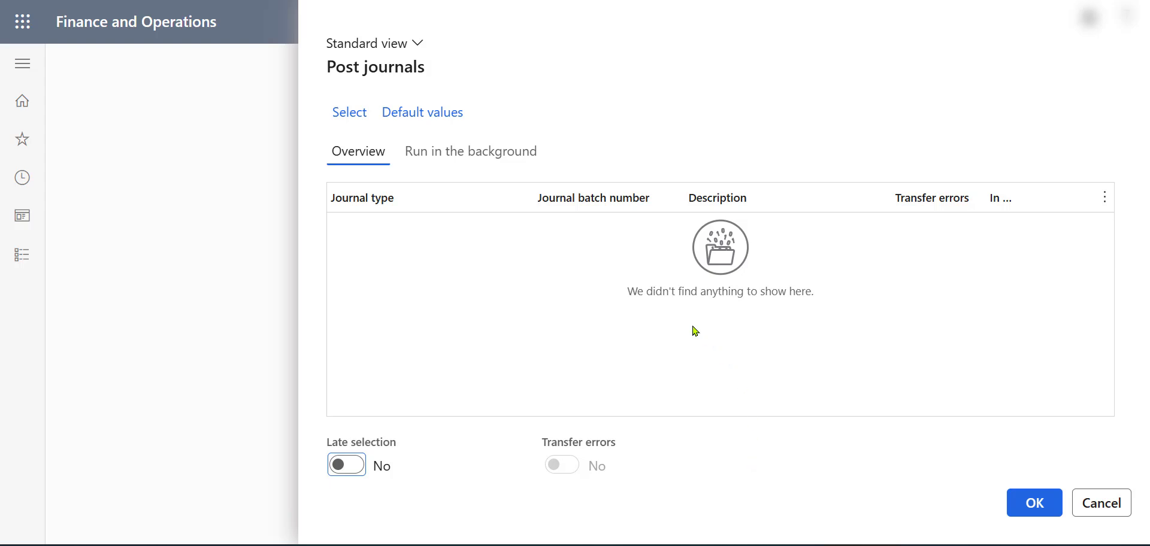
{"action": "mouse_move", "coordinate": [622, 319]}
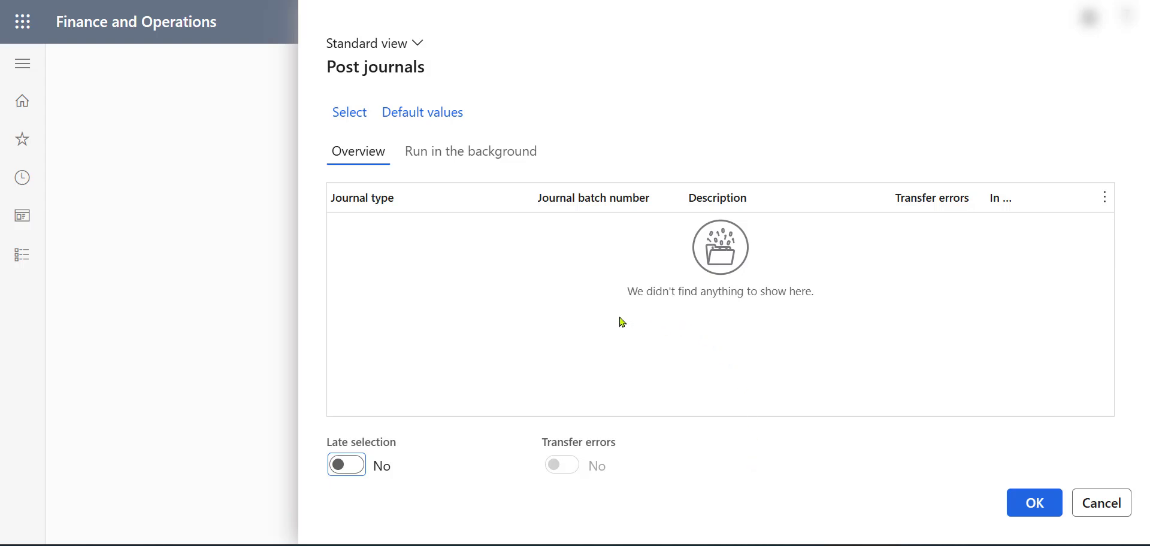
{"action": "mouse_move", "coordinate": [618, 328]}
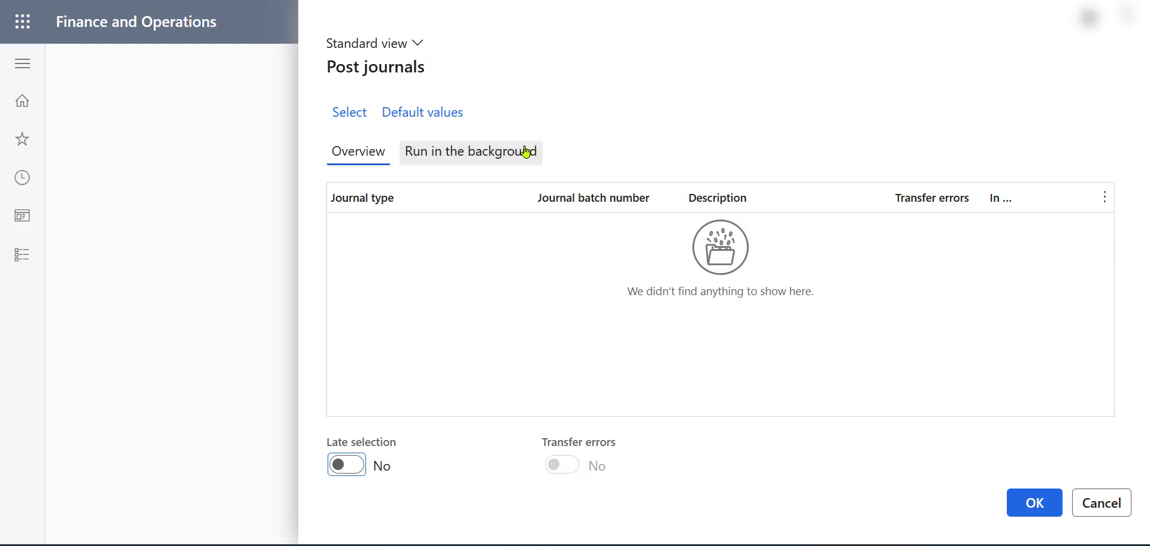
{"action": "left_click", "coordinate": [470, 152]}
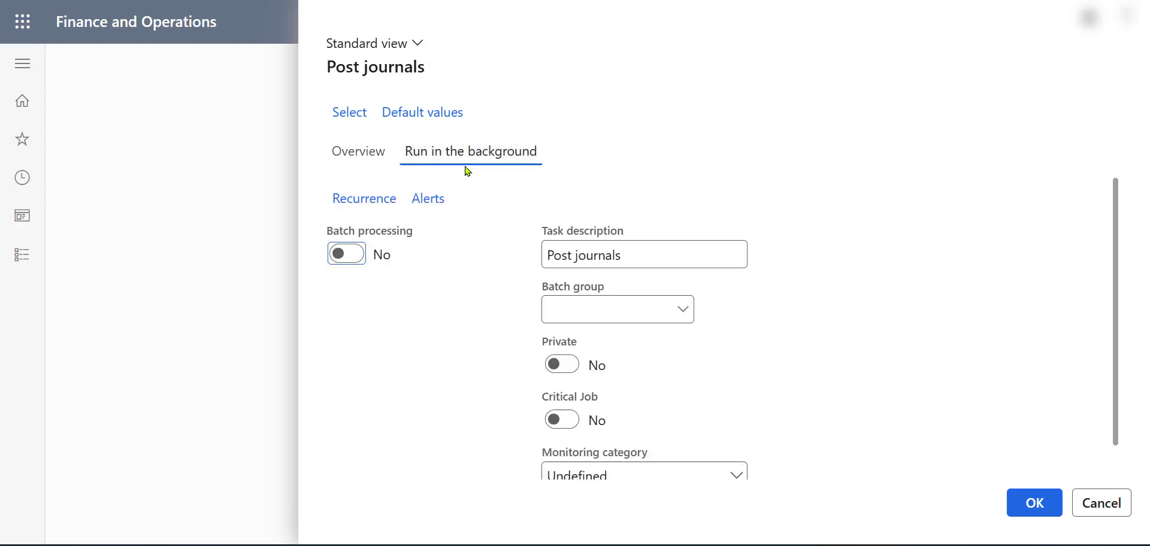
{"action": "mouse_move", "coordinate": [351, 254]}
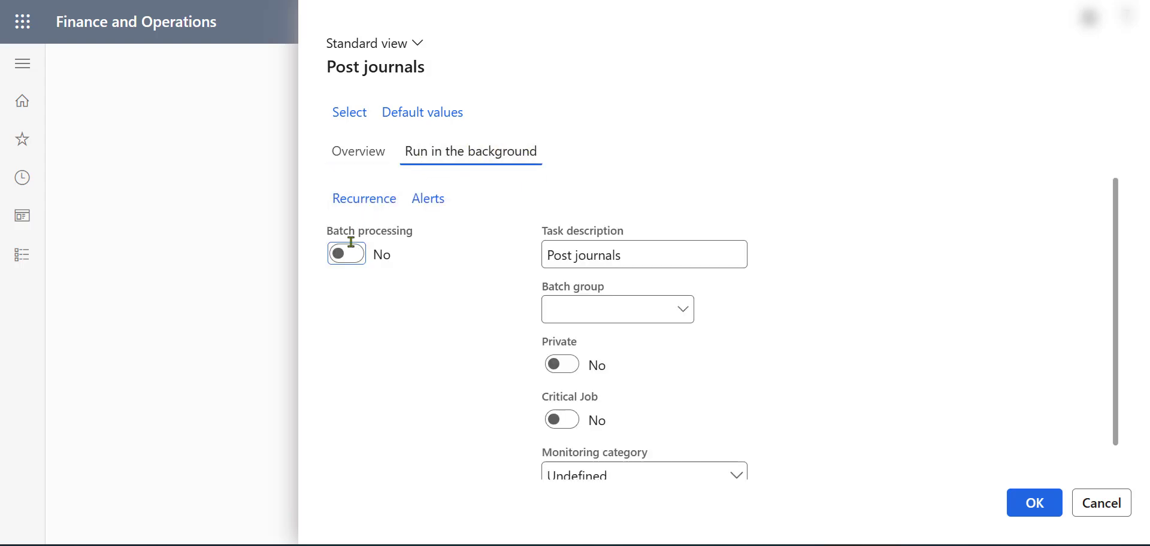
{"action": "left_click", "coordinate": [345, 254]}
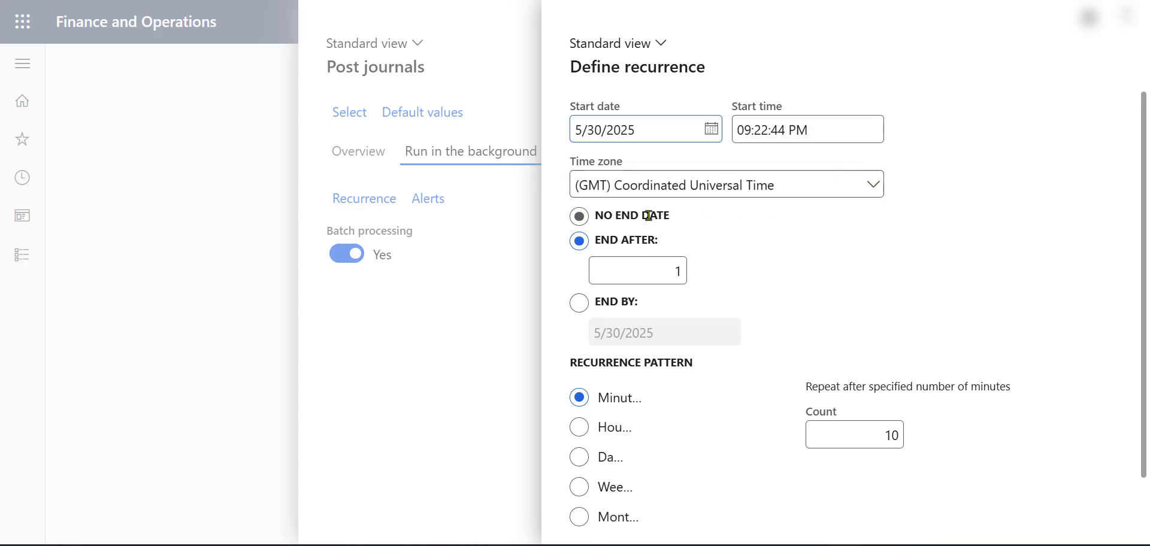
- Set the recurrence to No end date, repeating every 1 minute, and confirm it
{"action": "left_click", "coordinate": [578, 216]}
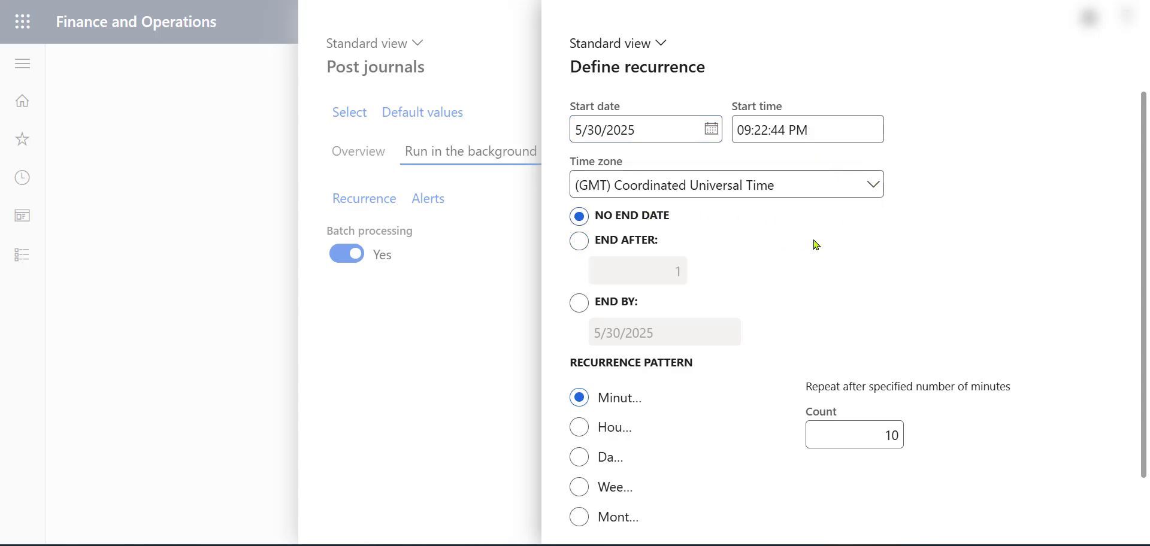
{"action": "scroll", "scroll_direction": "down", "scroll_amount": 3}
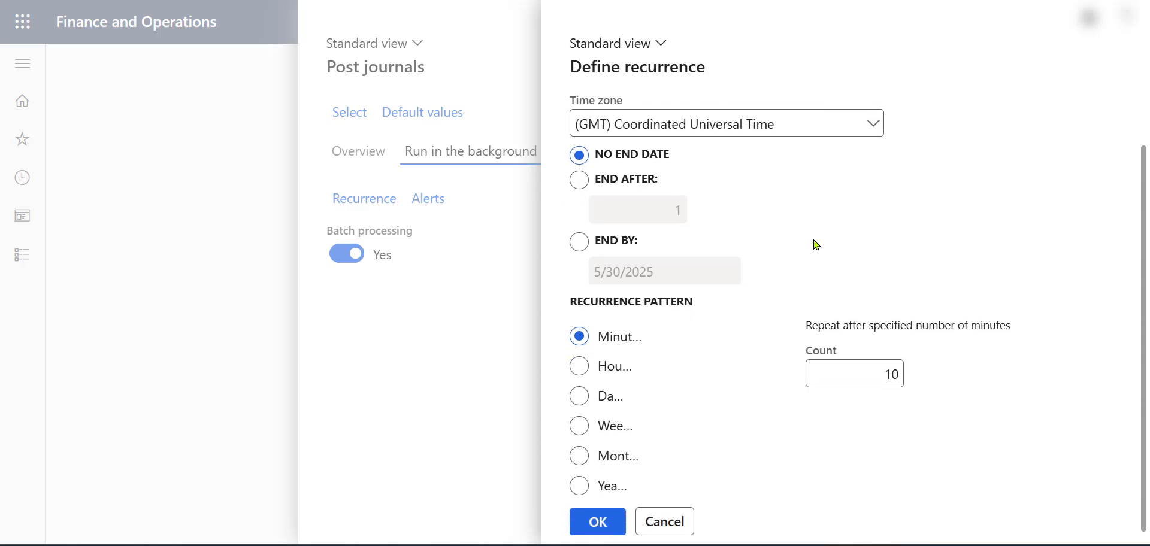
{"action": "mouse_move", "coordinate": [685, 327]}
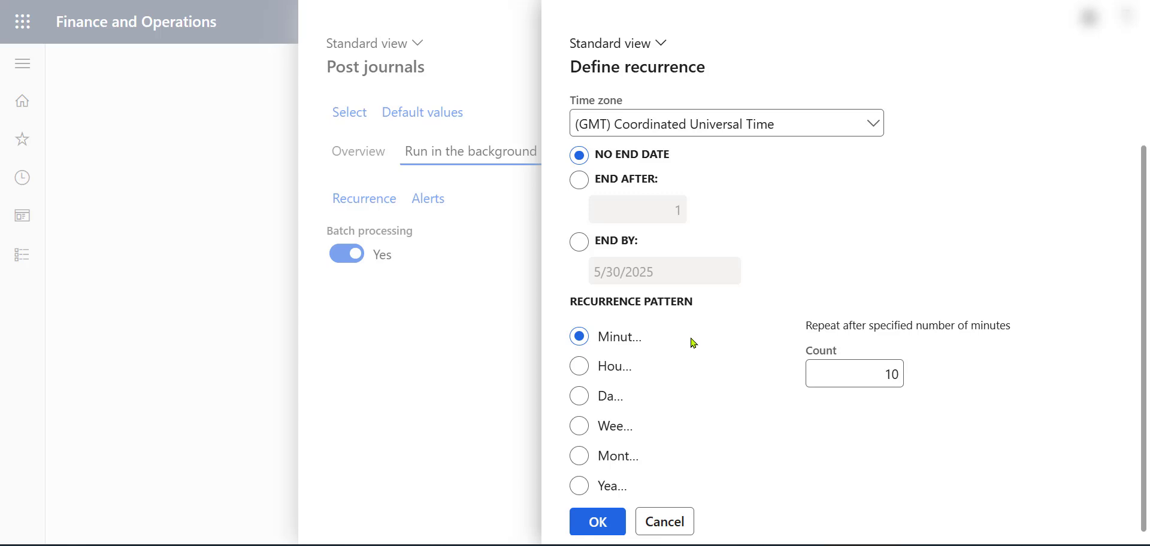
{"action": "mouse_move", "coordinate": [693, 338]}
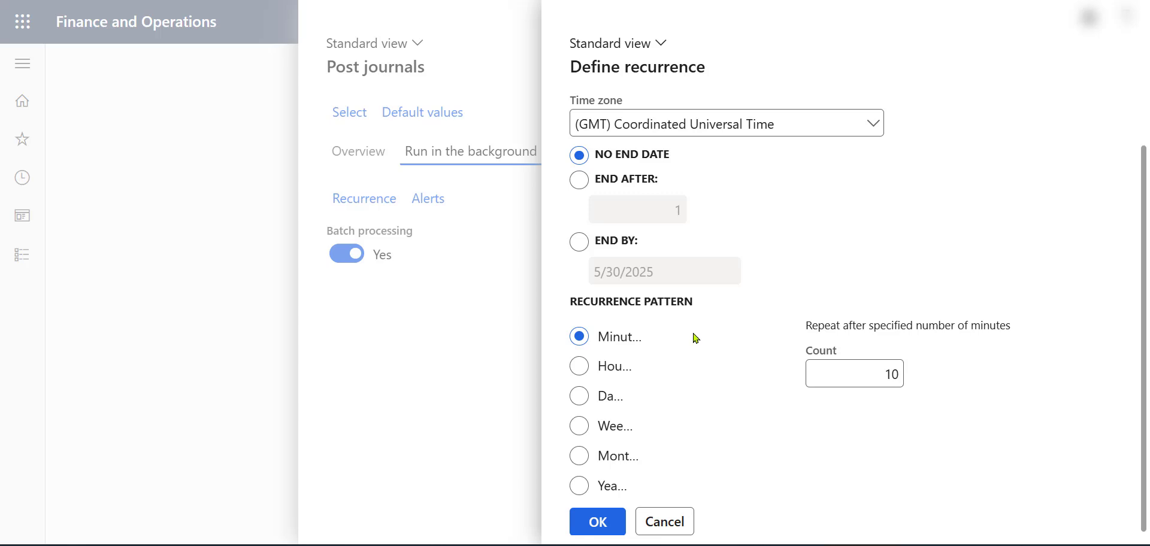
{"action": "mouse_move", "coordinate": [696, 327]}
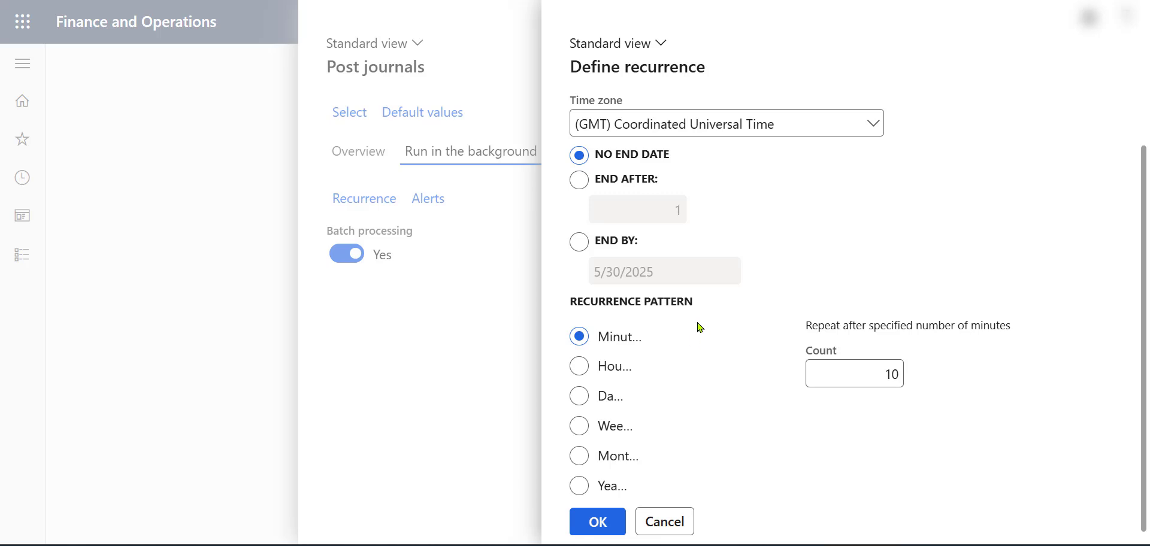
{"action": "mouse_move", "coordinate": [618, 352]}
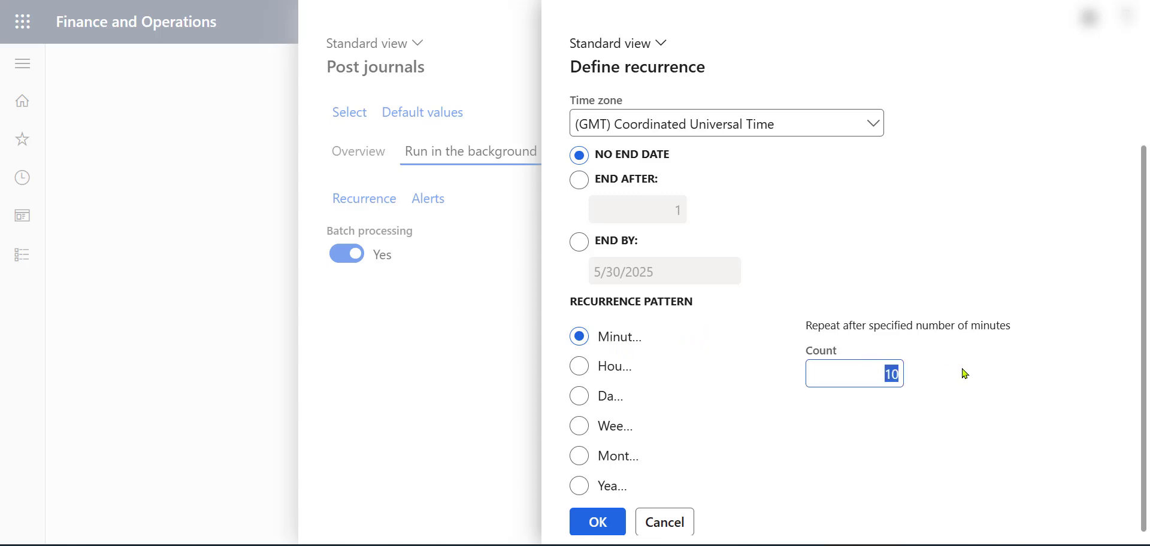
{"action": "type", "text": "1"}
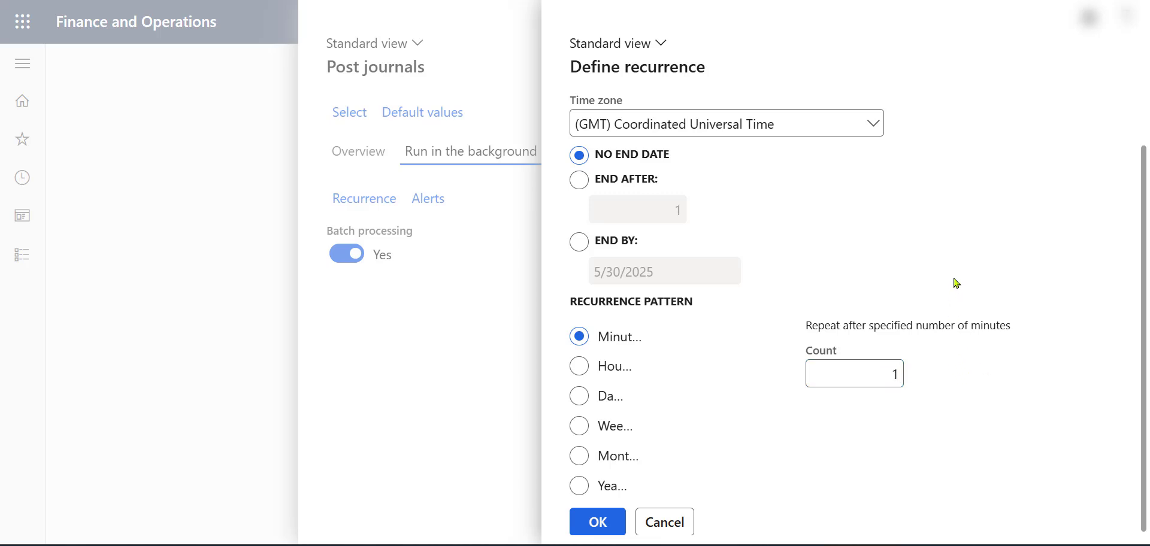
{"action": "mouse_move", "coordinate": [945, 321]}
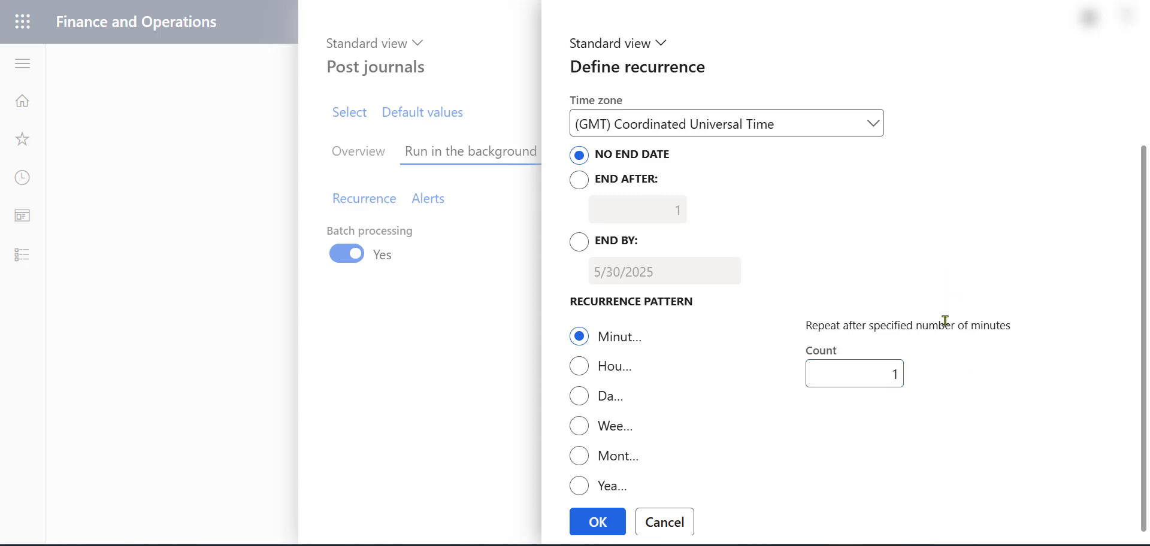
{"action": "mouse_move", "coordinate": [963, 342]}
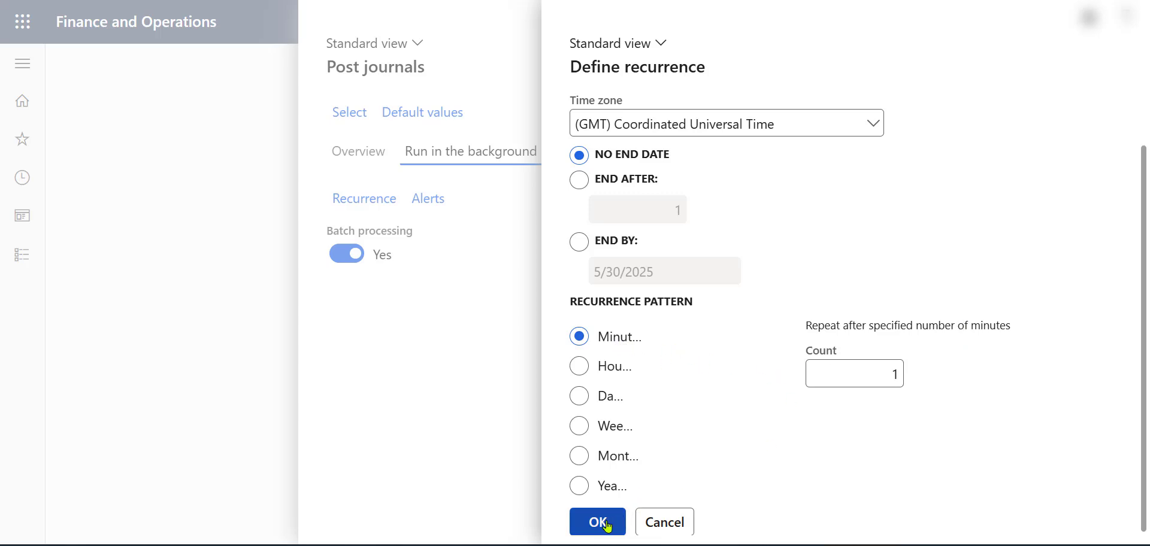
{"action": "left_click", "coordinate": [596, 522]}
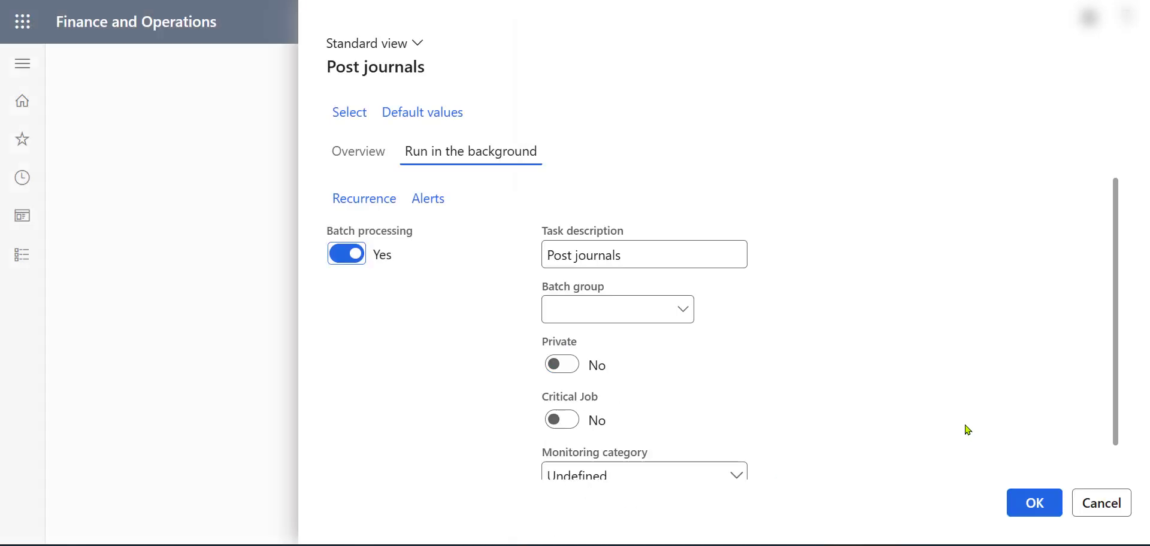
{"action": "mouse_move", "coordinate": [1034, 494]}
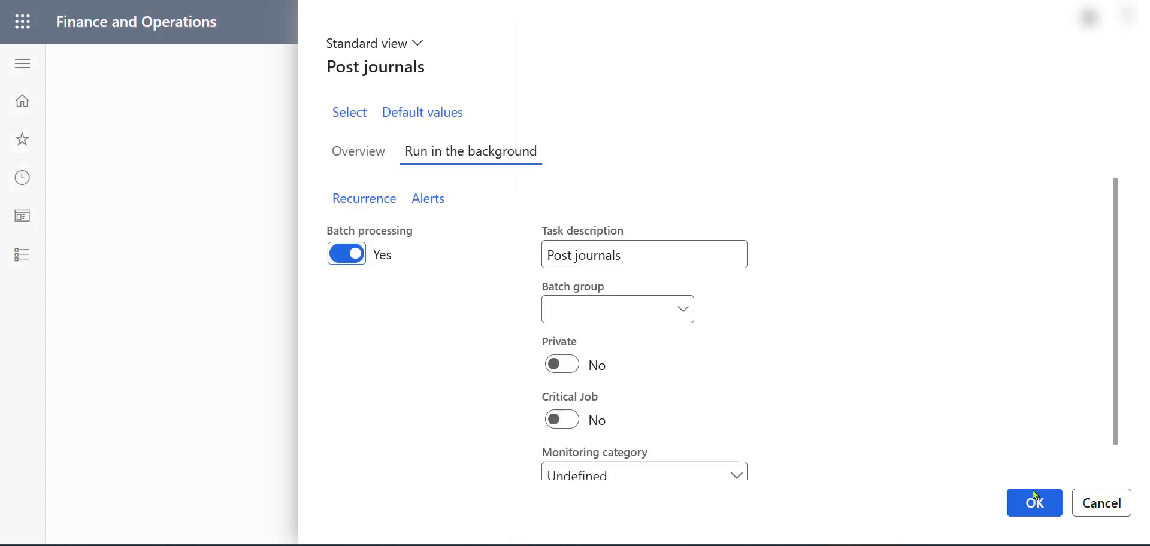
- Submit the Post journals job to the batch queue and reopen the not-posted General journals list
{"action": "left_click", "coordinate": [1033, 503]}
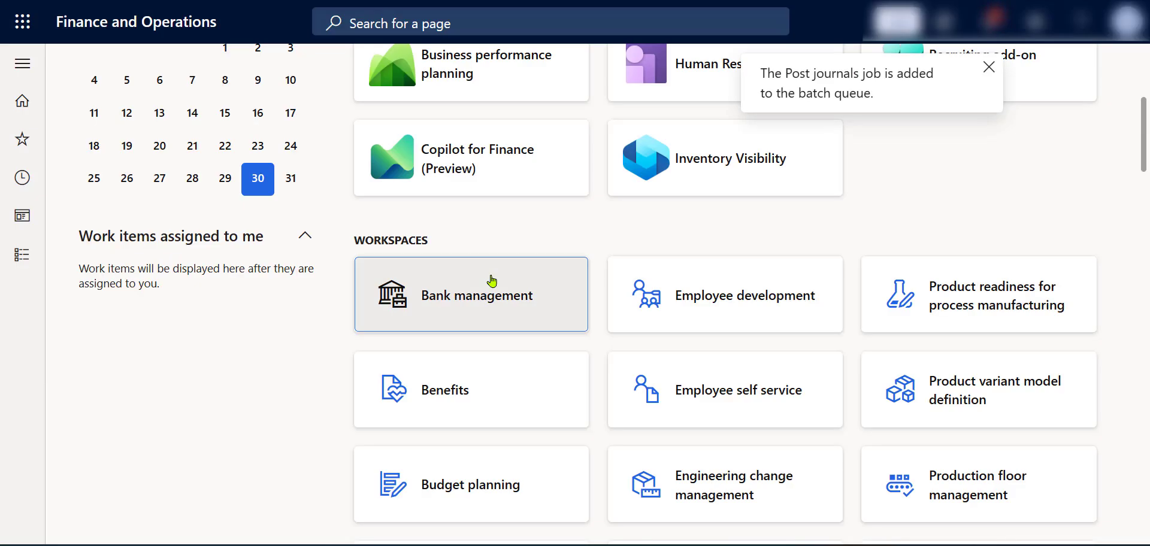
{"action": "mouse_move", "coordinate": [905, 102]}
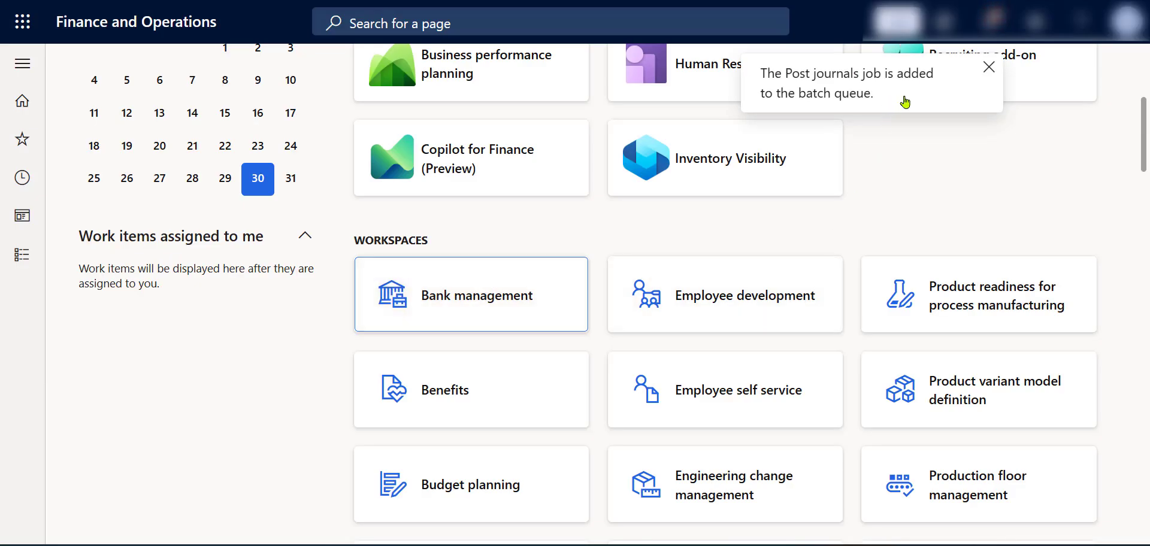
{"action": "left_click", "coordinate": [988, 67]}
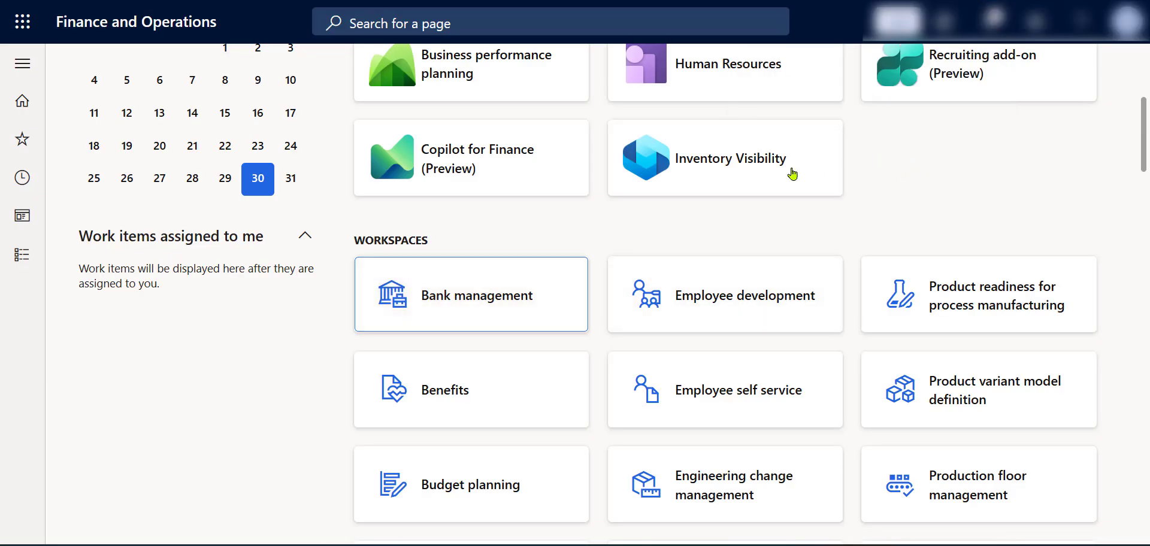
{"action": "mouse_move", "coordinate": [311, 354]}
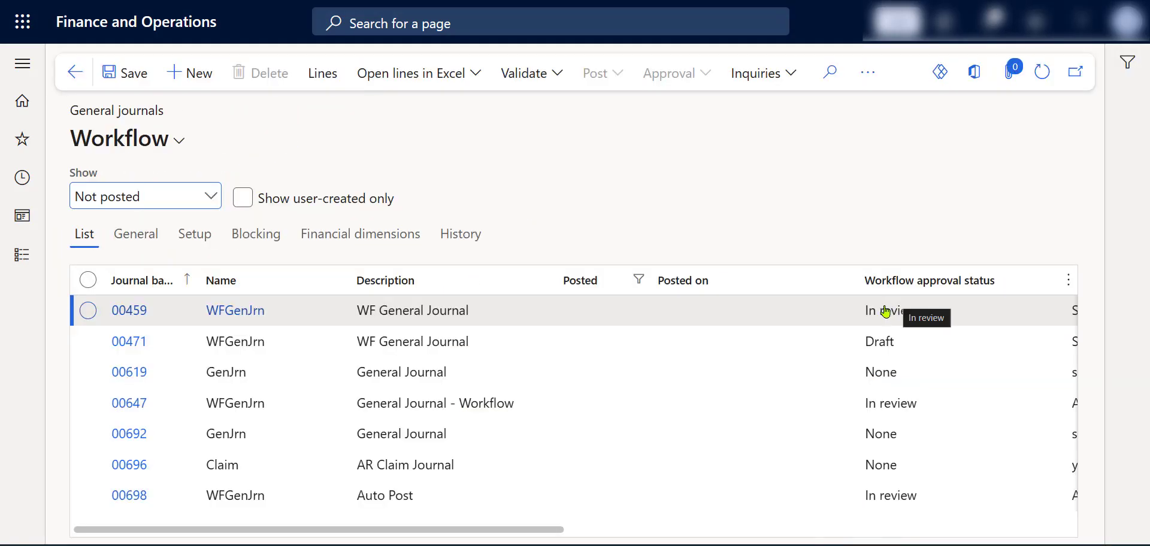
{"action": "mouse_move", "coordinate": [867, 266]}
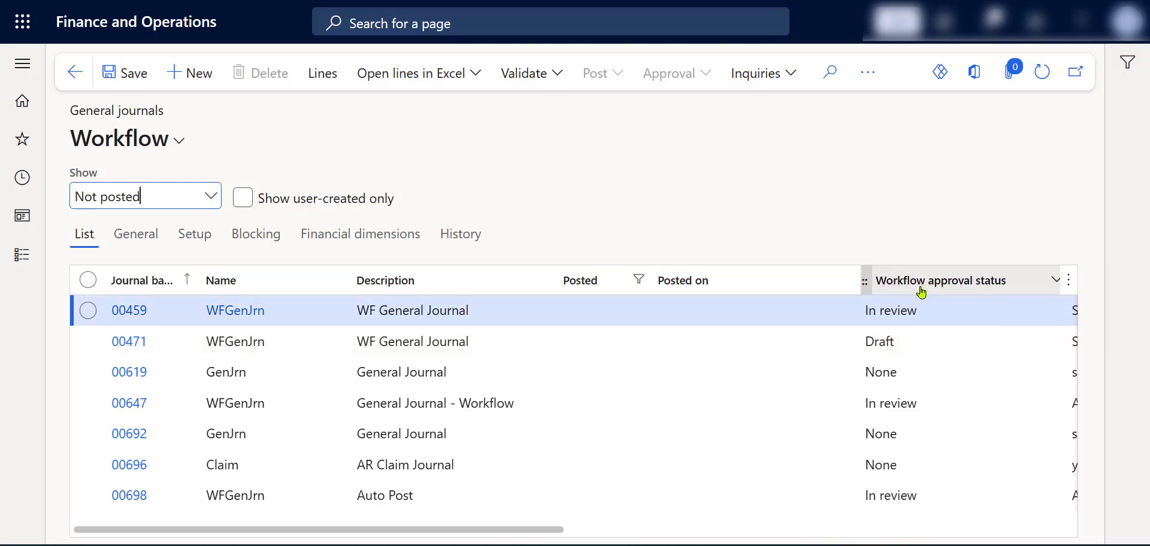
{"action": "mouse_move", "coordinate": [901, 211]}
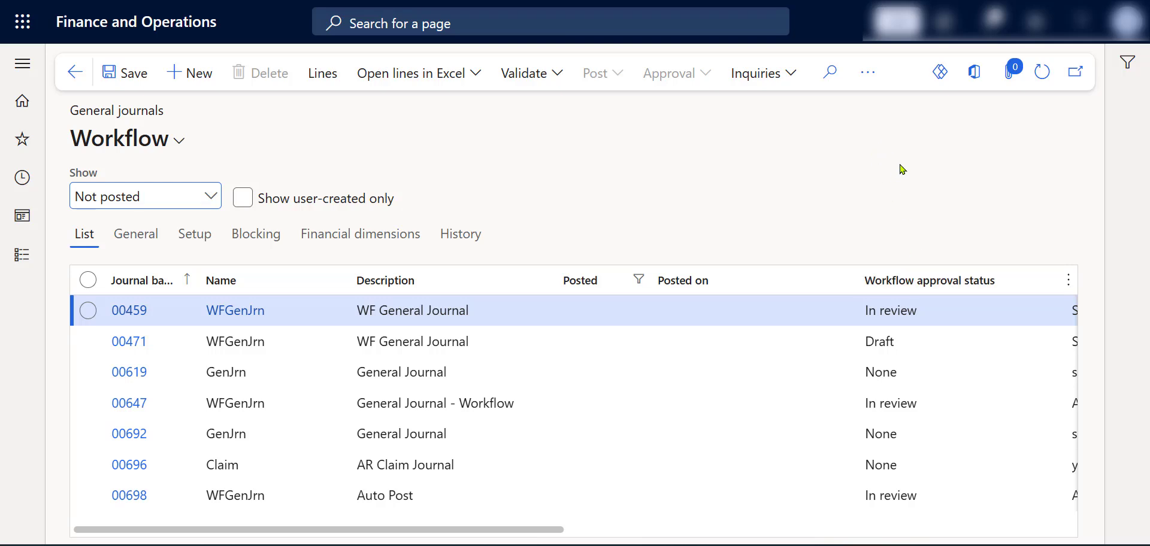
{"action": "left_click", "coordinate": [135, 195]}
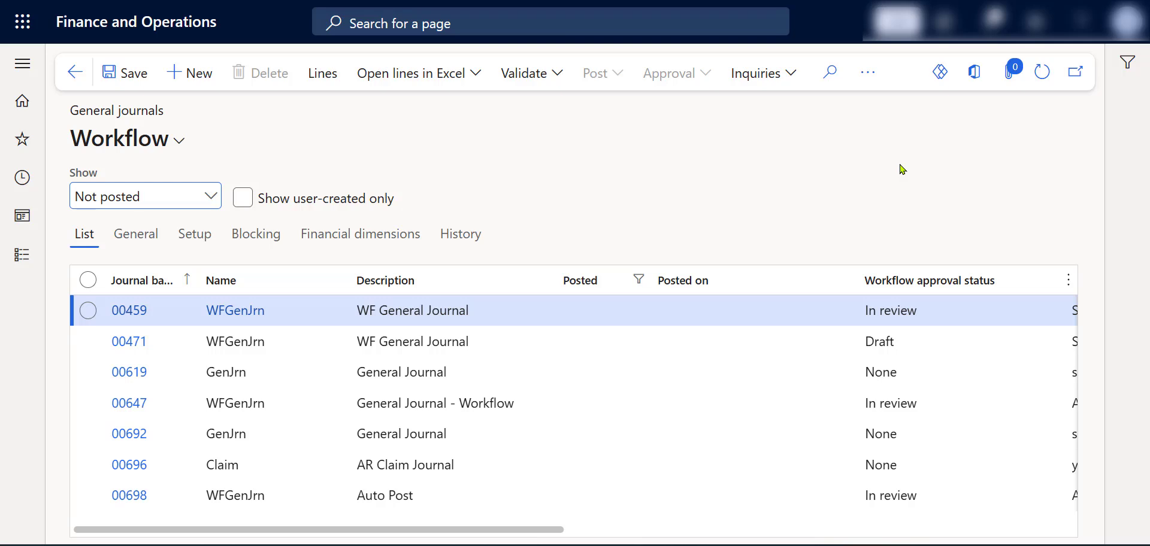
{"action": "left_click", "coordinate": [131, 195]}
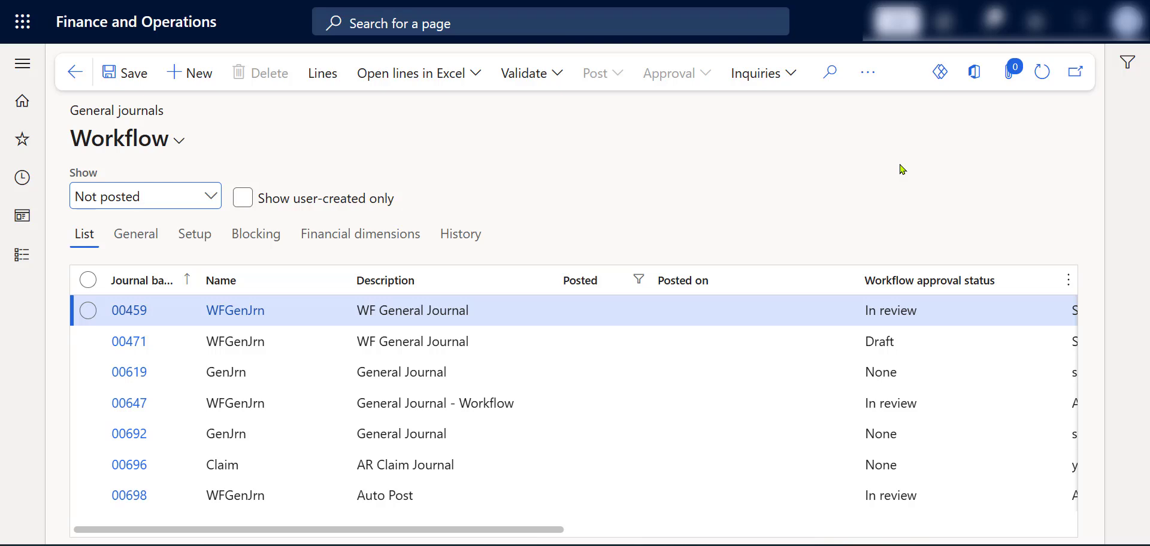
- Open Batch jobs via search and filter Job description containing POST
{"action": "left_click", "coordinate": [550, 22]}
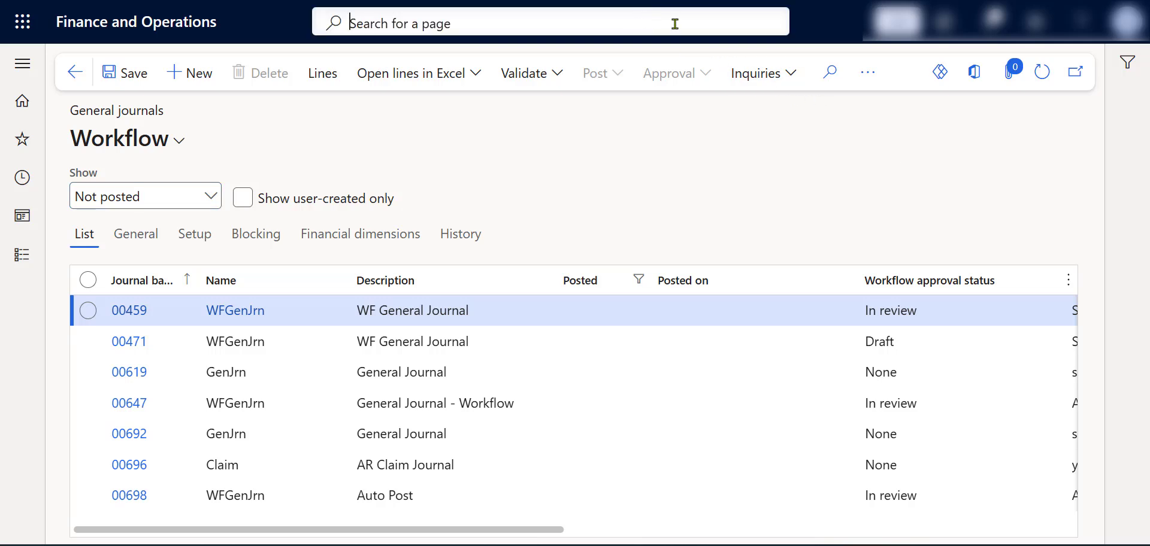
{"action": "type", "text": "BATCH JOB"}
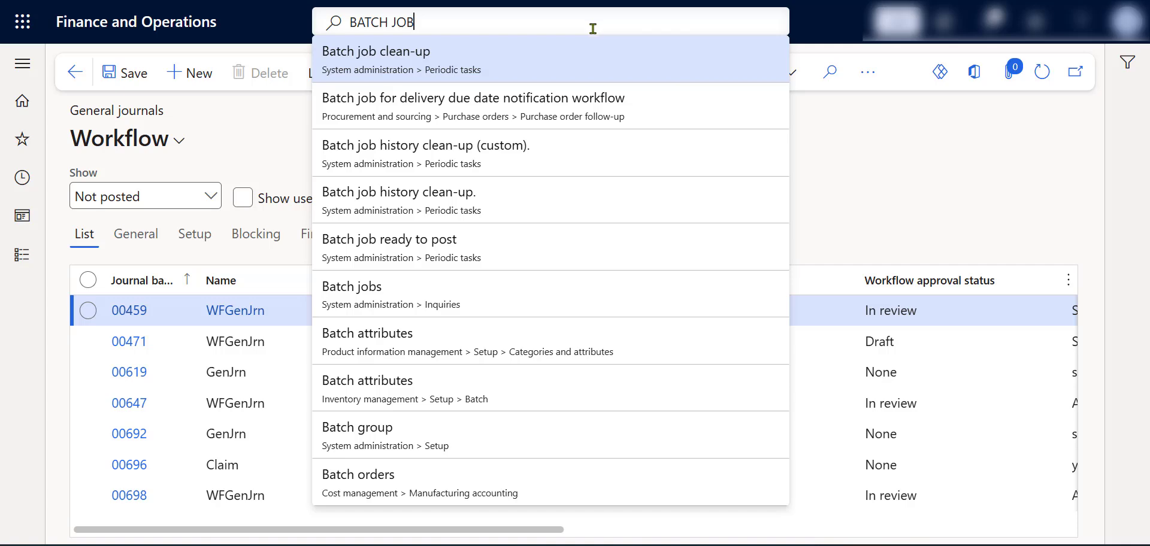
{"action": "mouse_move", "coordinate": [482, 293]}
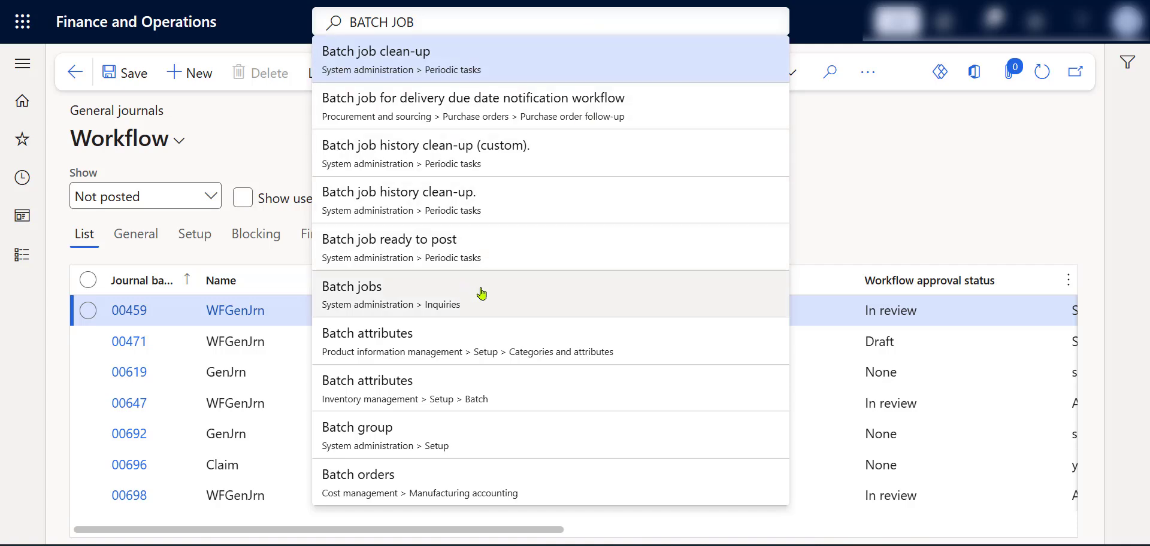
{"action": "mouse_move", "coordinate": [483, 293]}
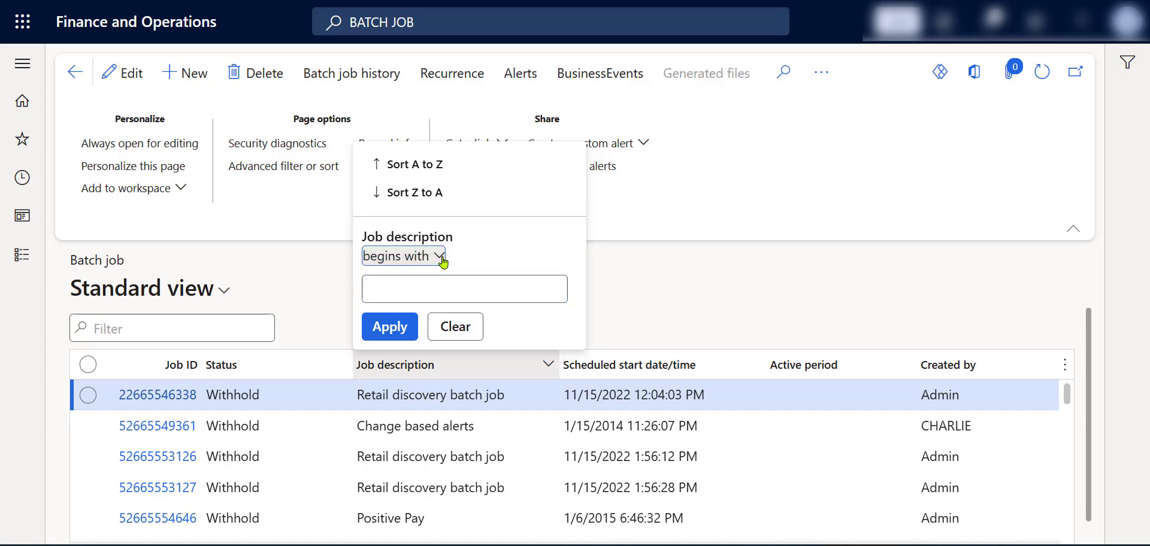
{"action": "left_click", "coordinate": [402, 256]}
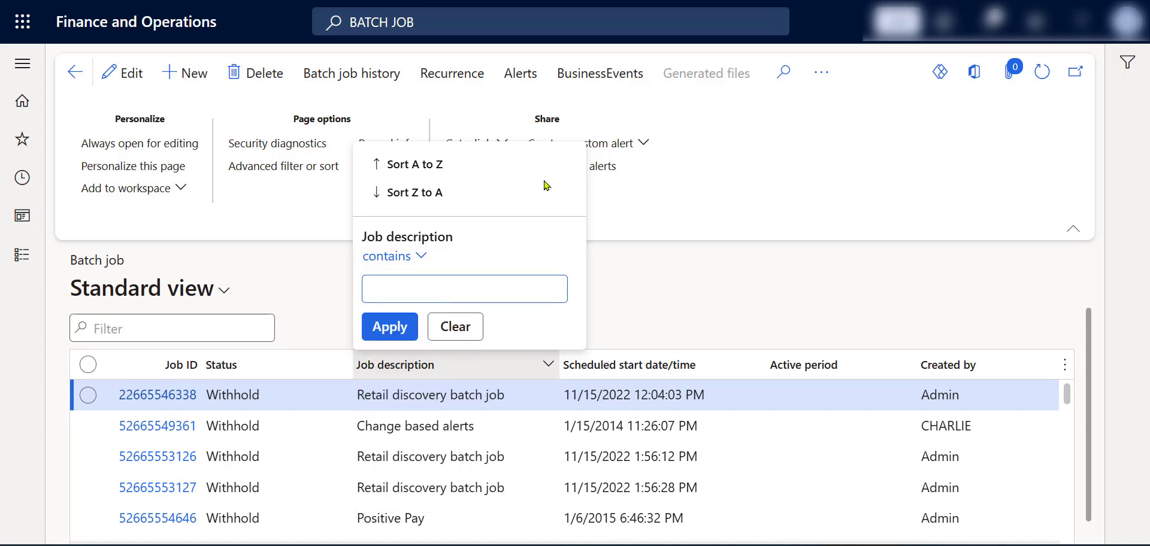
{"action": "type", "text": "POST"}
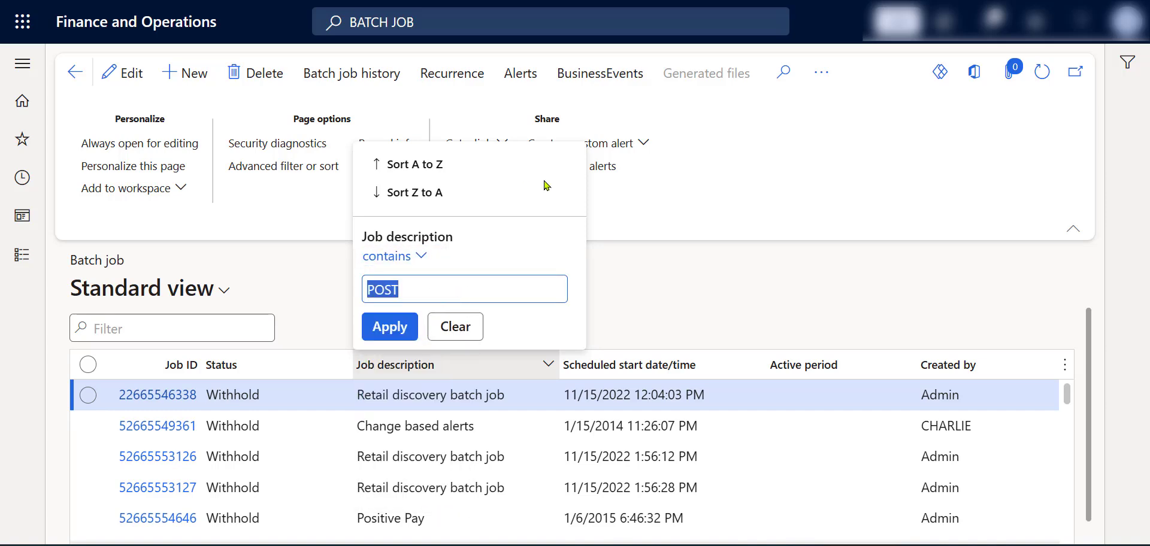
{"action": "left_click", "coordinate": [389, 326]}
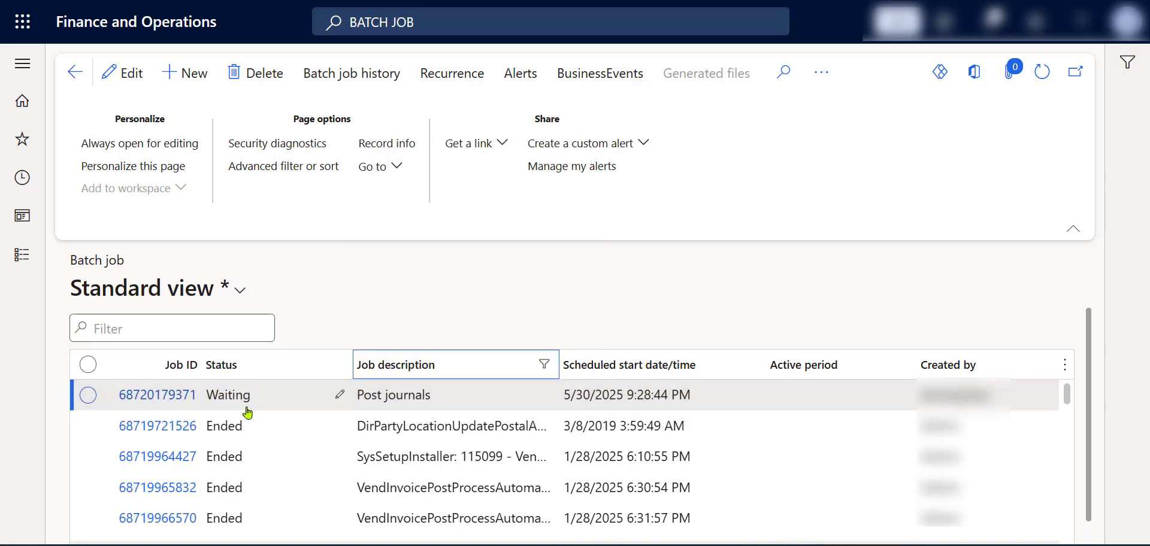
{"action": "mouse_move", "coordinate": [248, 407]}
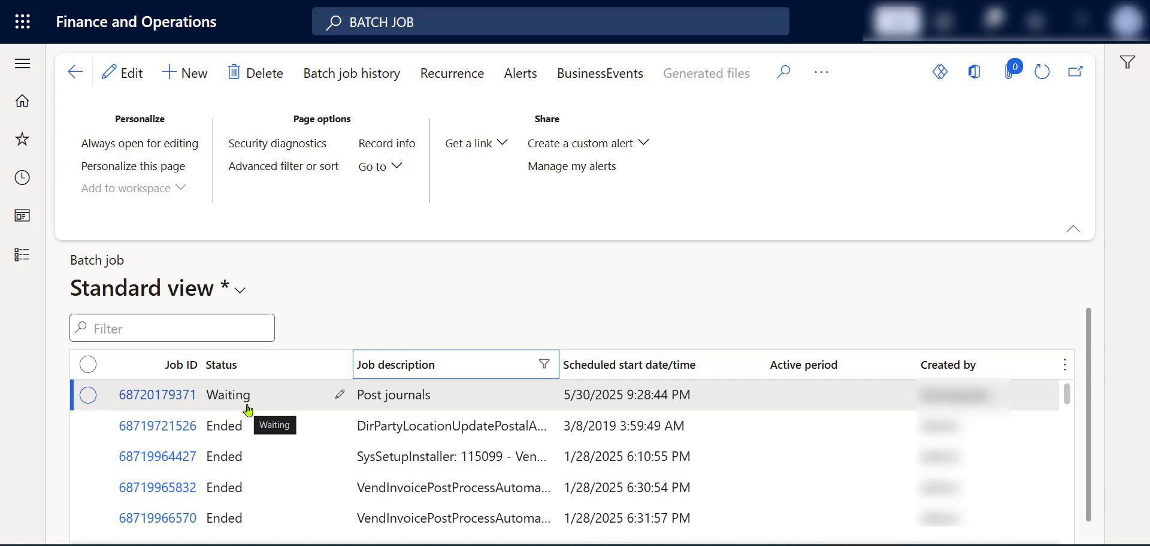
{"action": "mouse_move", "coordinate": [338, 163]}
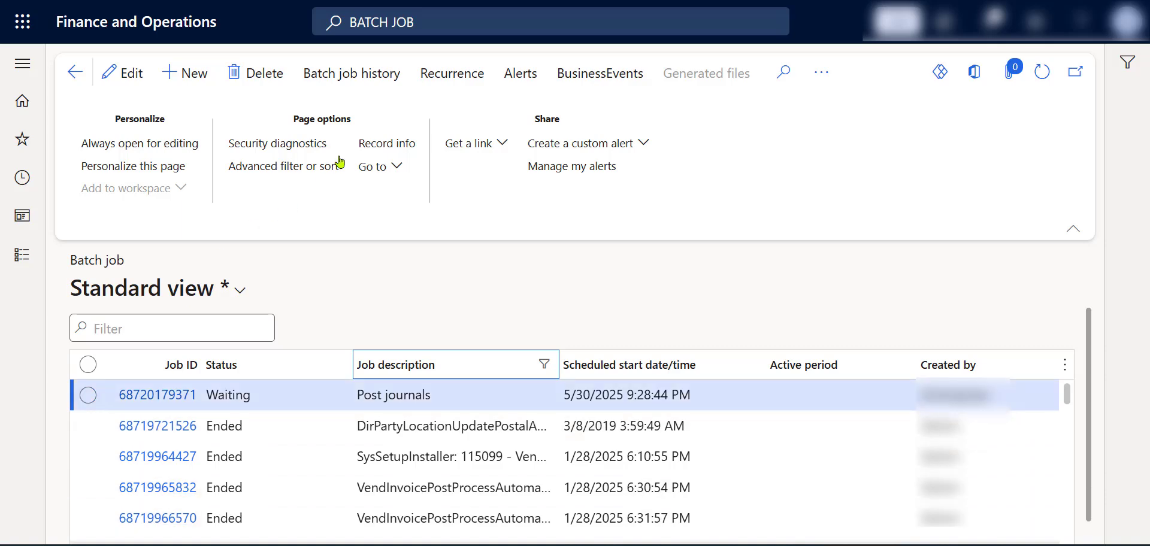
- Open Batch job history for the Post journals job, showing its Ended runs
{"action": "left_click", "coordinate": [351, 73]}
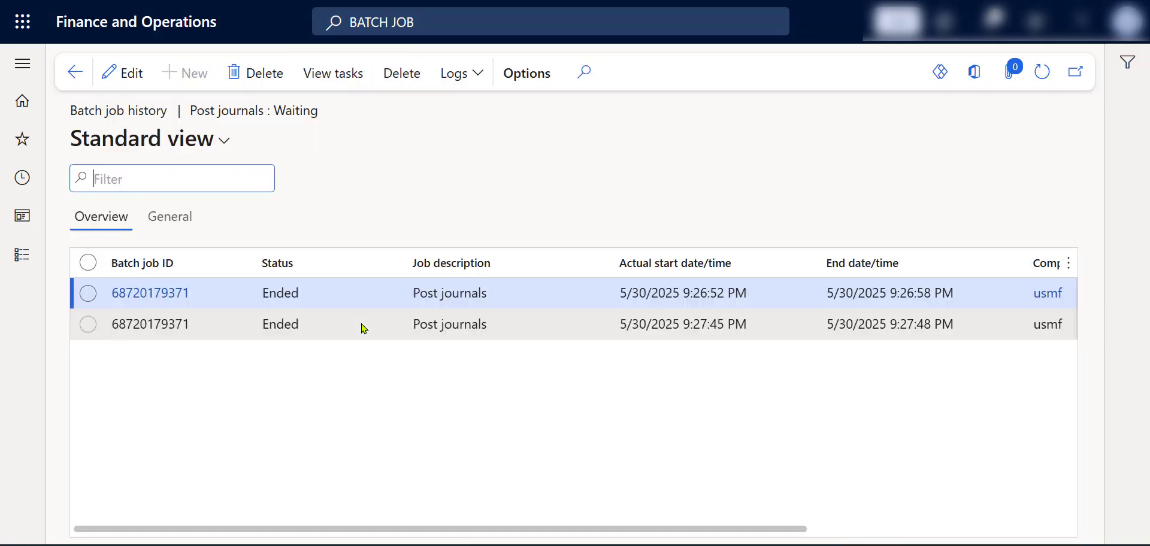
{"action": "mouse_move", "coordinate": [355, 340]}
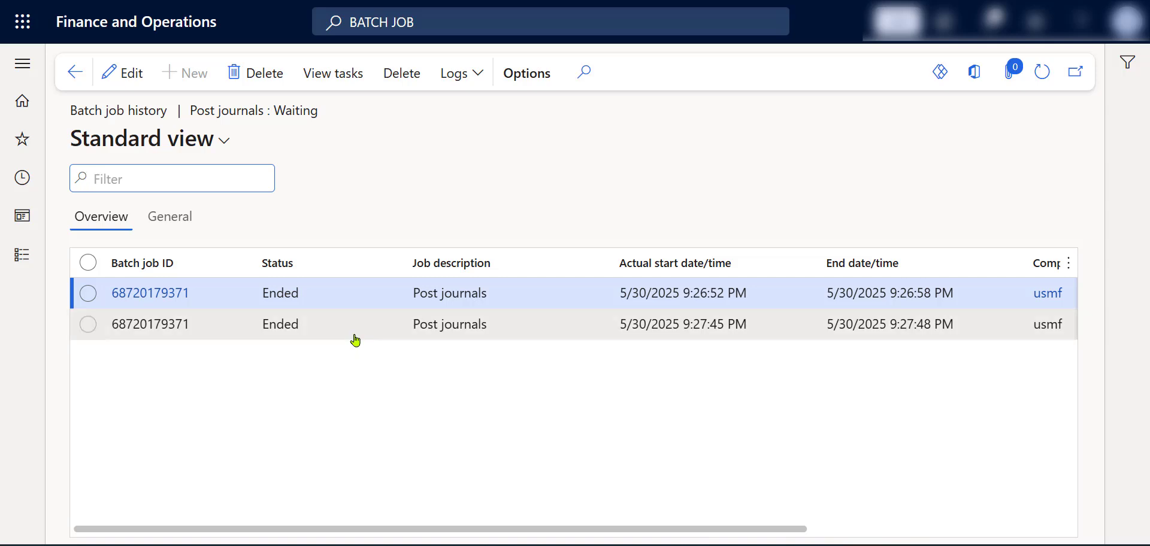
{"action": "mouse_move", "coordinate": [738, 309]}
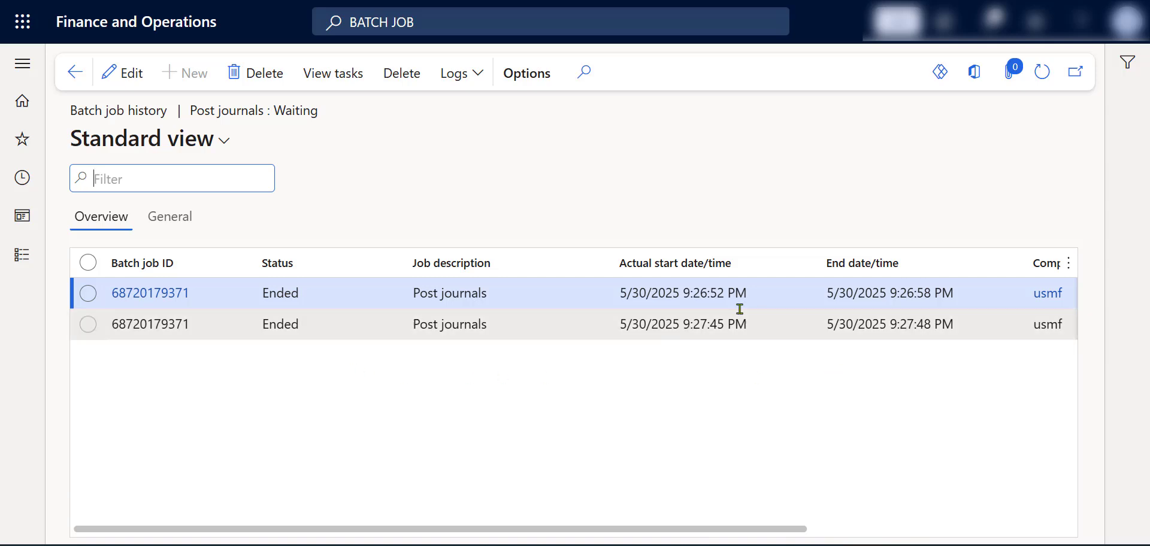
{"action": "mouse_move", "coordinate": [651, 324]}
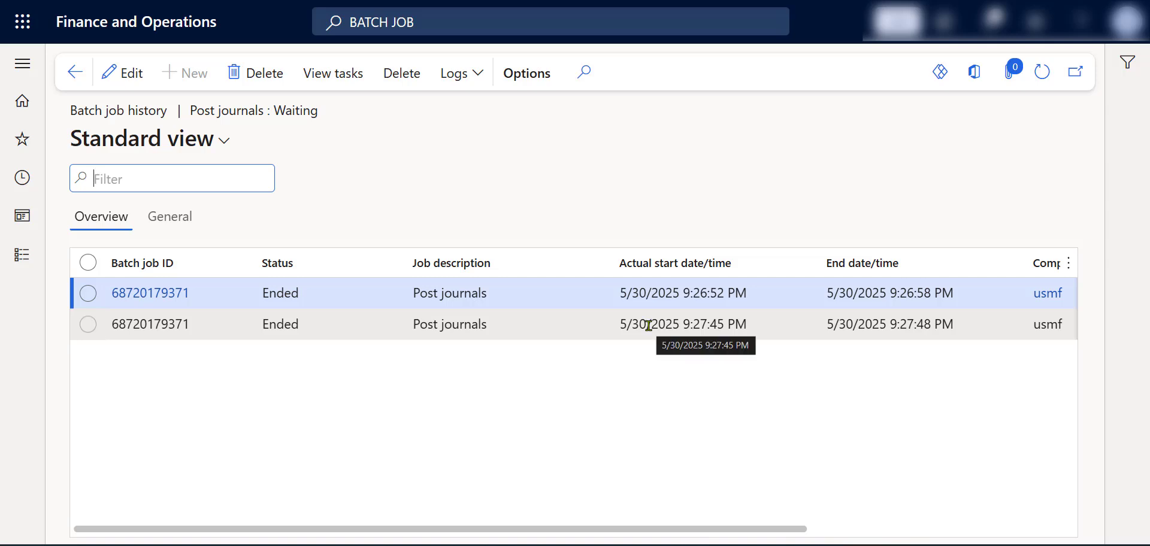
{"action": "mouse_move", "coordinate": [267, 256]}
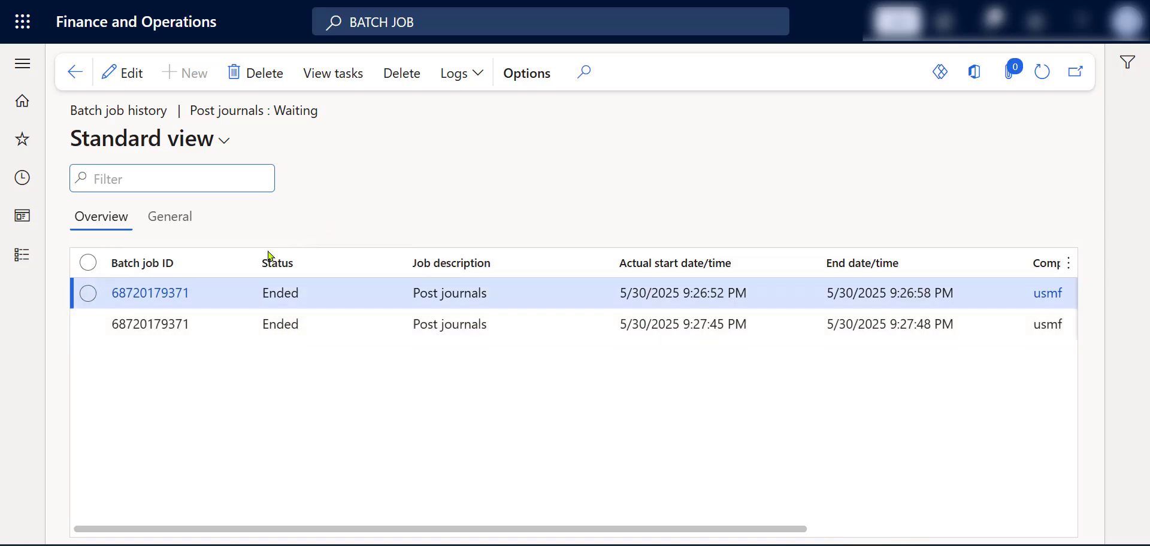
{"action": "mouse_move", "coordinate": [304, 349]}
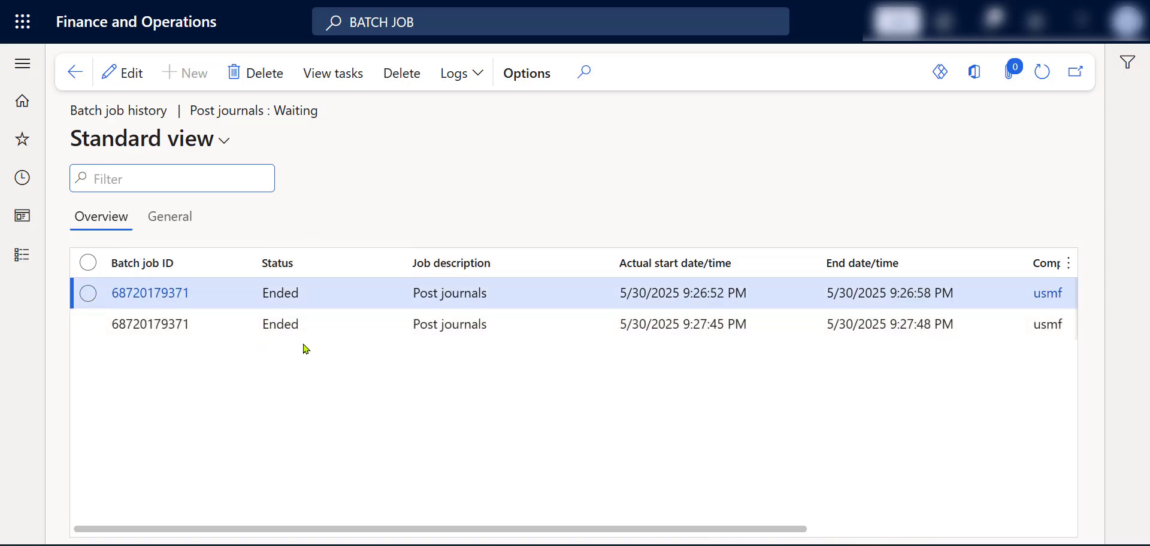
{"action": "mouse_move", "coordinate": [316, 325]}
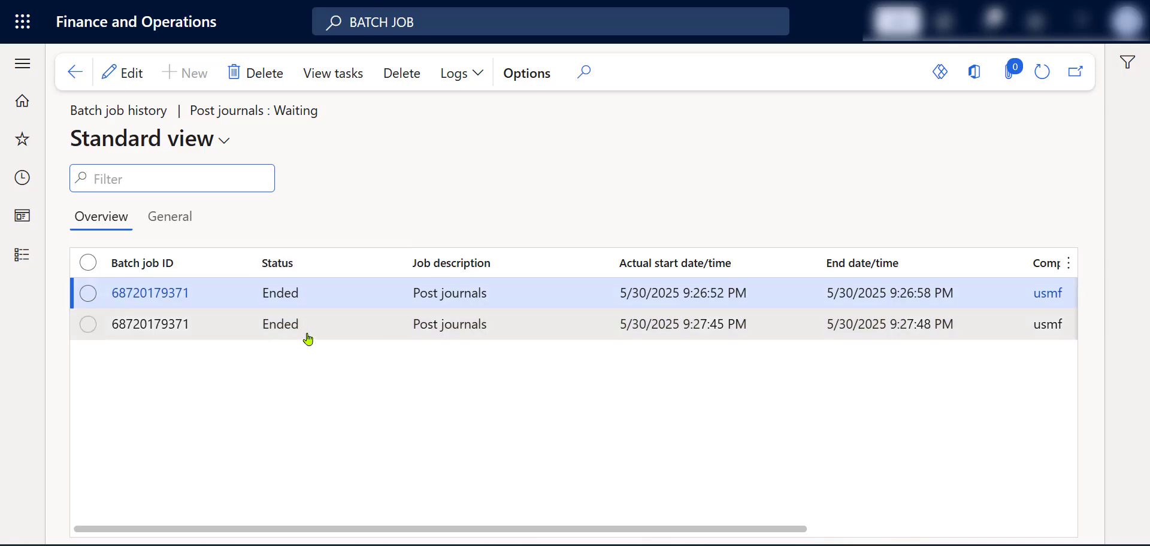
{"action": "mouse_move", "coordinate": [329, 314]}
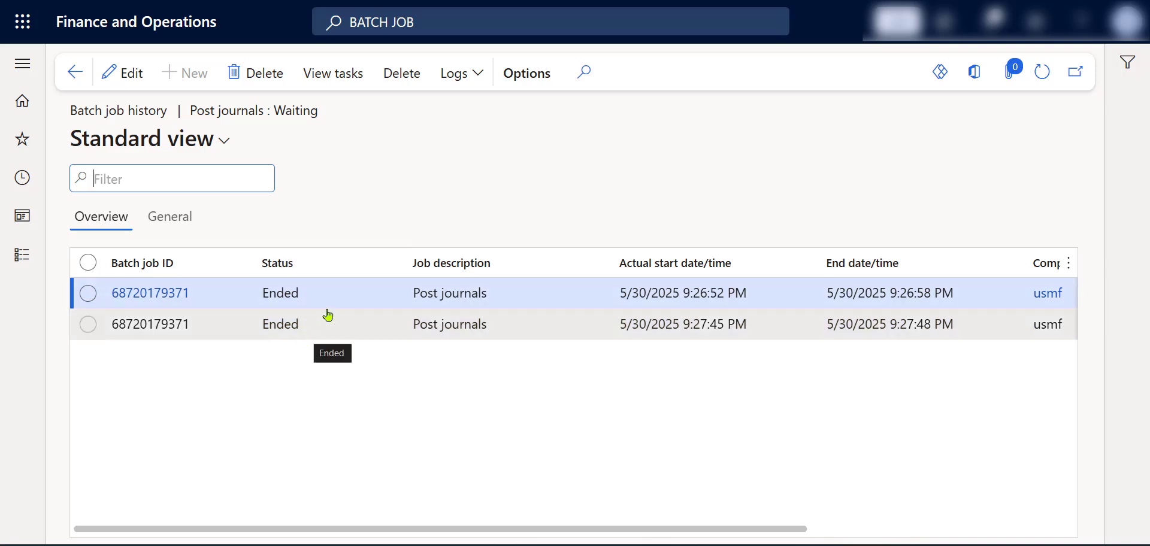
{"action": "mouse_move", "coordinate": [312, 317]}
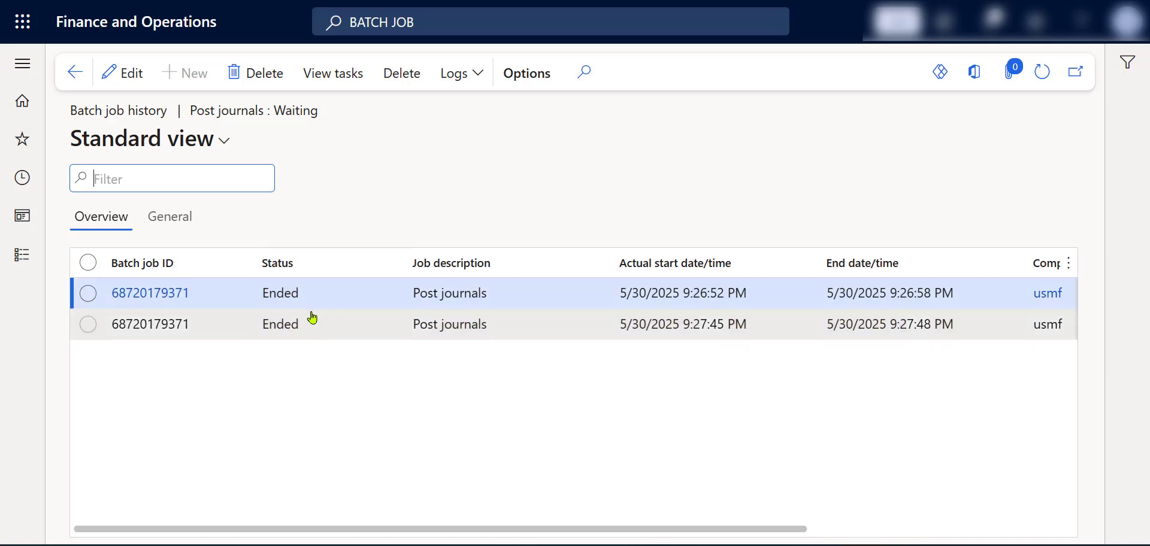
{"action": "mouse_move", "coordinate": [308, 324]}
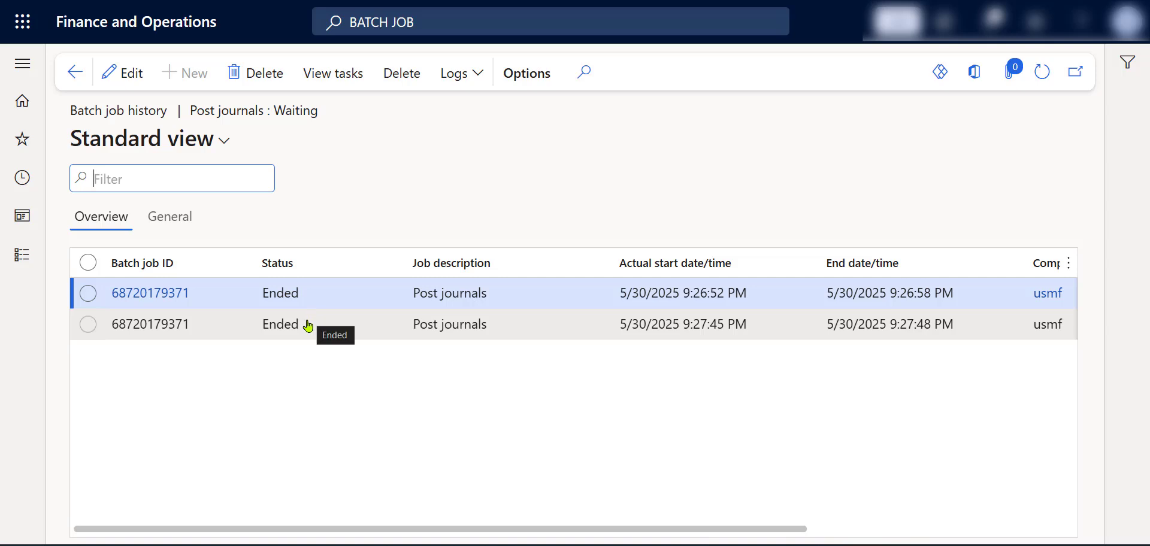
{"action": "mouse_move", "coordinate": [303, 331]}
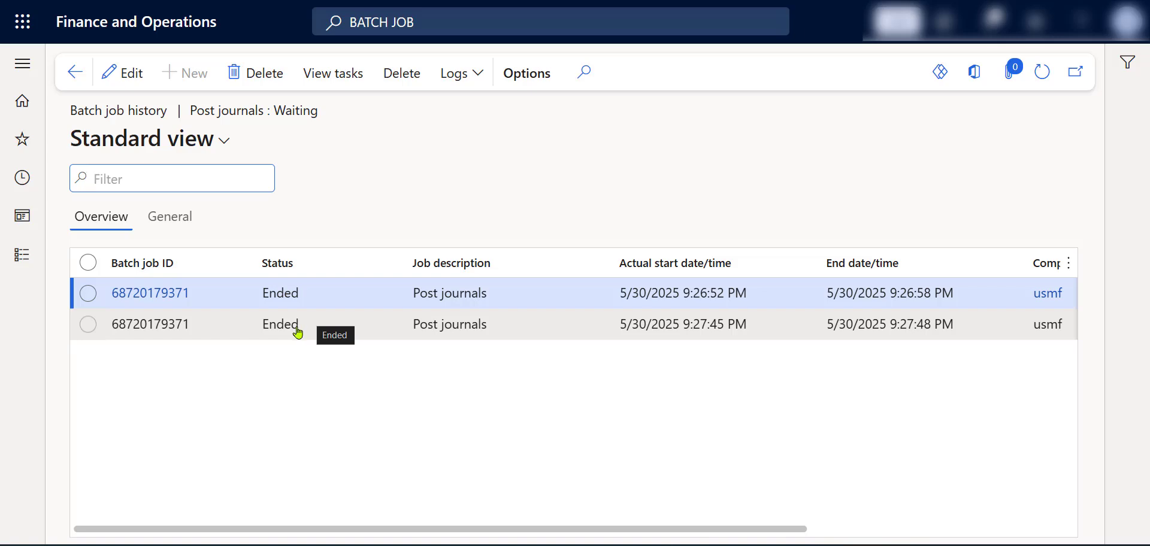
{"action": "mouse_move", "coordinate": [122, 73]}
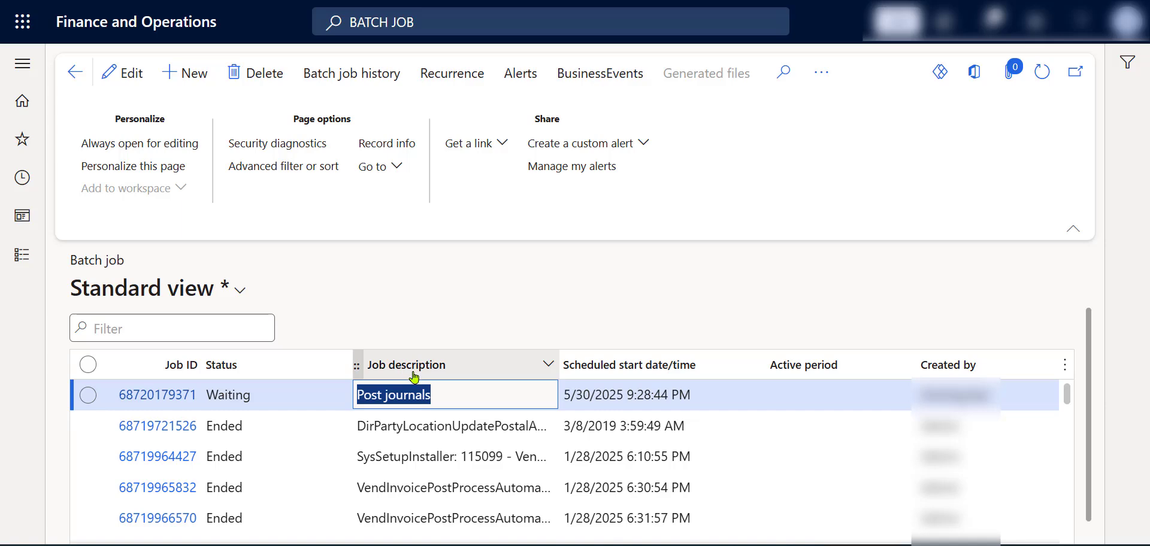
{"action": "mouse_move", "coordinate": [420, 360]}
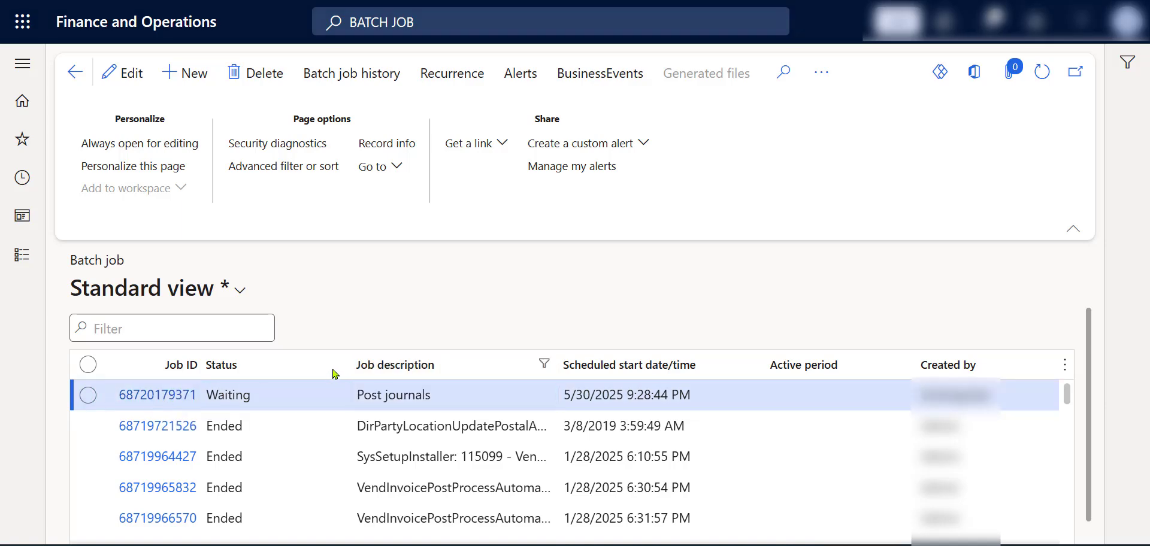
{"action": "left_click", "coordinate": [158, 394]}
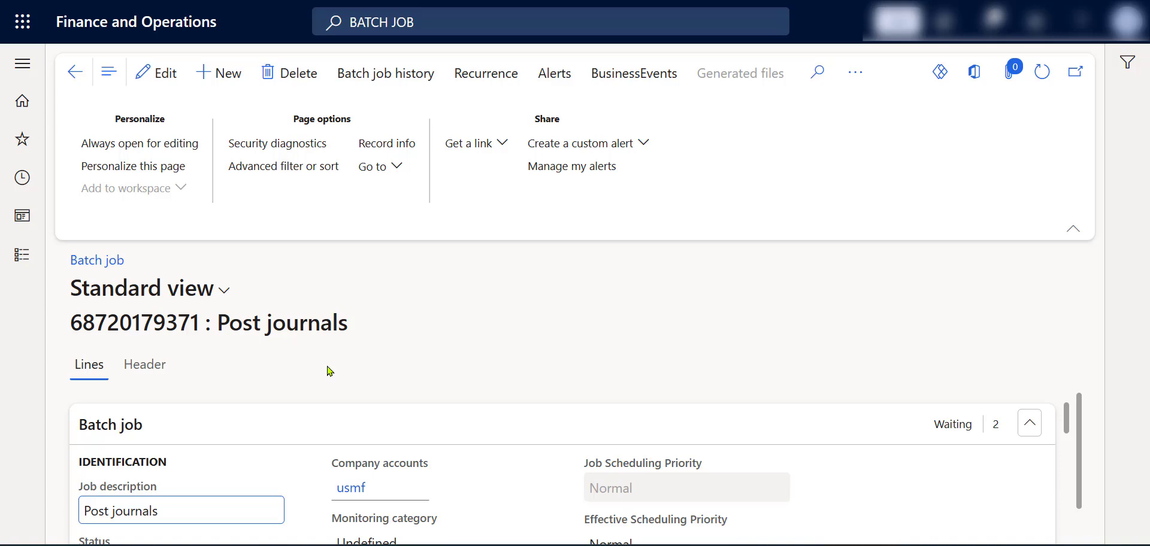
{"action": "scroll", "scroll_direction": "down", "scroll_amount": 3}
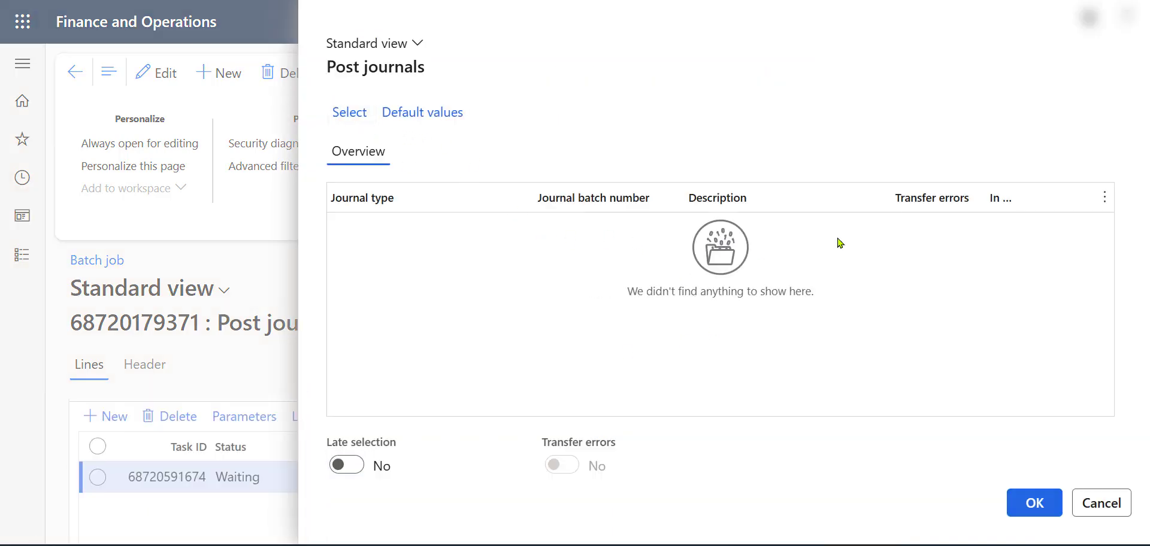
{"action": "left_click", "coordinate": [350, 113]}
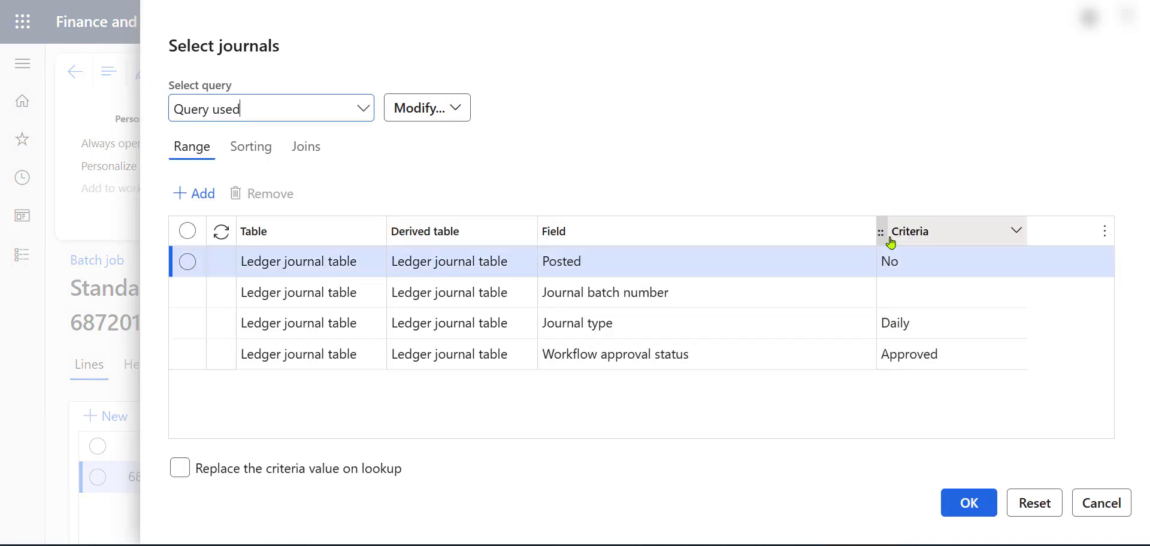
{"action": "left_click", "coordinate": [967, 503]}
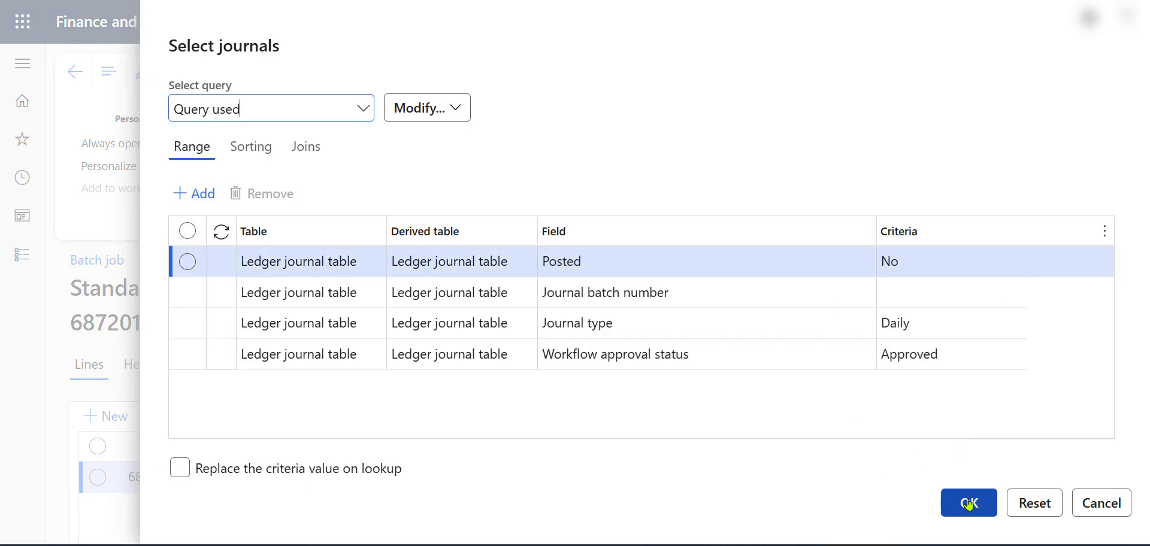
{"action": "left_click", "coordinate": [967, 502]}
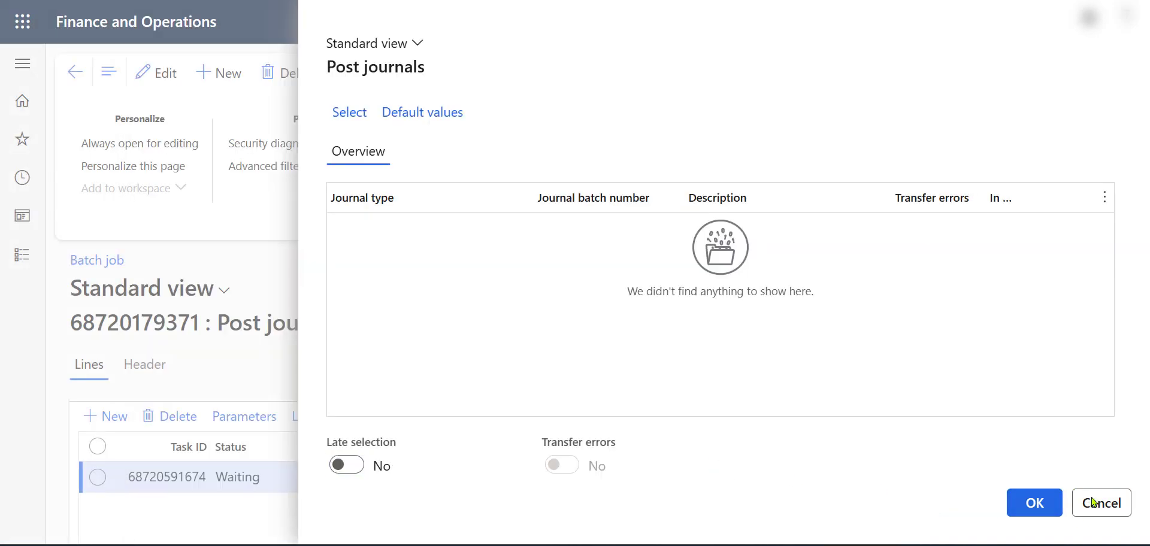
{"action": "left_click", "coordinate": [1100, 503]}
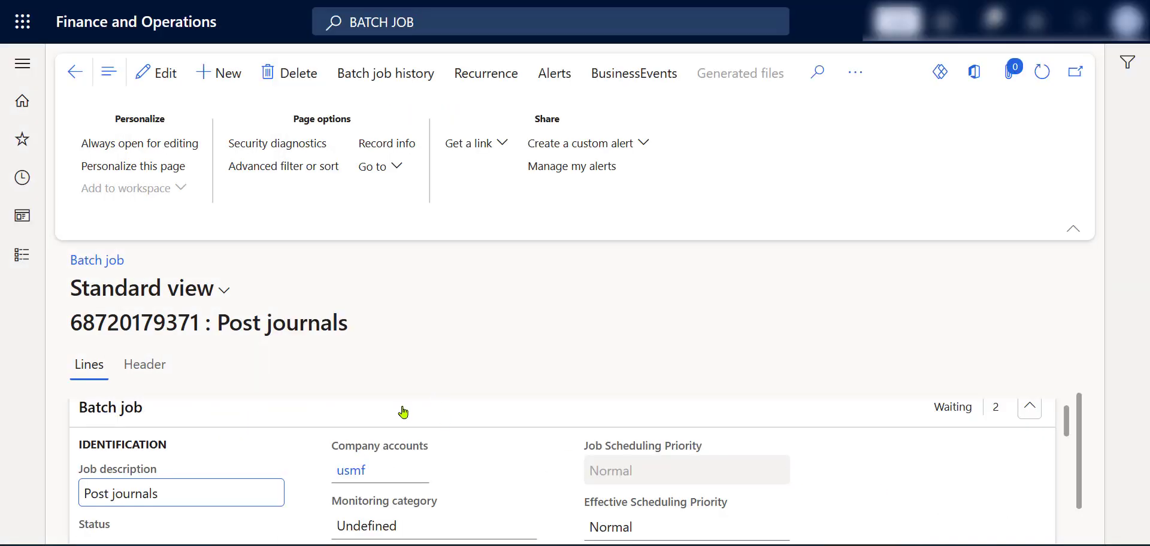
{"action": "mouse_move", "coordinate": [421, 378]}
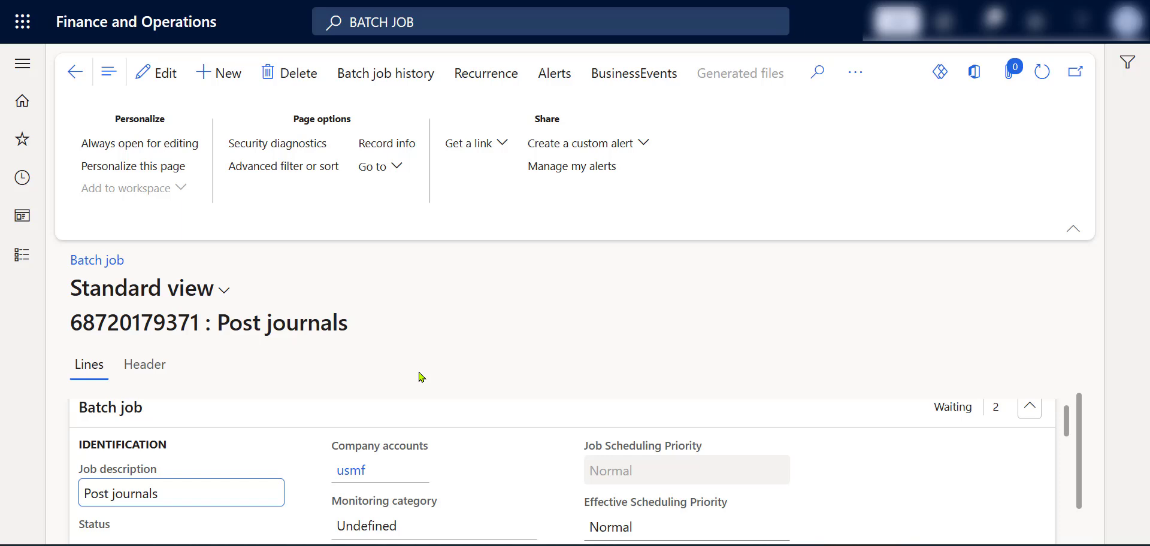
{"action": "mouse_move", "coordinate": [381, 359]}
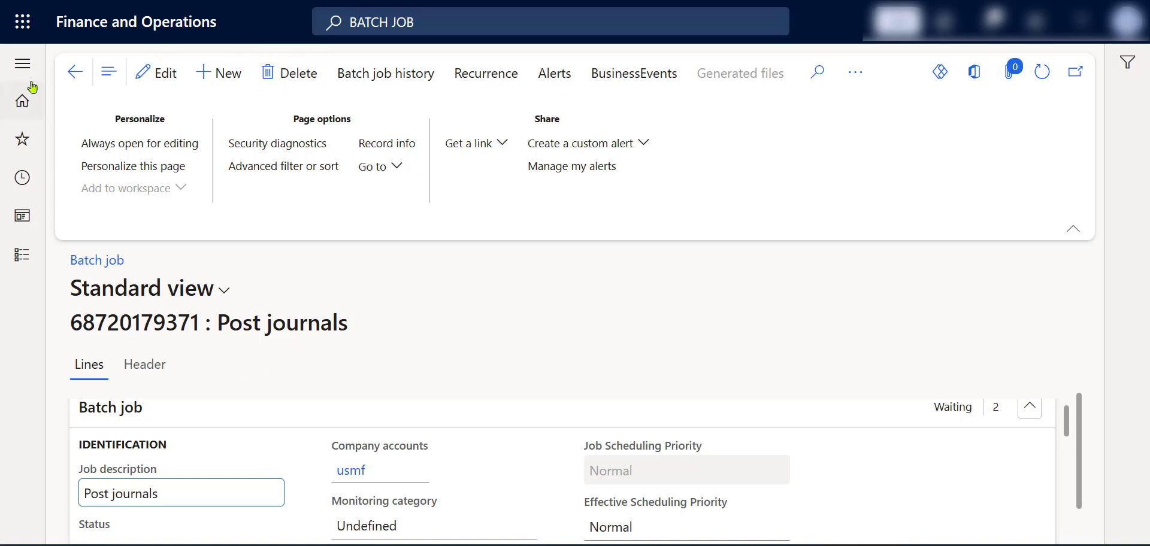
- Return to the Batch job list, where the Post journals job is still Waiting
{"action": "left_click", "coordinate": [76, 72]}
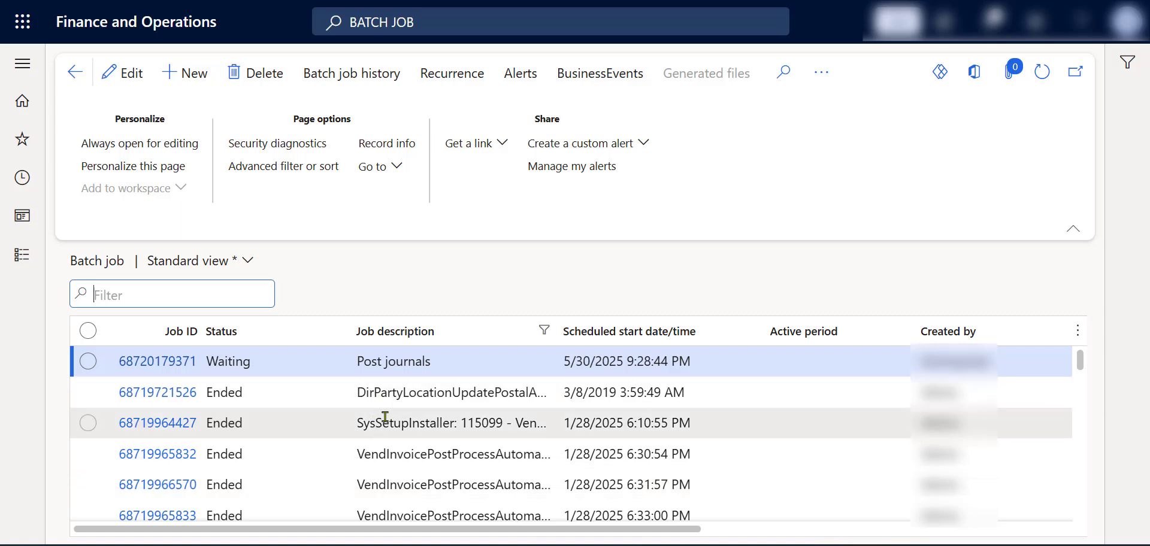
{"action": "mouse_move", "coordinate": [211, 418]}
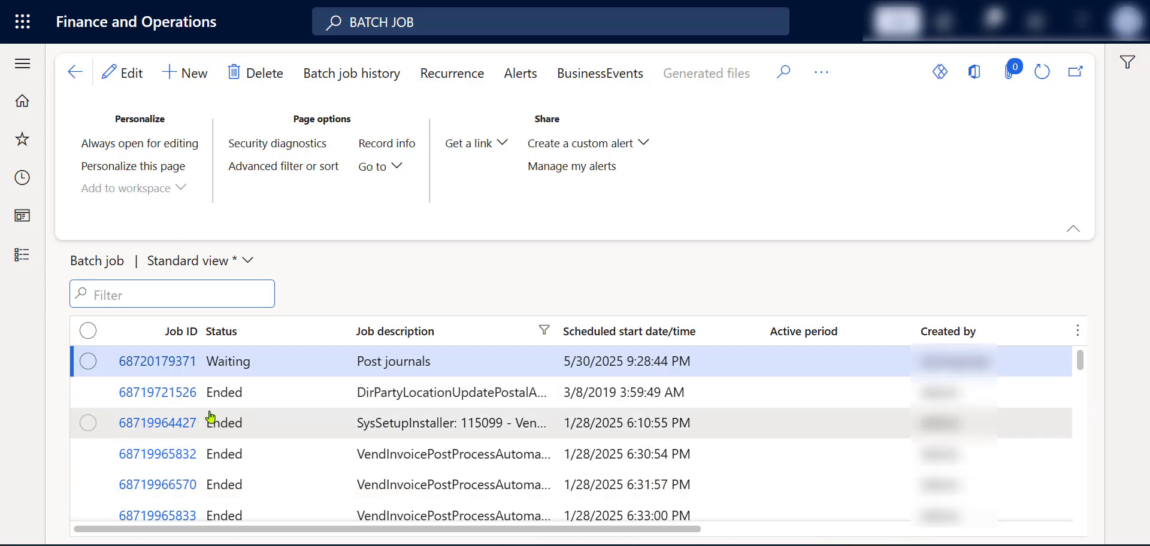
{"action": "mouse_move", "coordinate": [224, 423]}
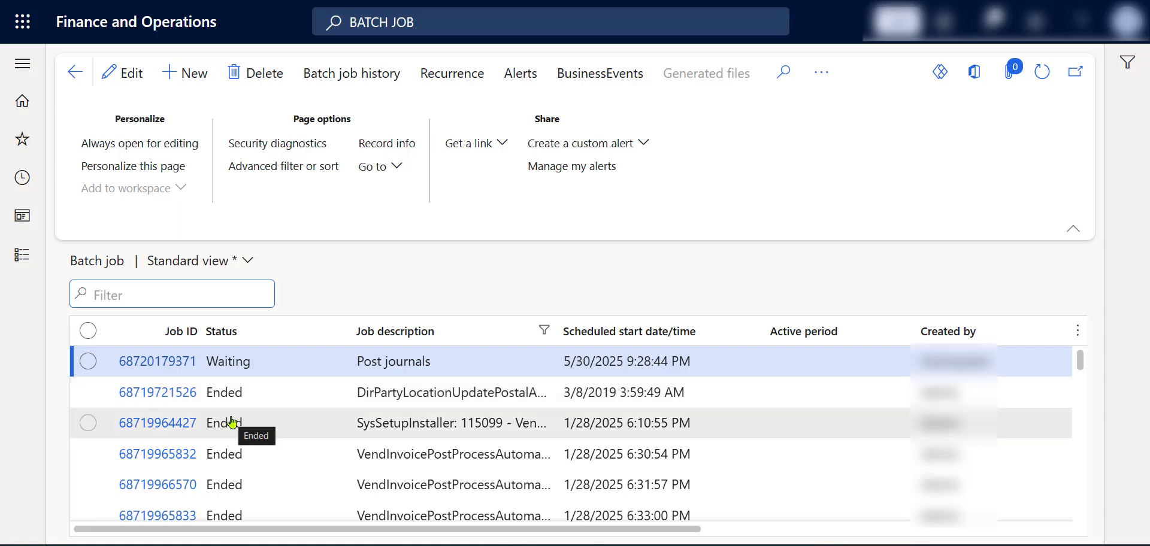
{"action": "mouse_move", "coordinate": [230, 469]}
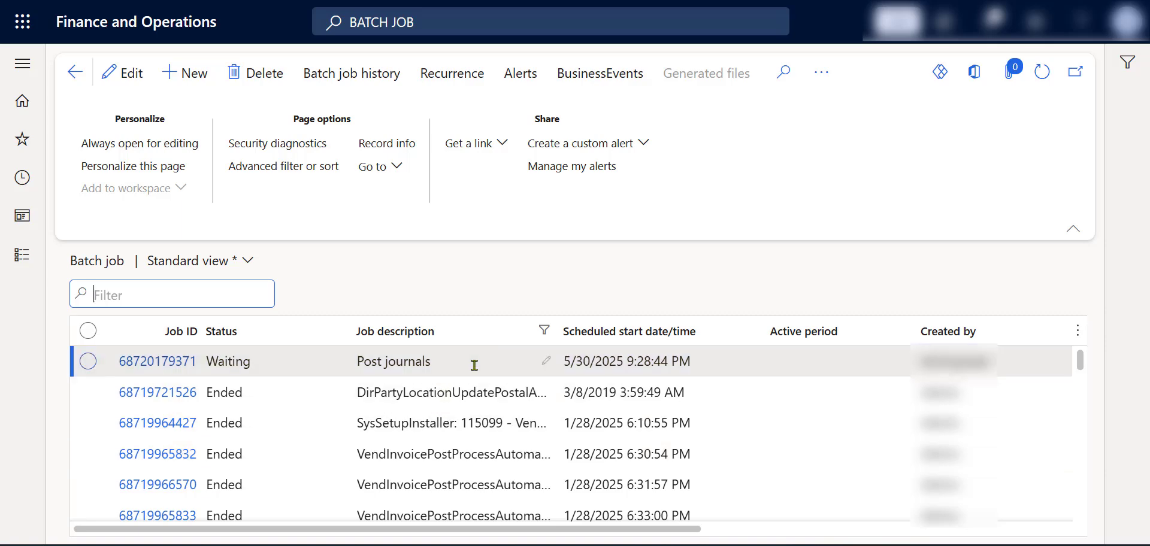
{"action": "mouse_move", "coordinate": [470, 367]}
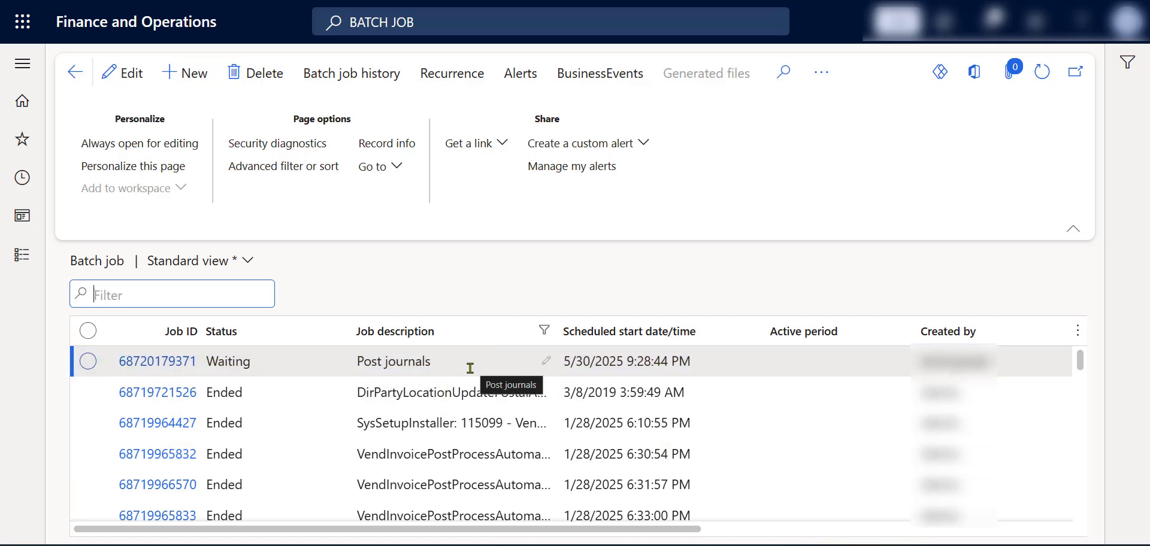
{"action": "mouse_move", "coordinate": [469, 373]}
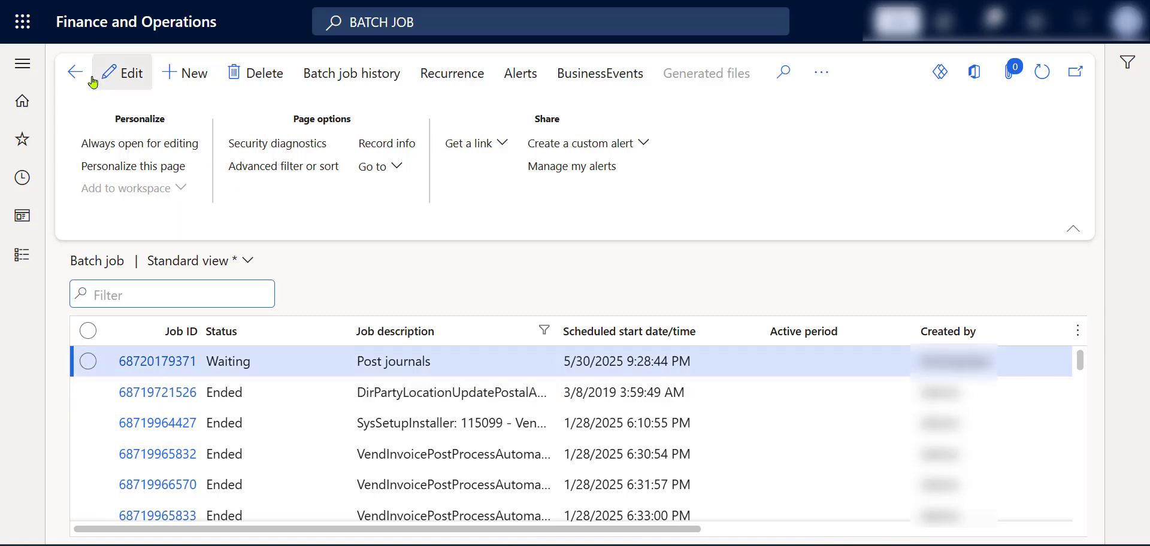
{"action": "mouse_move", "coordinate": [21, 253]}
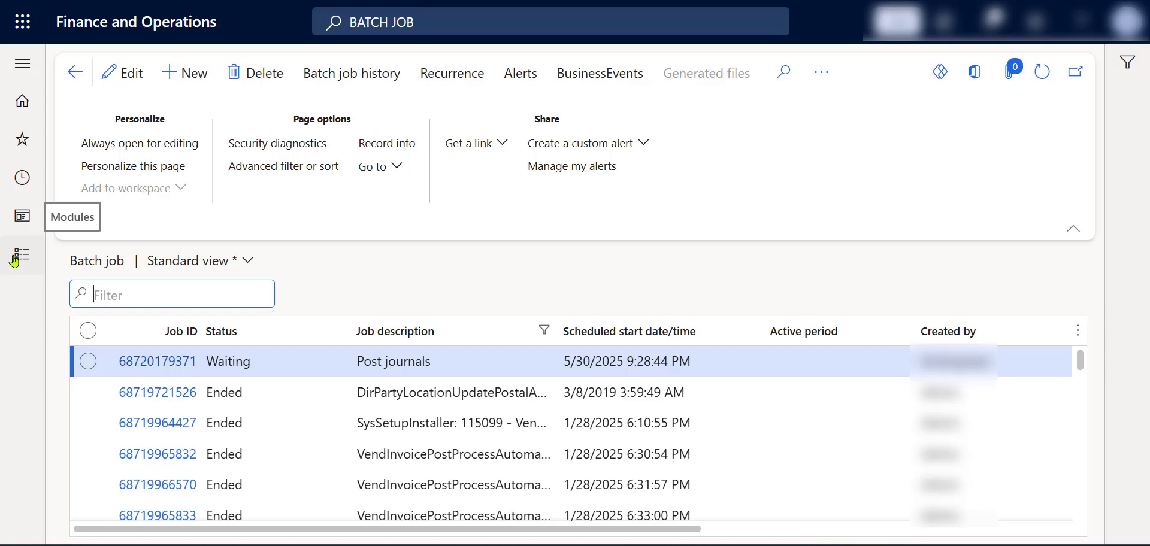
- Navigate through Modules > General ledger to the General journals list of unposted journals
{"action": "left_click", "coordinate": [21, 255]}
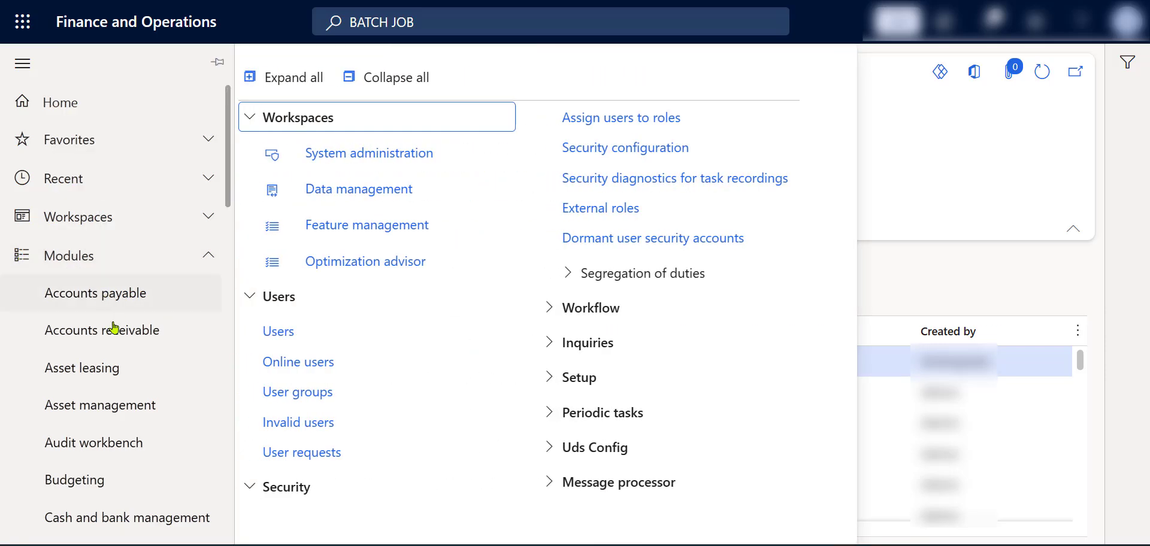
{"action": "scroll", "scroll_direction": "down", "scroll_amount": 3}
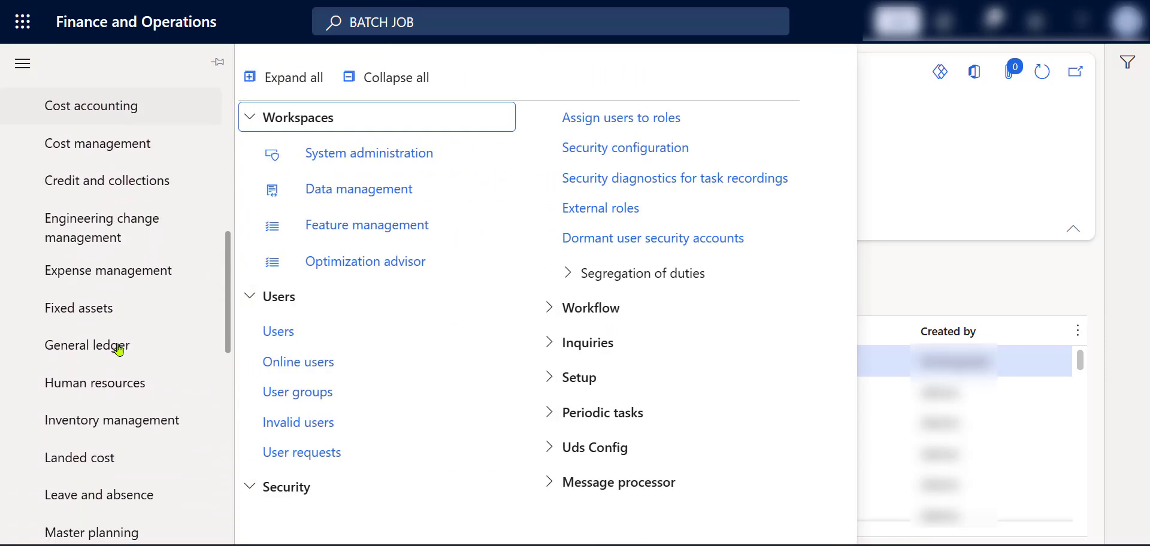
{"action": "left_click", "coordinate": [87, 345]}
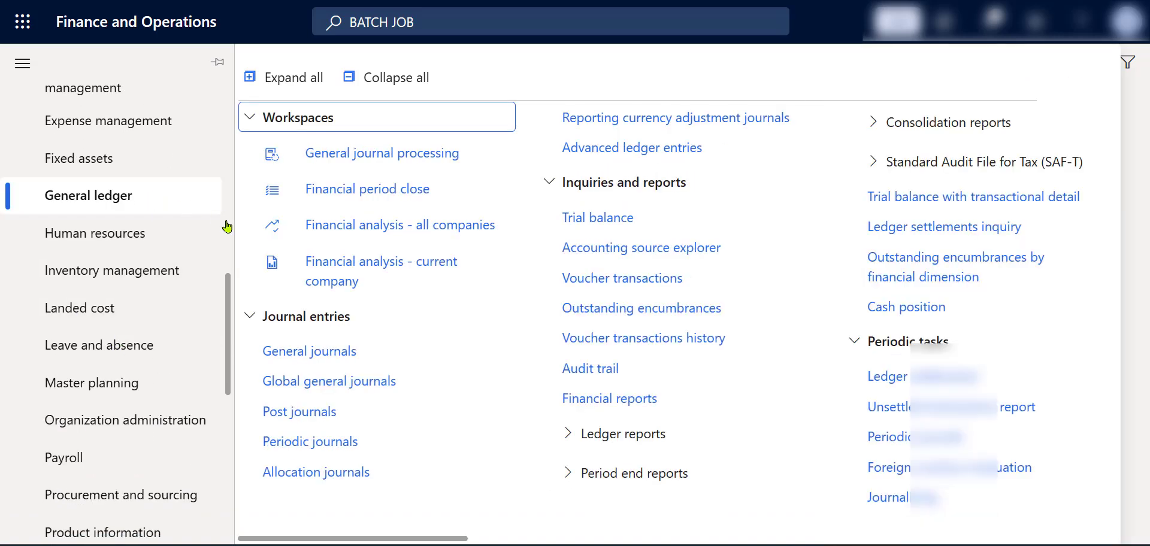
{"action": "mouse_move", "coordinate": [334, 280]}
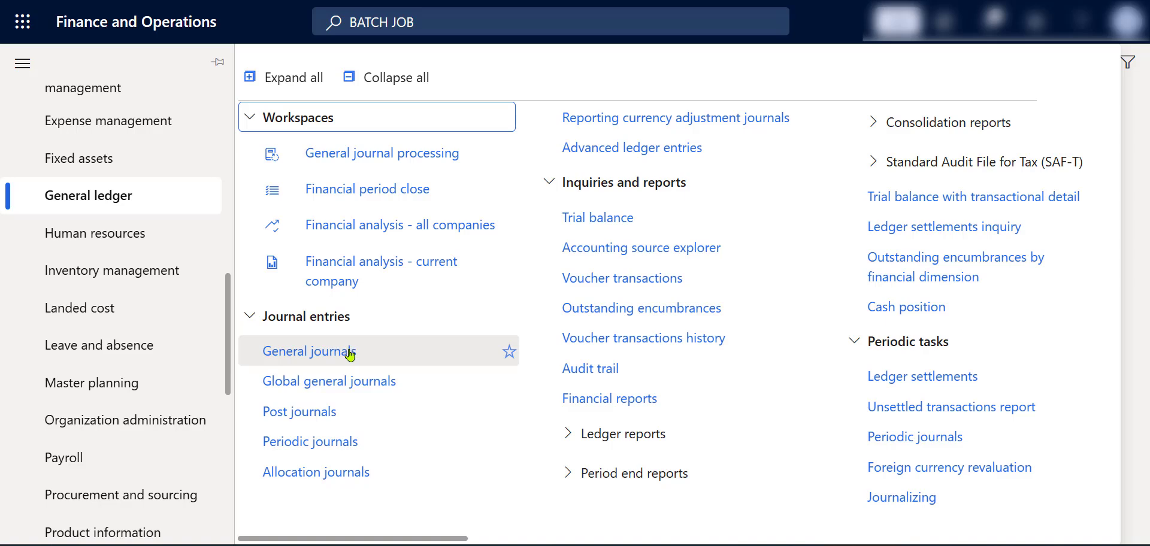
{"action": "left_click", "coordinate": [309, 351]}
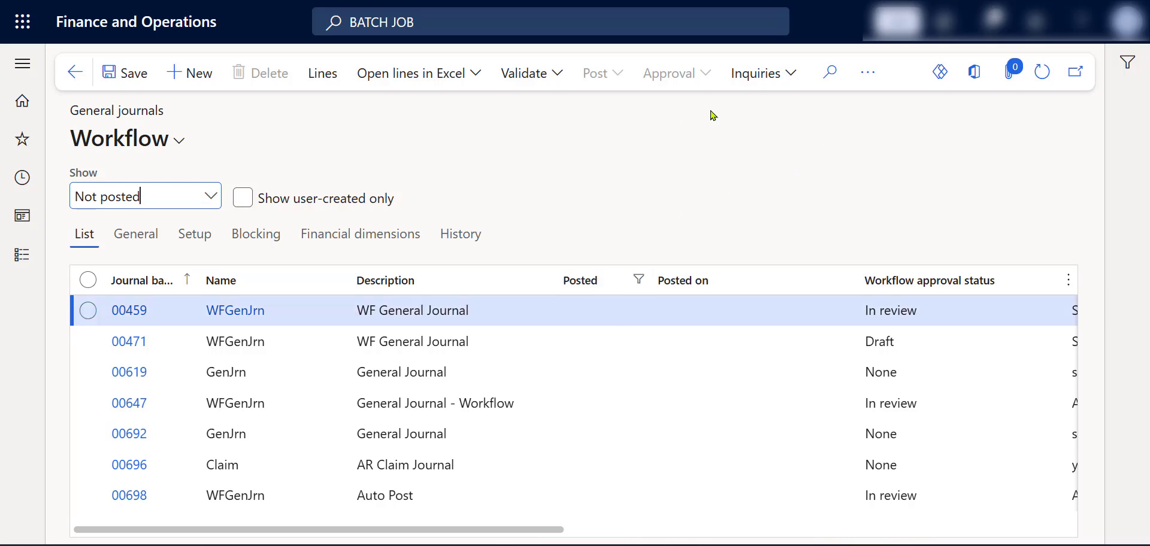
{"action": "mouse_move", "coordinate": [661, 111]}
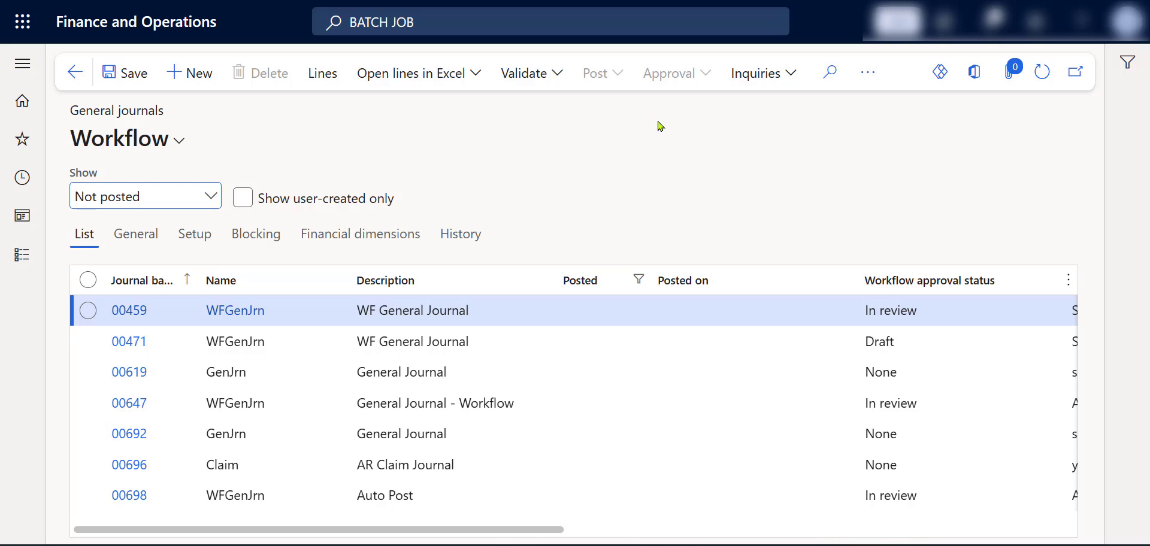
{"action": "mouse_move", "coordinate": [815, 301]}
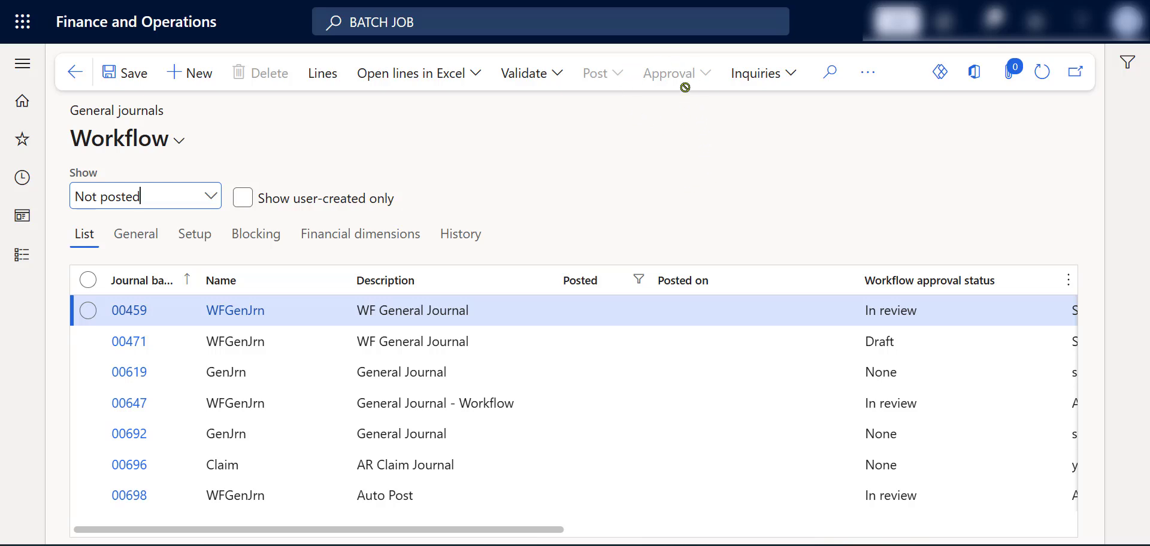
{"action": "mouse_move", "coordinate": [668, 106]}
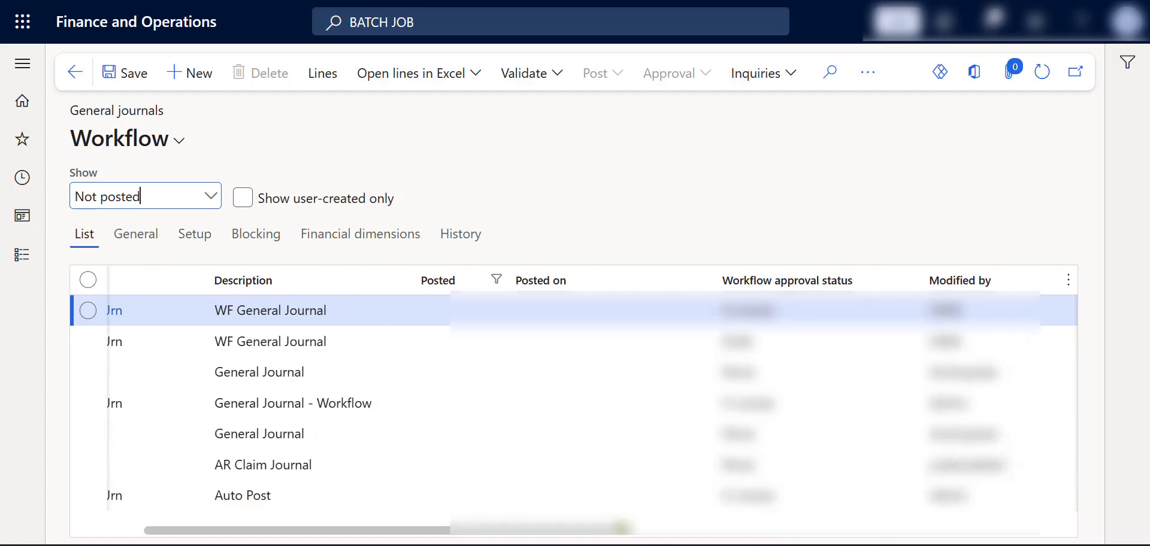
- Scroll the journals grid right to reveal the Modified by and Approved by columns
{"action": "scroll", "scroll_direction": "right", "scroll_amount": 3}
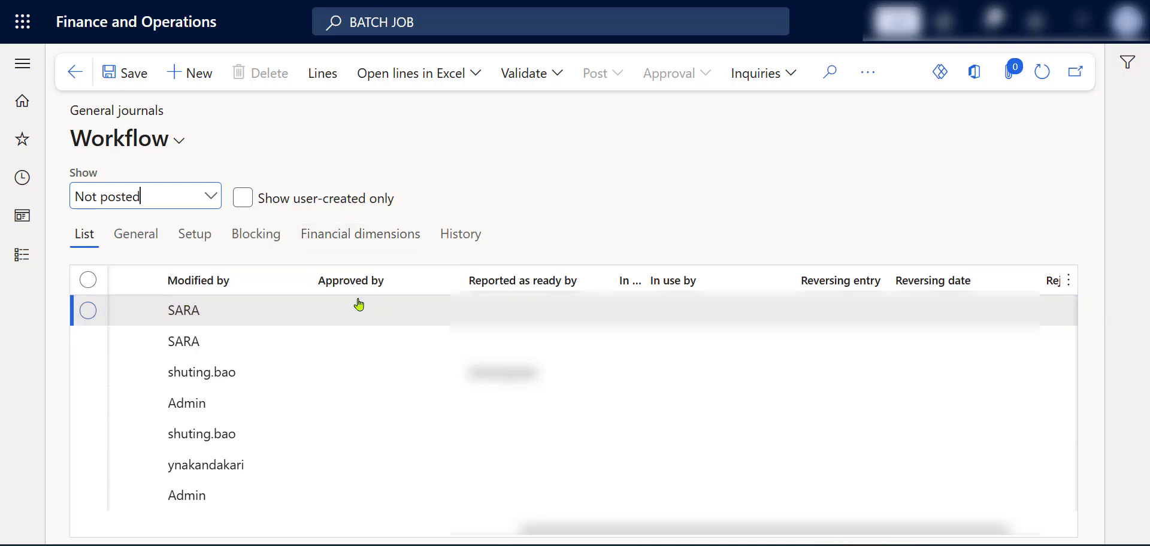
{"action": "mouse_move", "coordinate": [358, 328]}
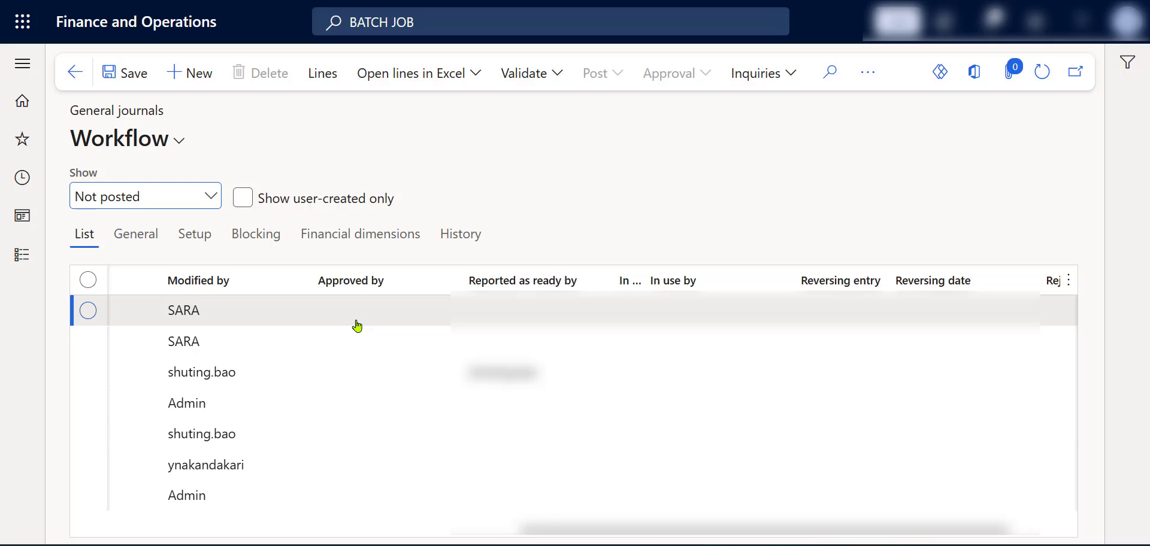
{"action": "mouse_move", "coordinate": [360, 307]}
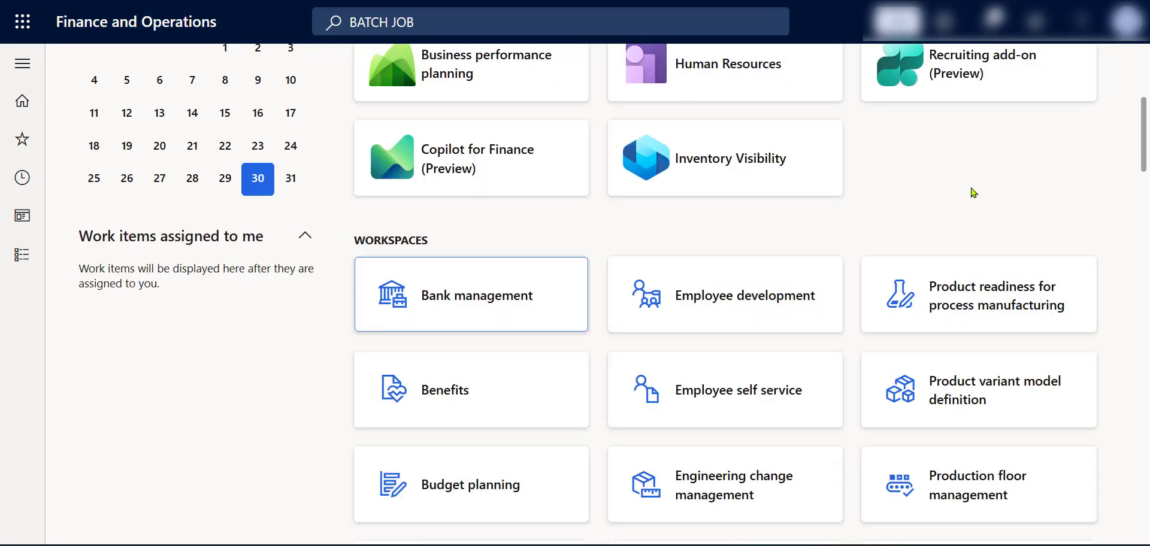
{"action": "mouse_move", "coordinate": [963, 199]}
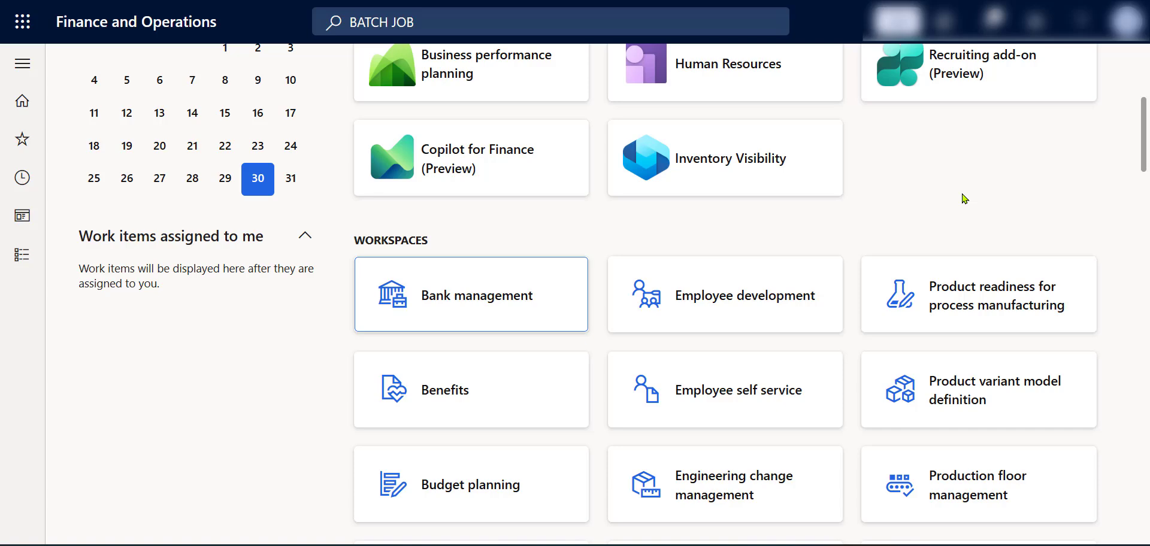
{"action": "mouse_move", "coordinate": [977, 293]}
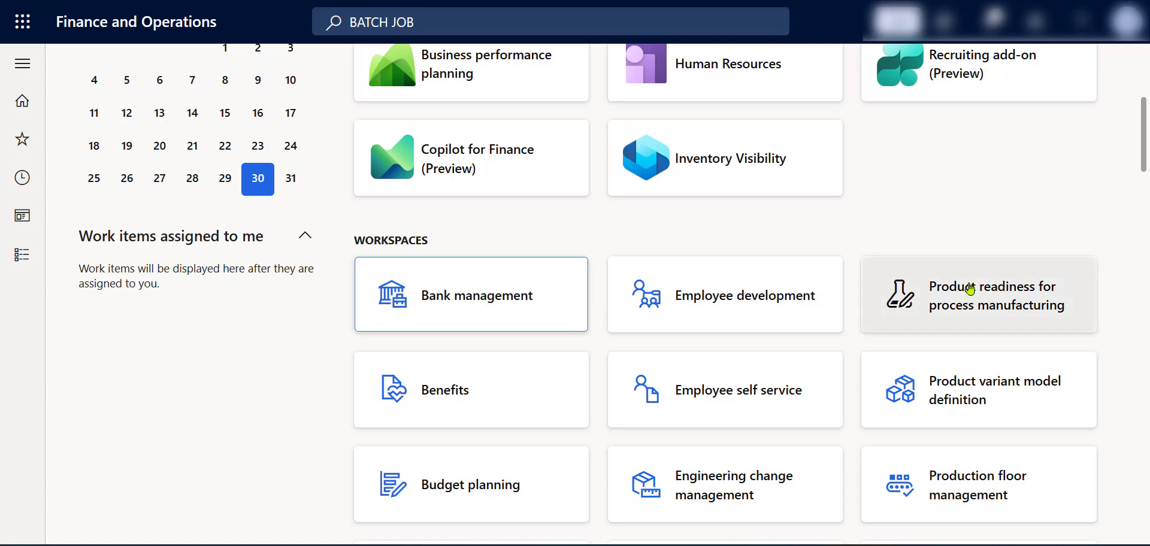